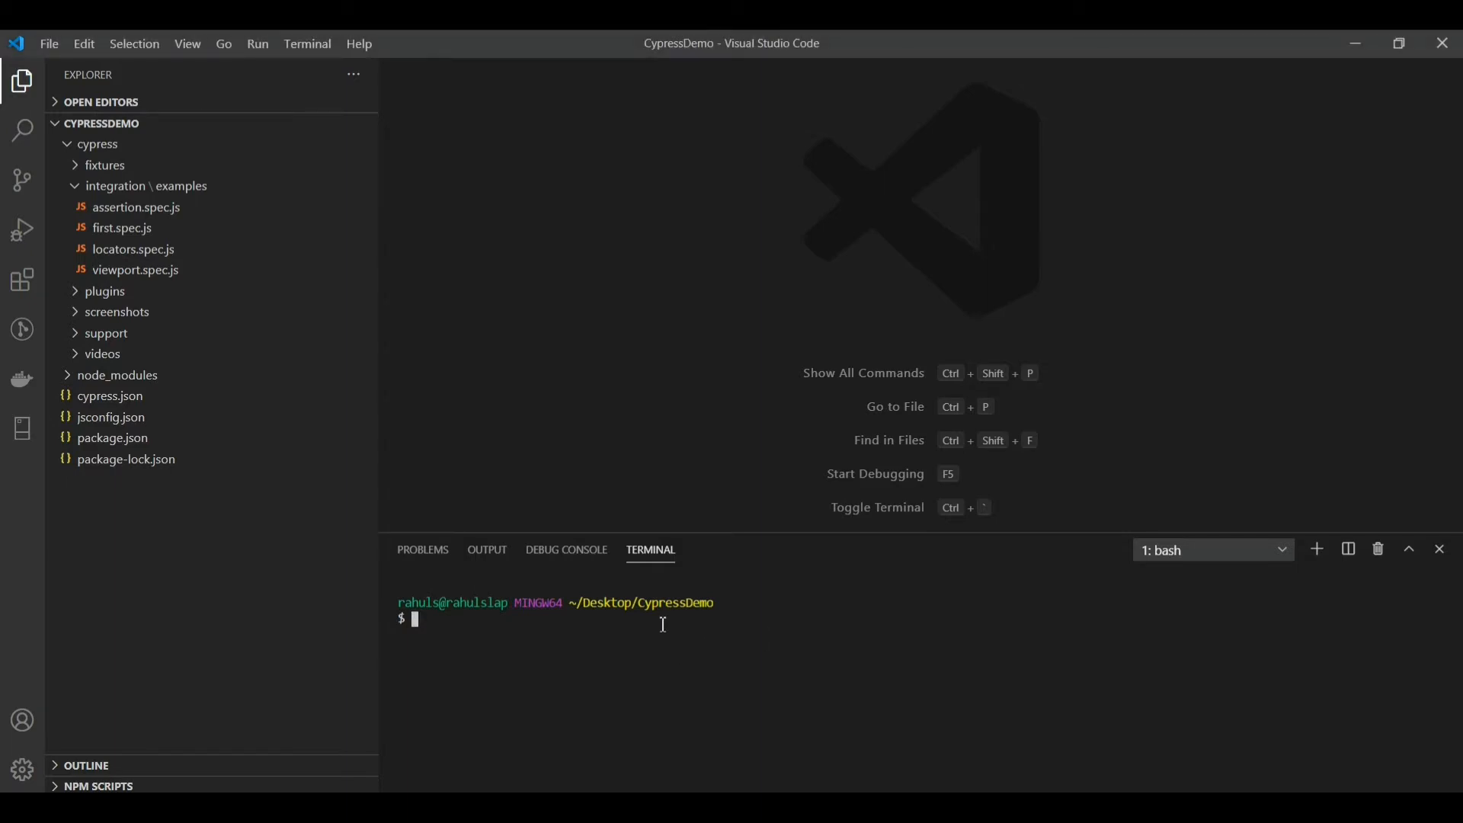
Run npm install cypress-xpath in the terminal to add the package to CypressDemo.
type("npm")
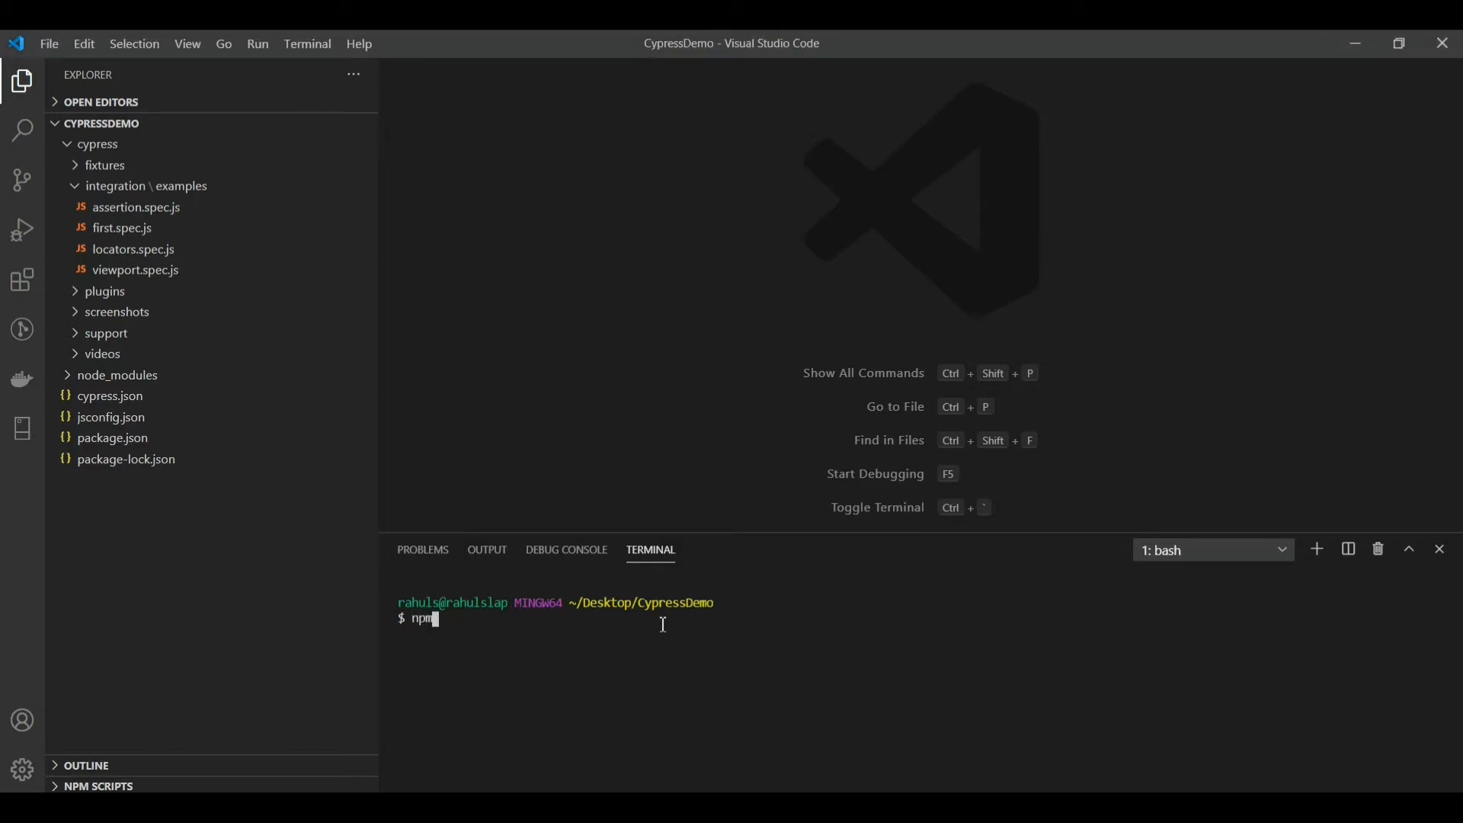
type("install")
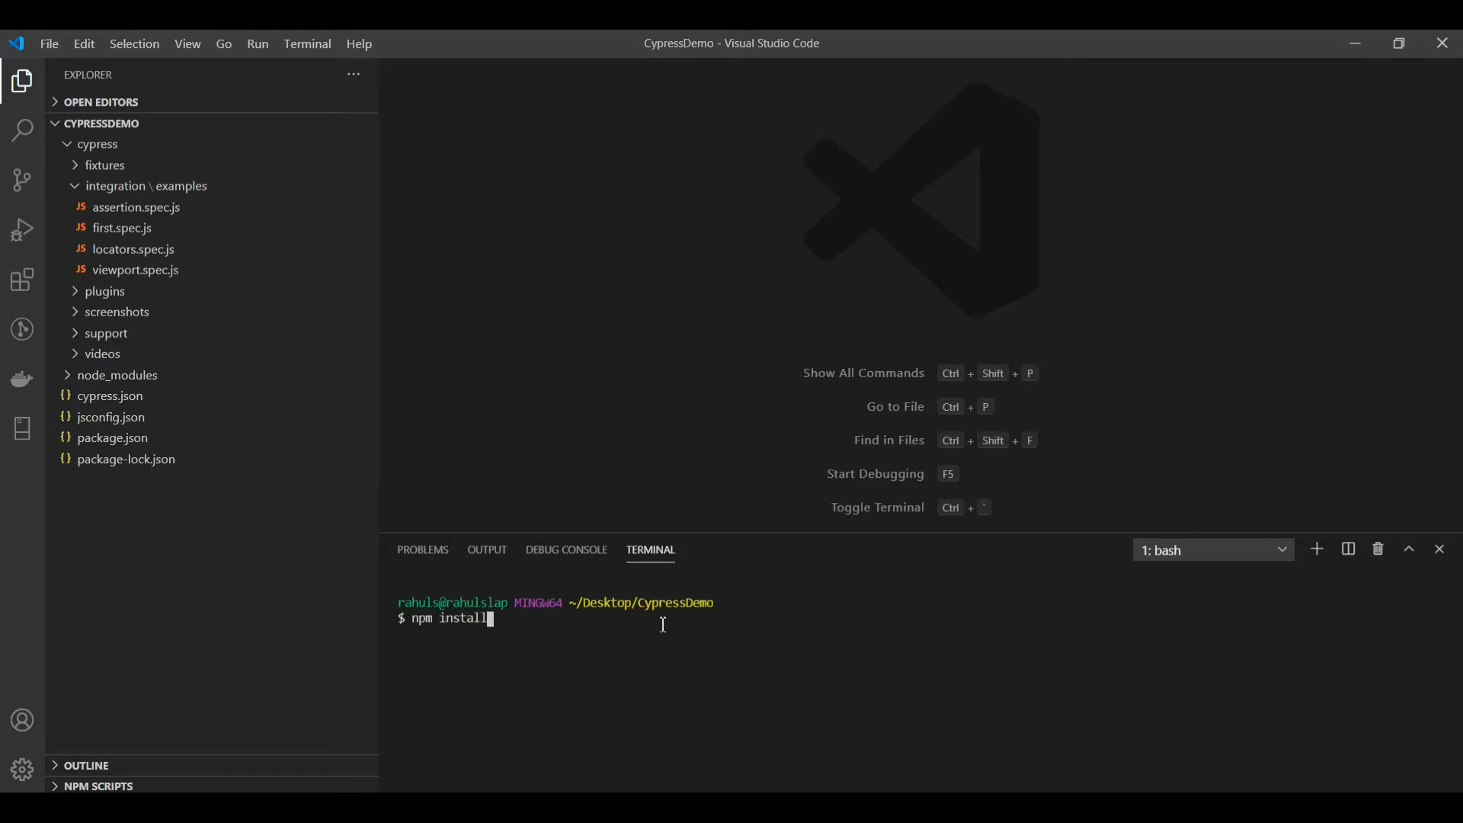
type("cypress-")
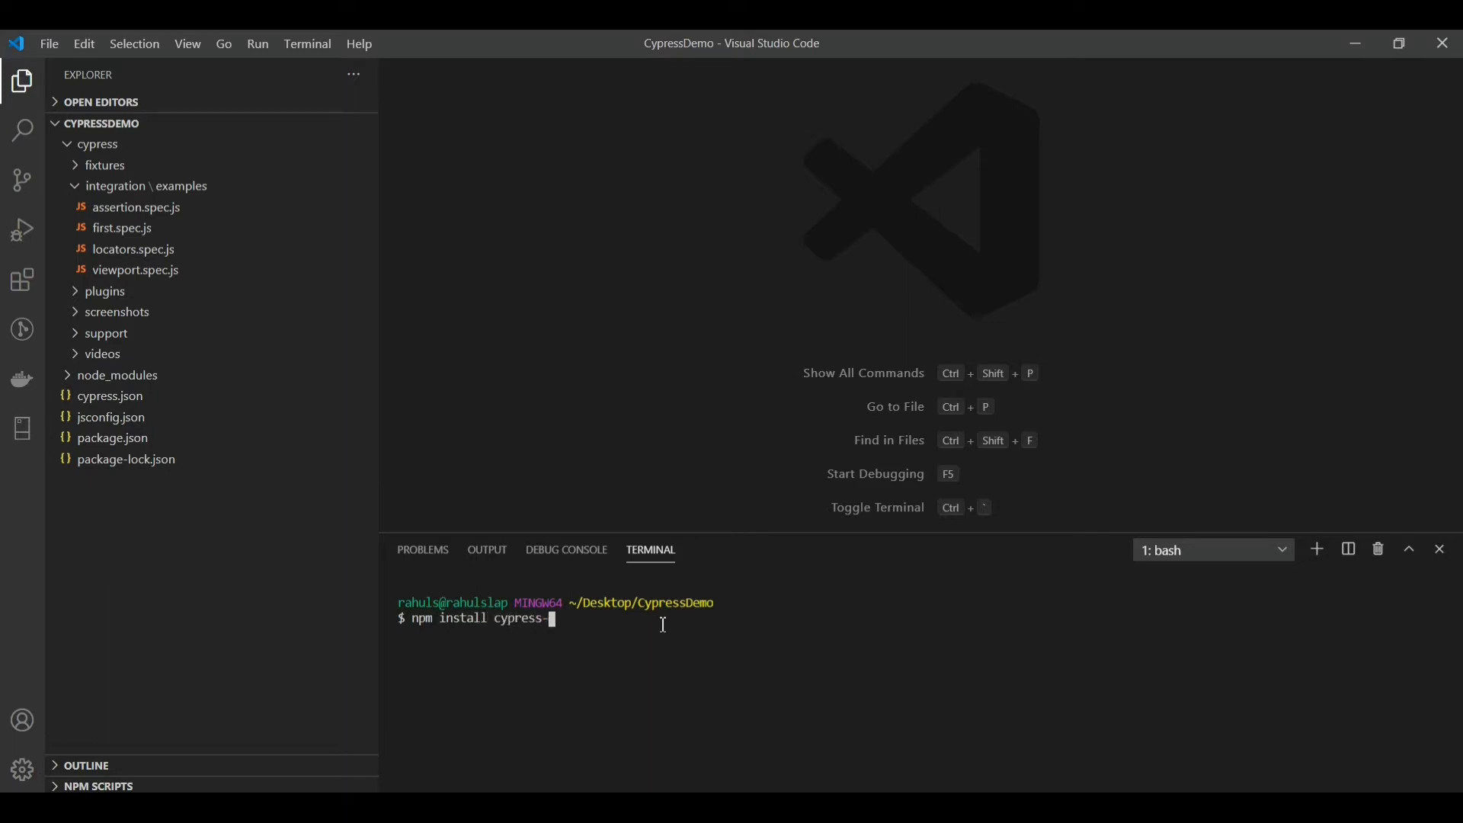
type("xpath")
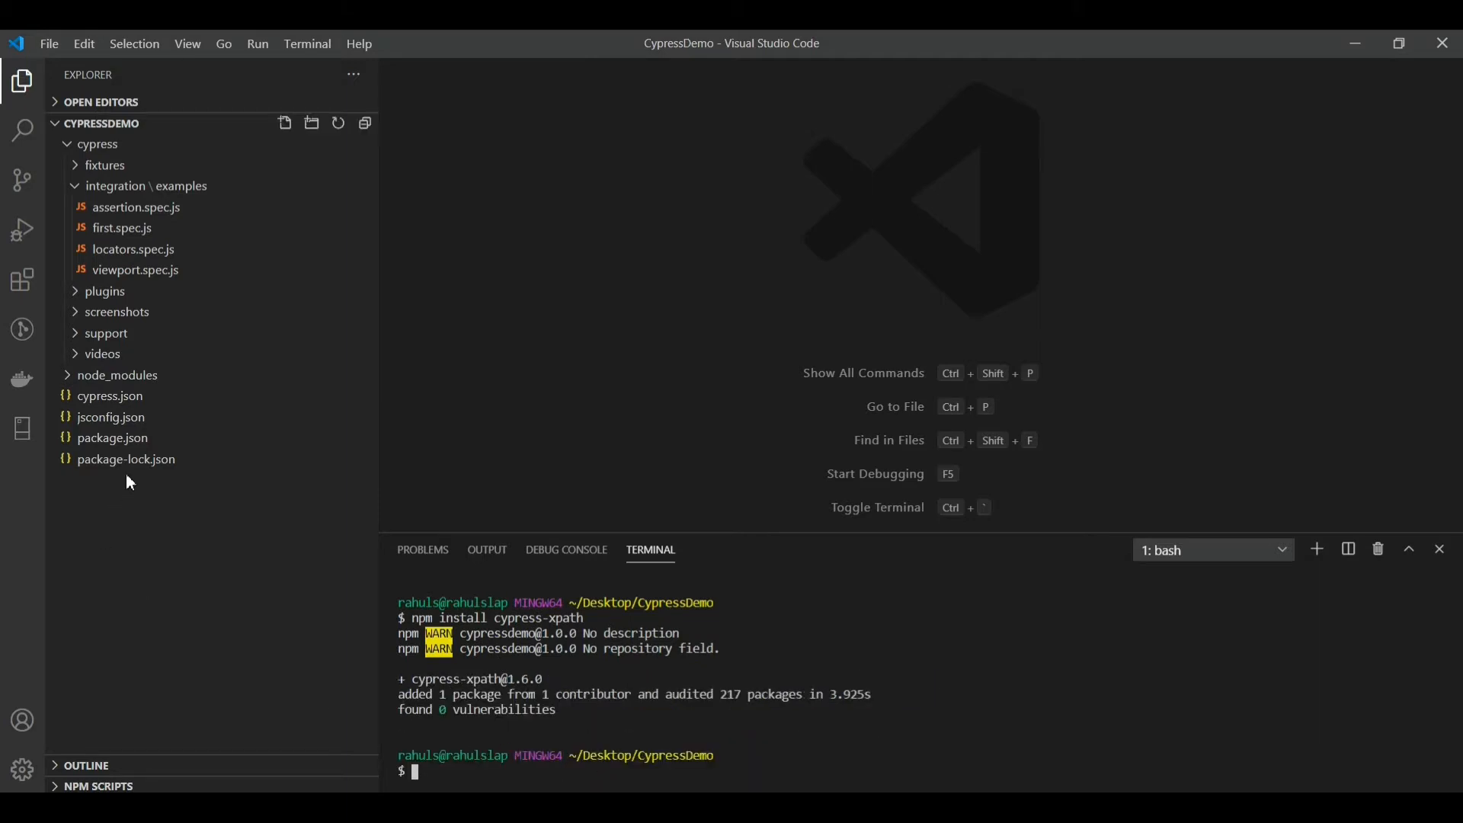
mouse_move(111, 438)
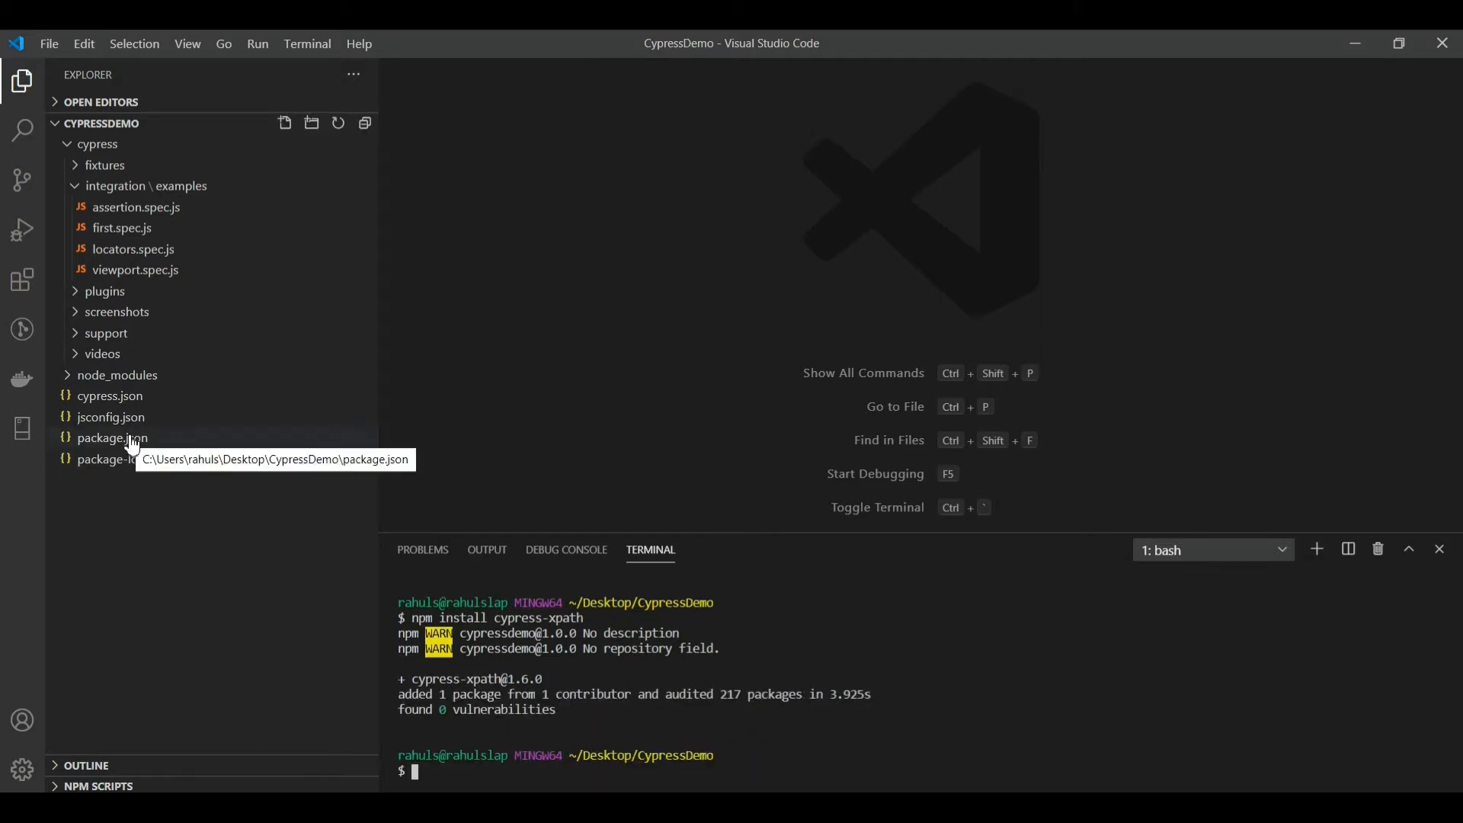
Check dependencies in package.json, then move to the end of cypress/support/index.js on a new line.
left_click(112, 438)
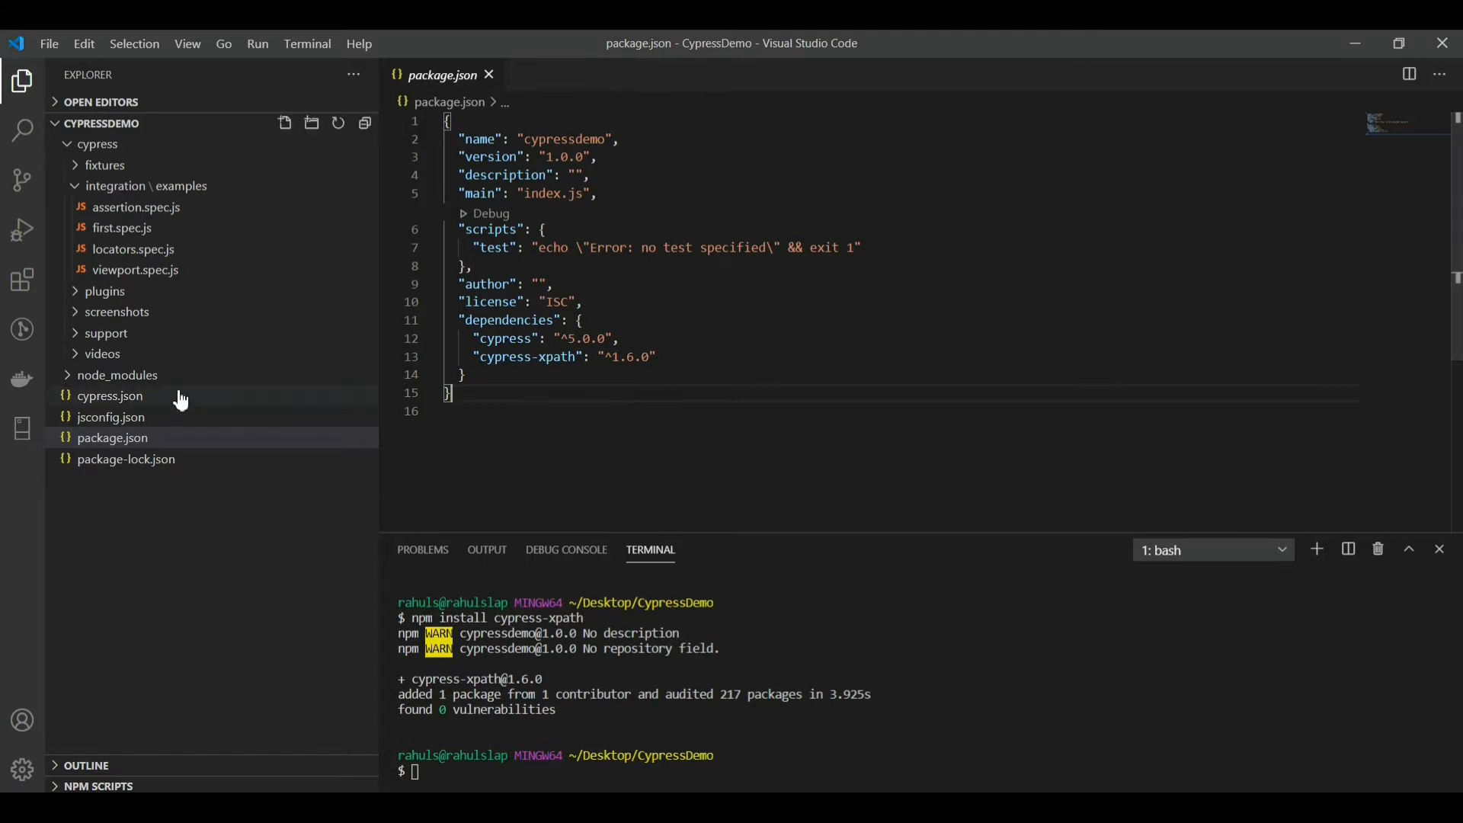
mouse_move(117, 375)
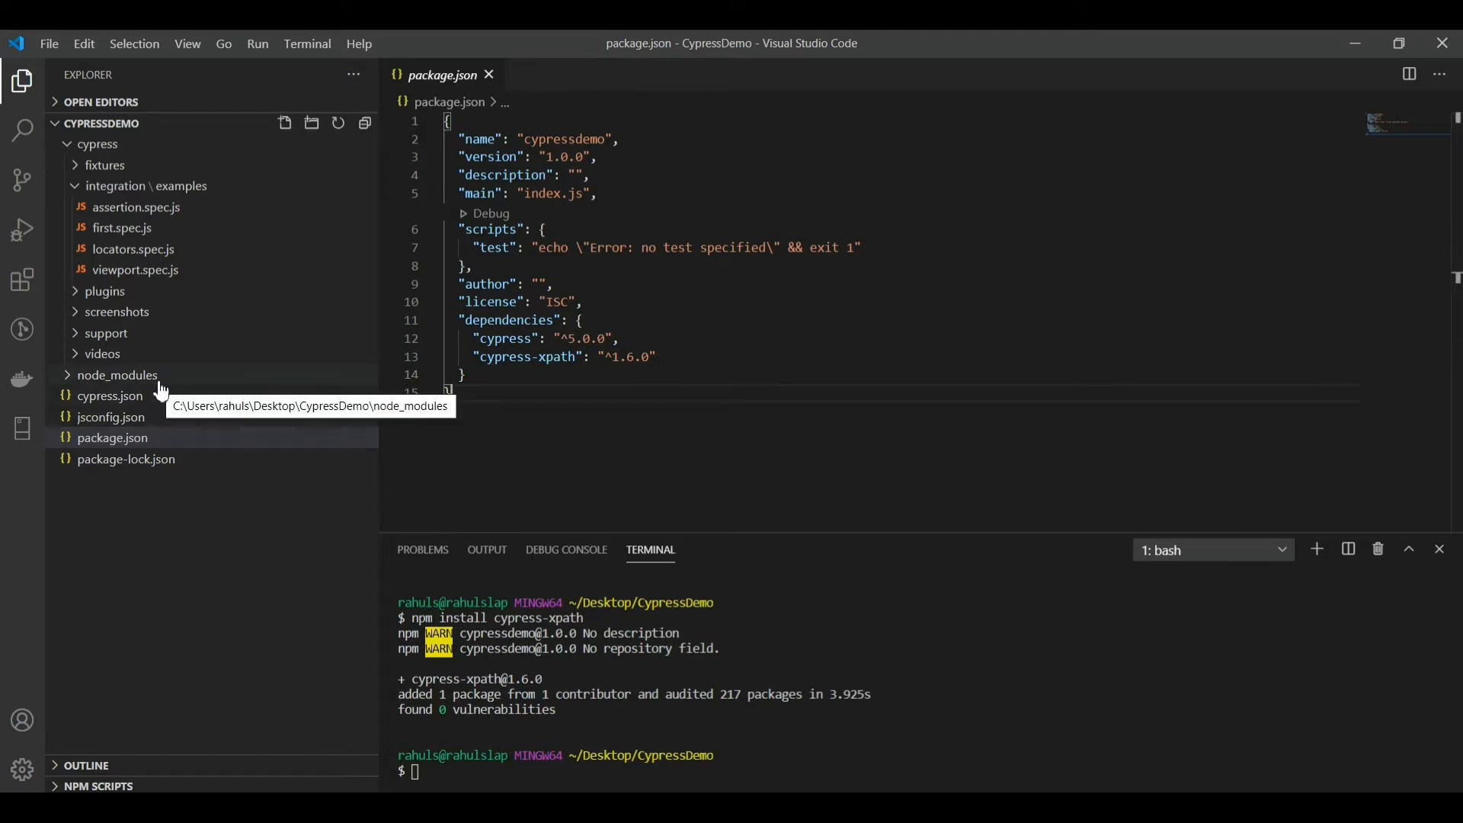
left_click(106, 334)
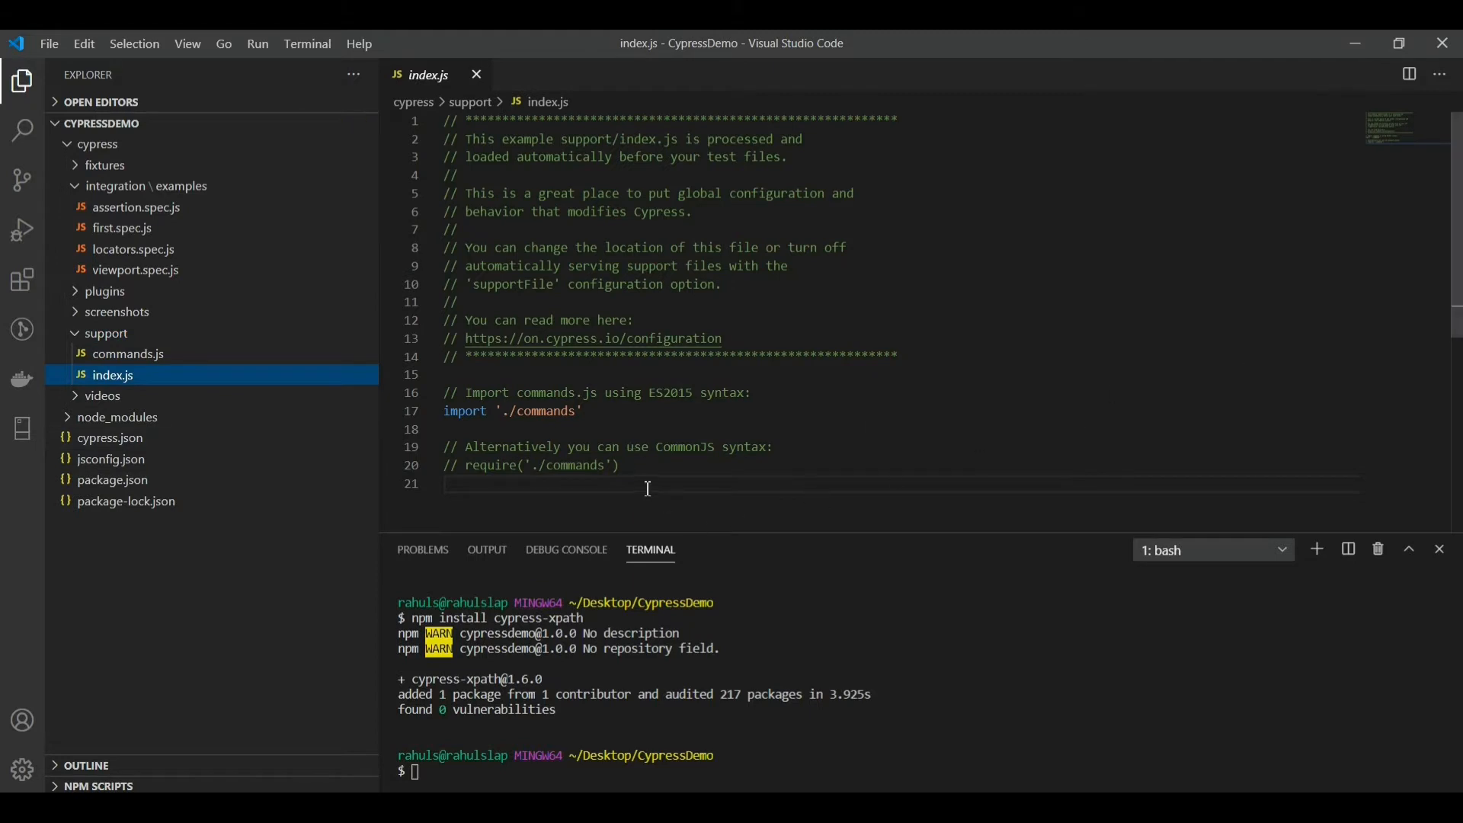
left_click(459, 465)
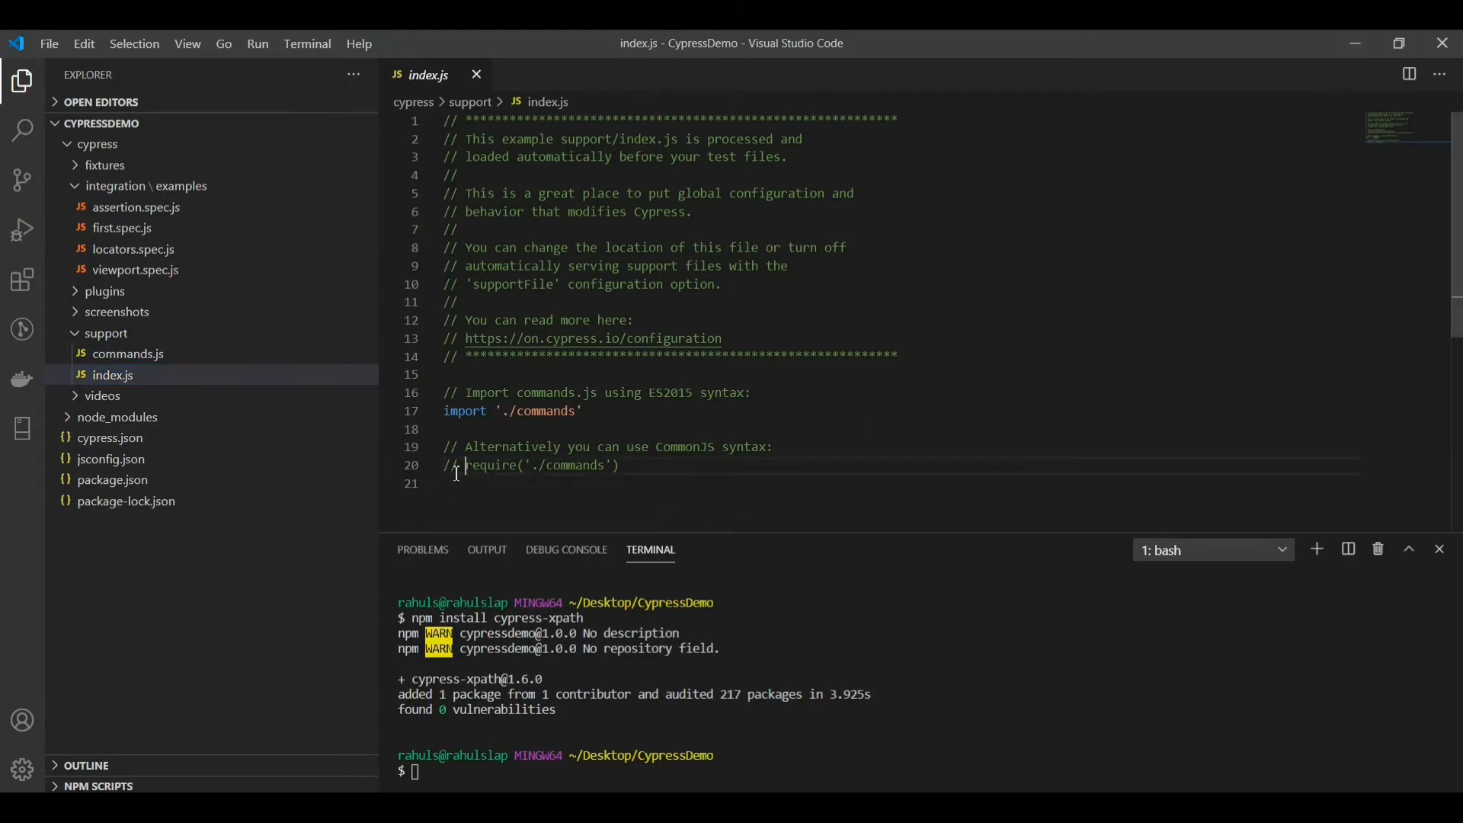
mouse_move(458, 502)
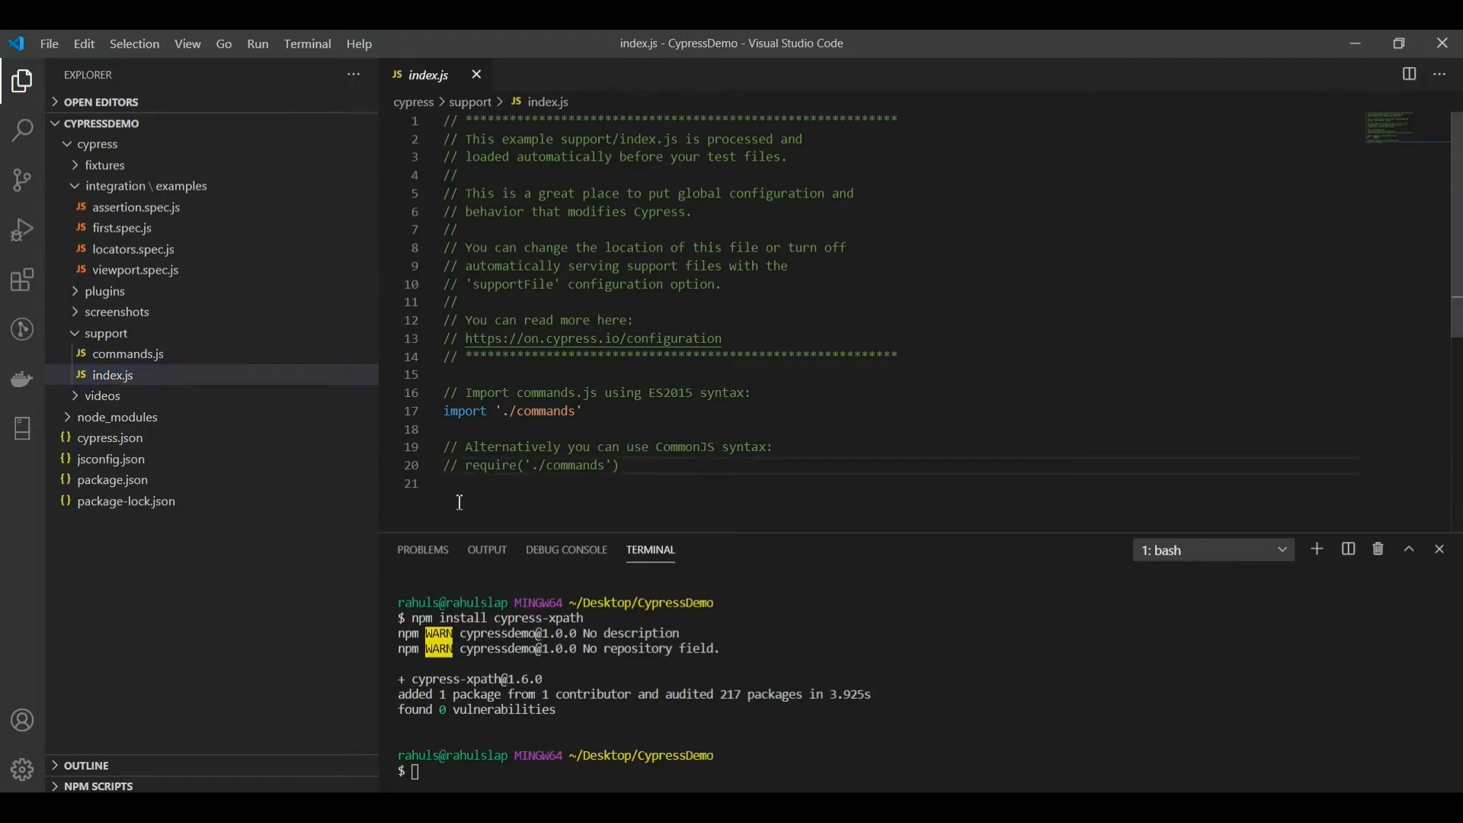
key("enter")
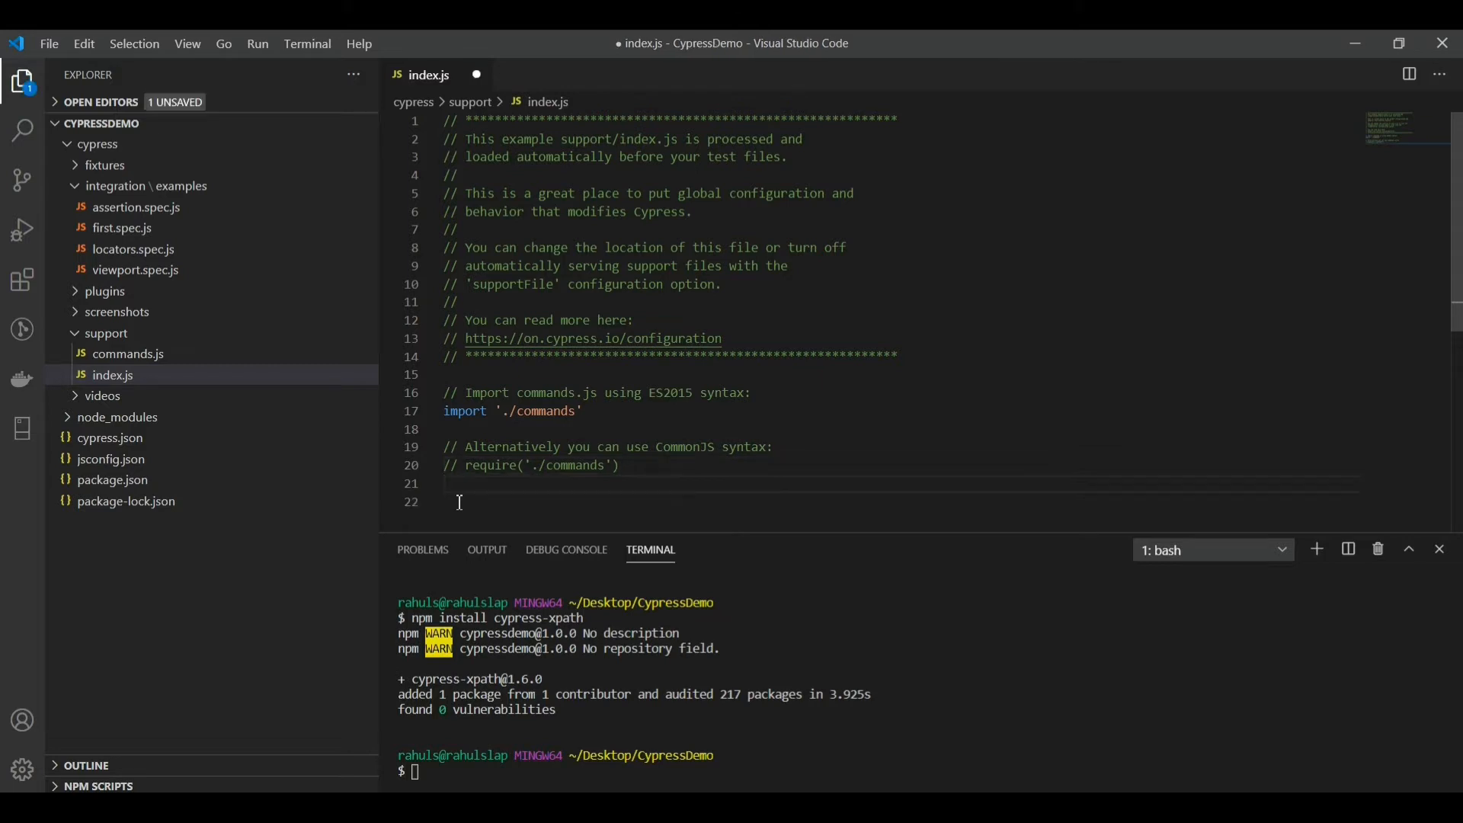
Add require('cypress-xpath') at the end of support/index.js.
type("r")
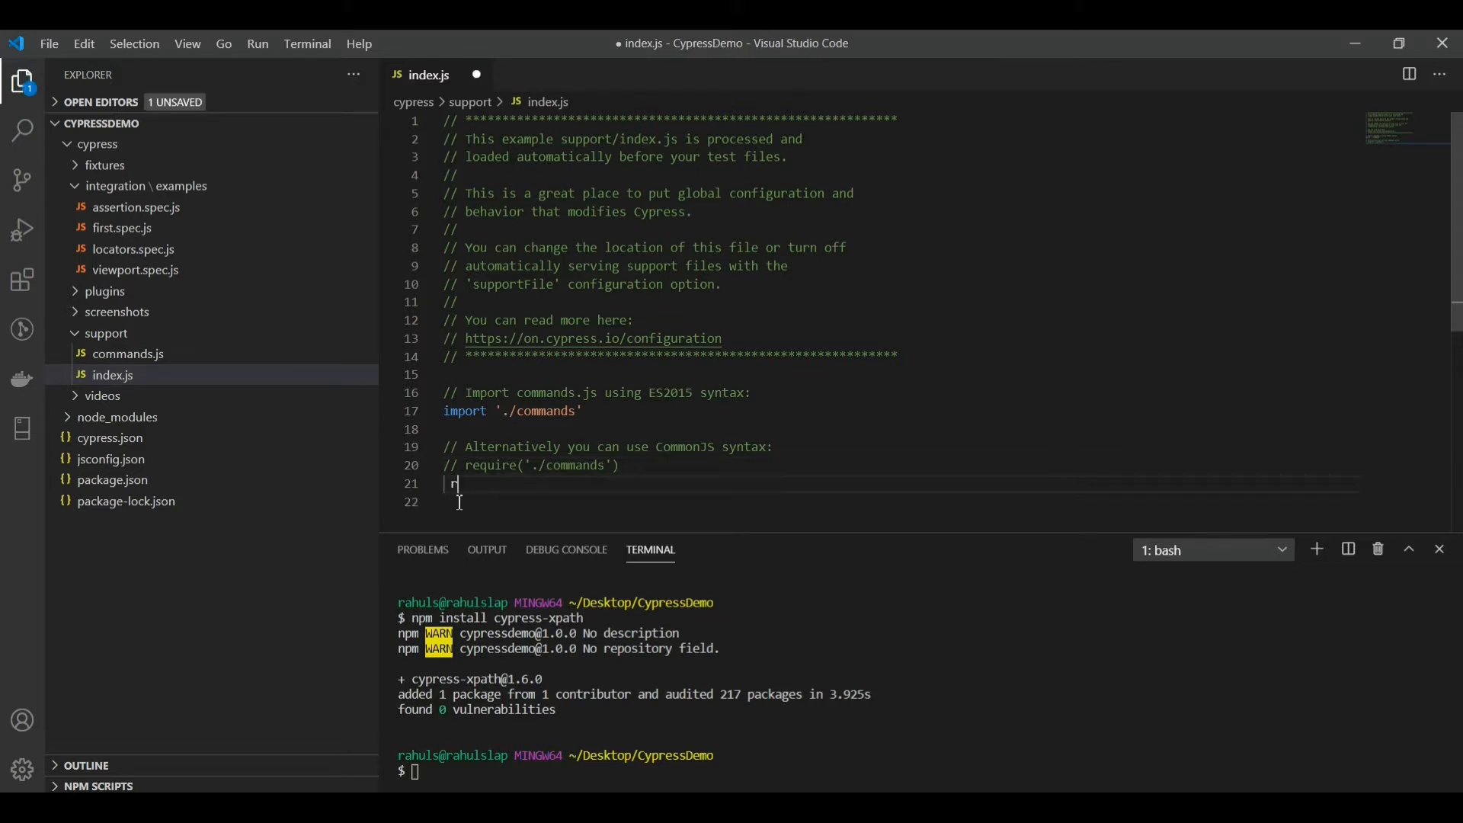
type("equire")
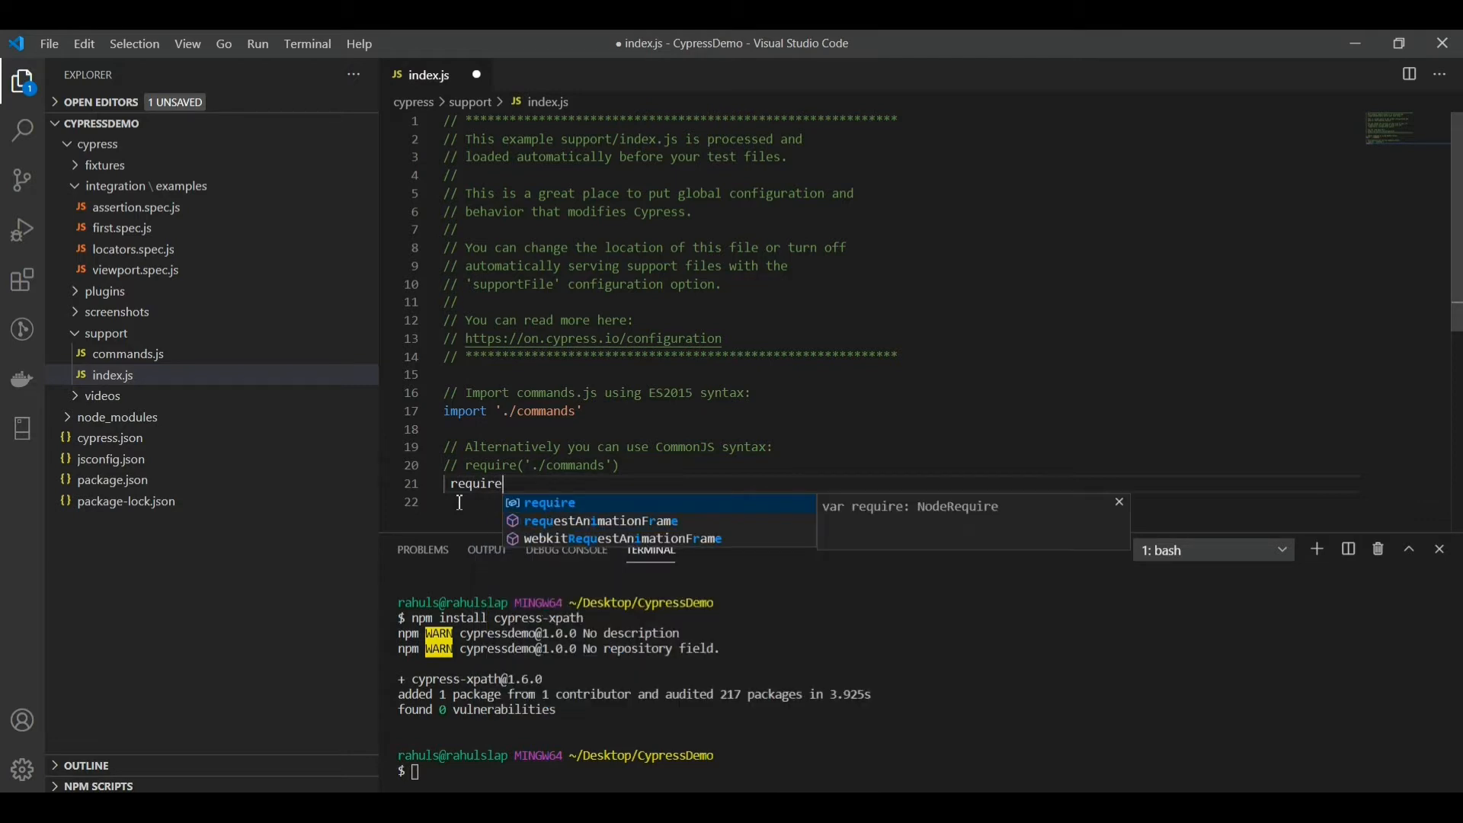
type("('c")
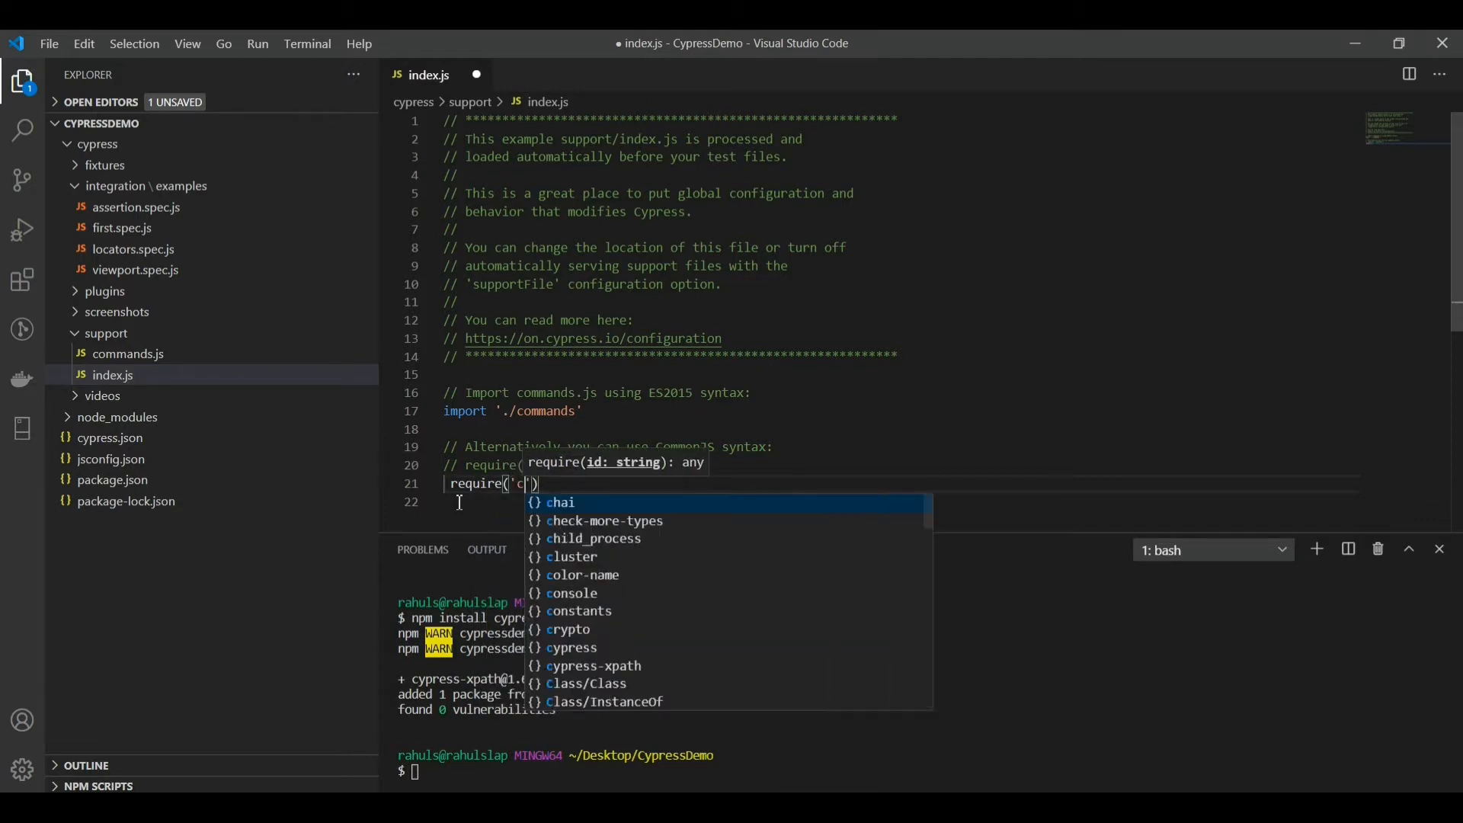
type("ypress-xpath")
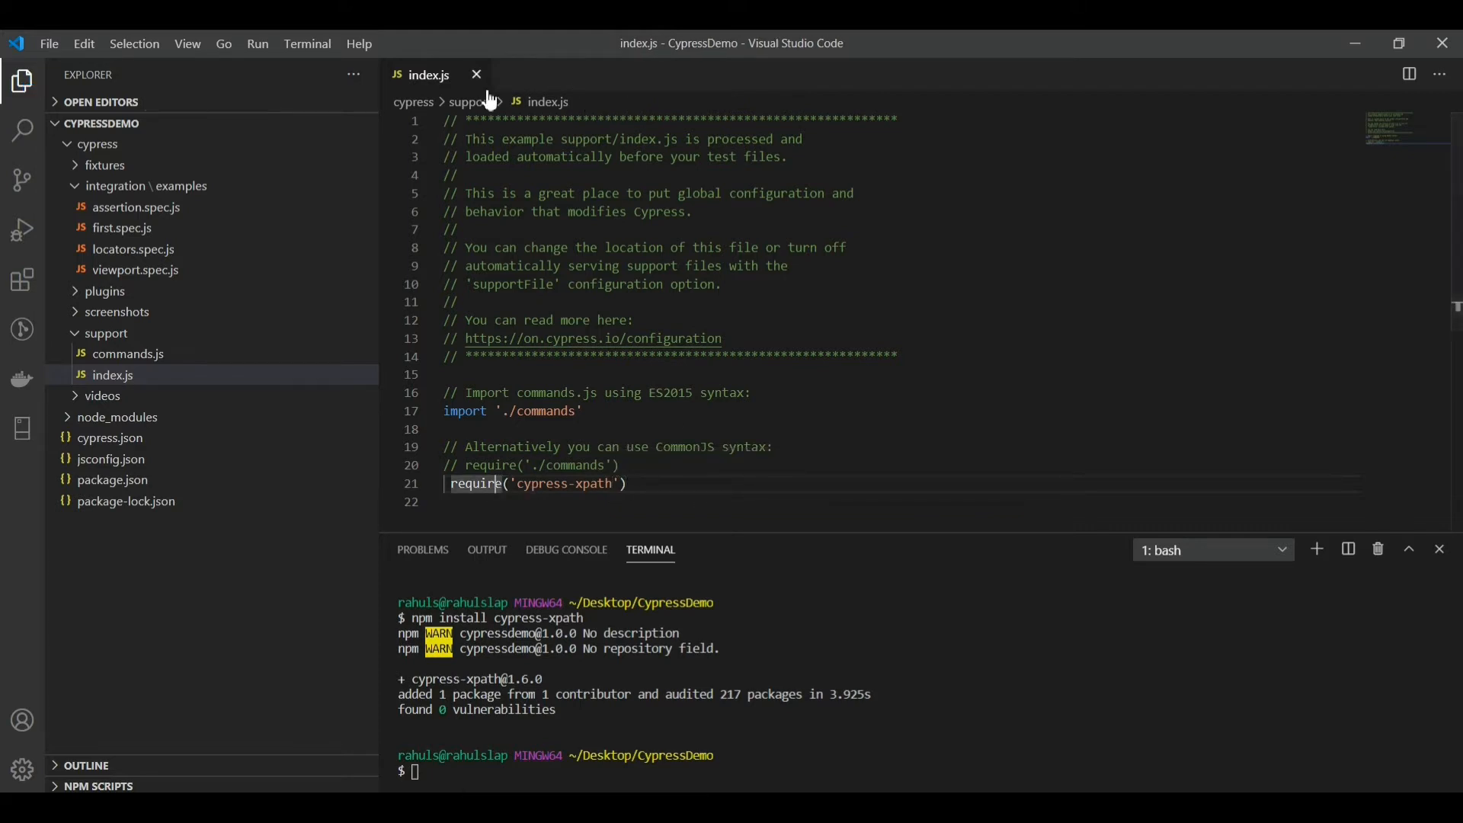
Create a new file xpathdemo.spec.js in the integration/examples folder.
left_click(476, 74)
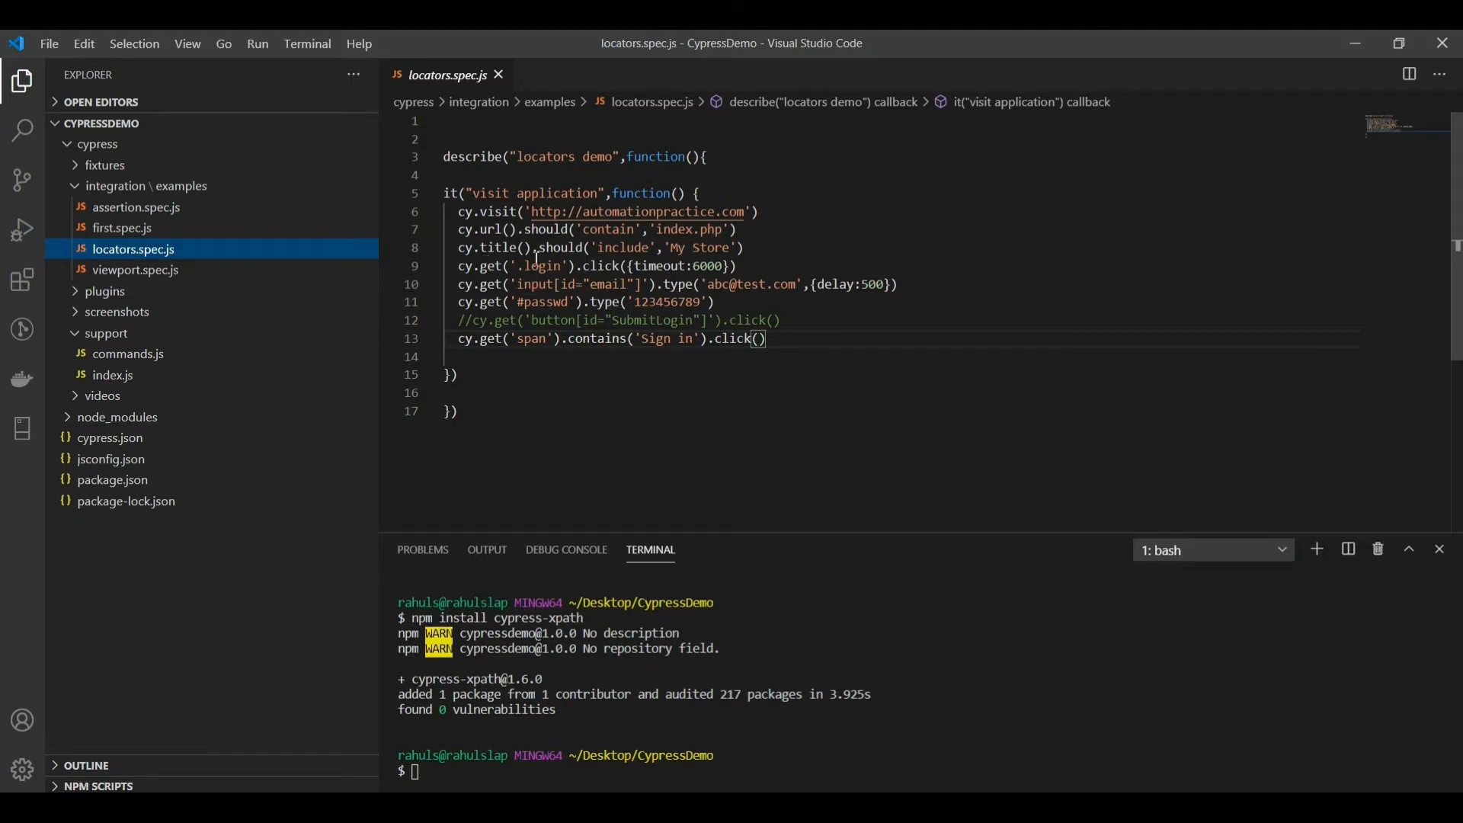
double_click(539, 266)
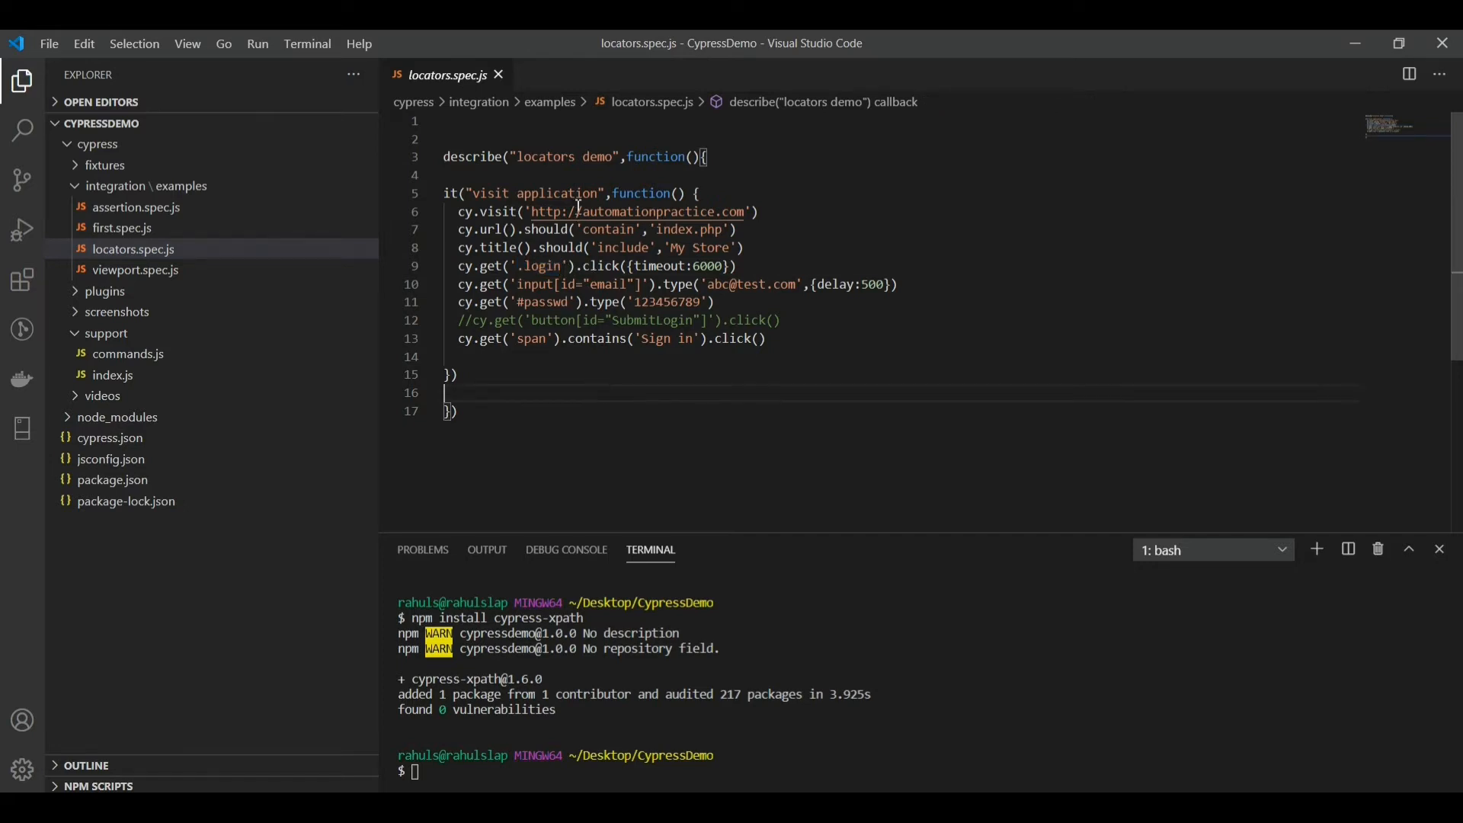
right_click(180, 186)
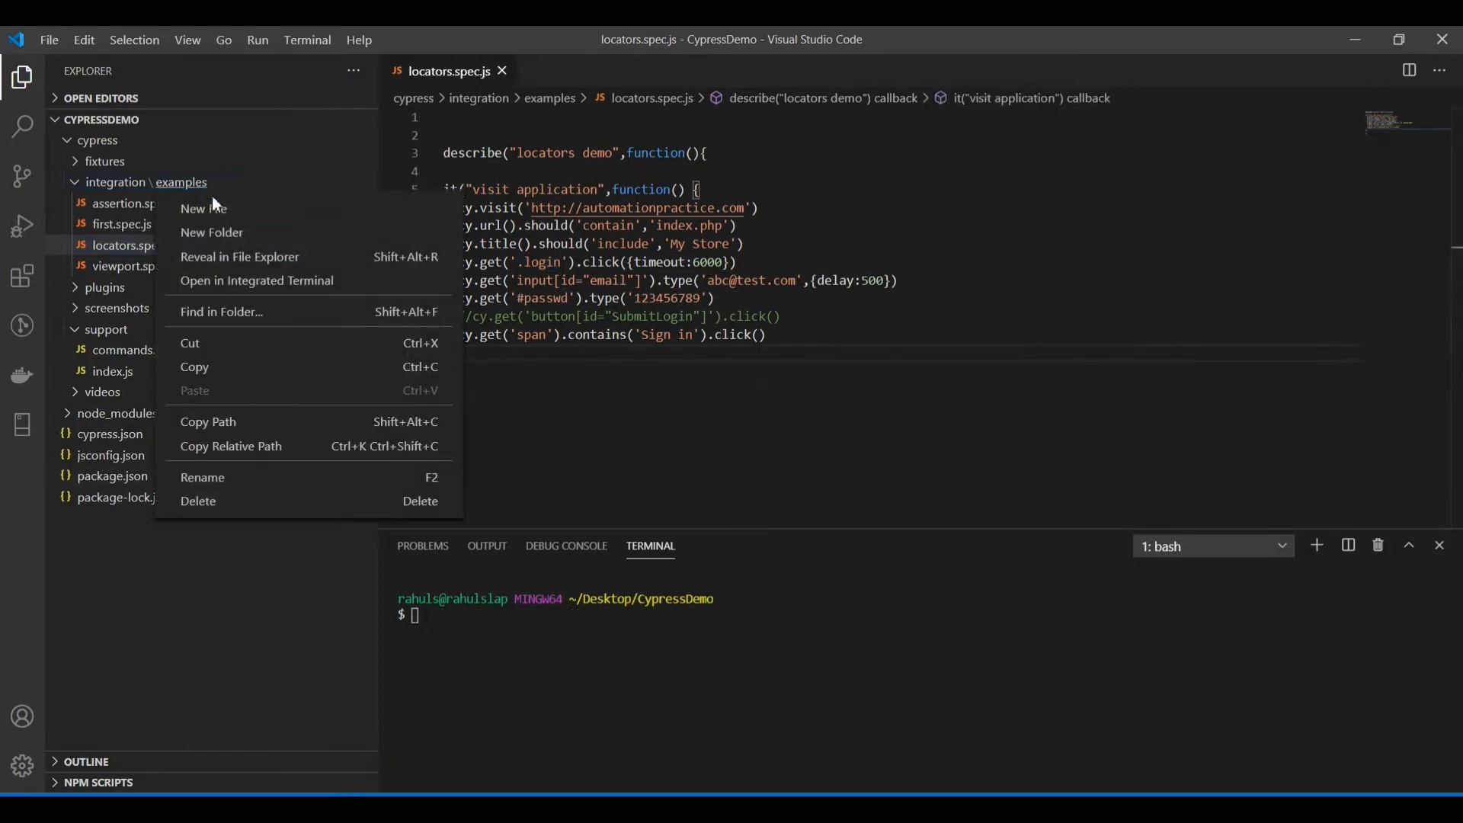
left_click(201, 209)
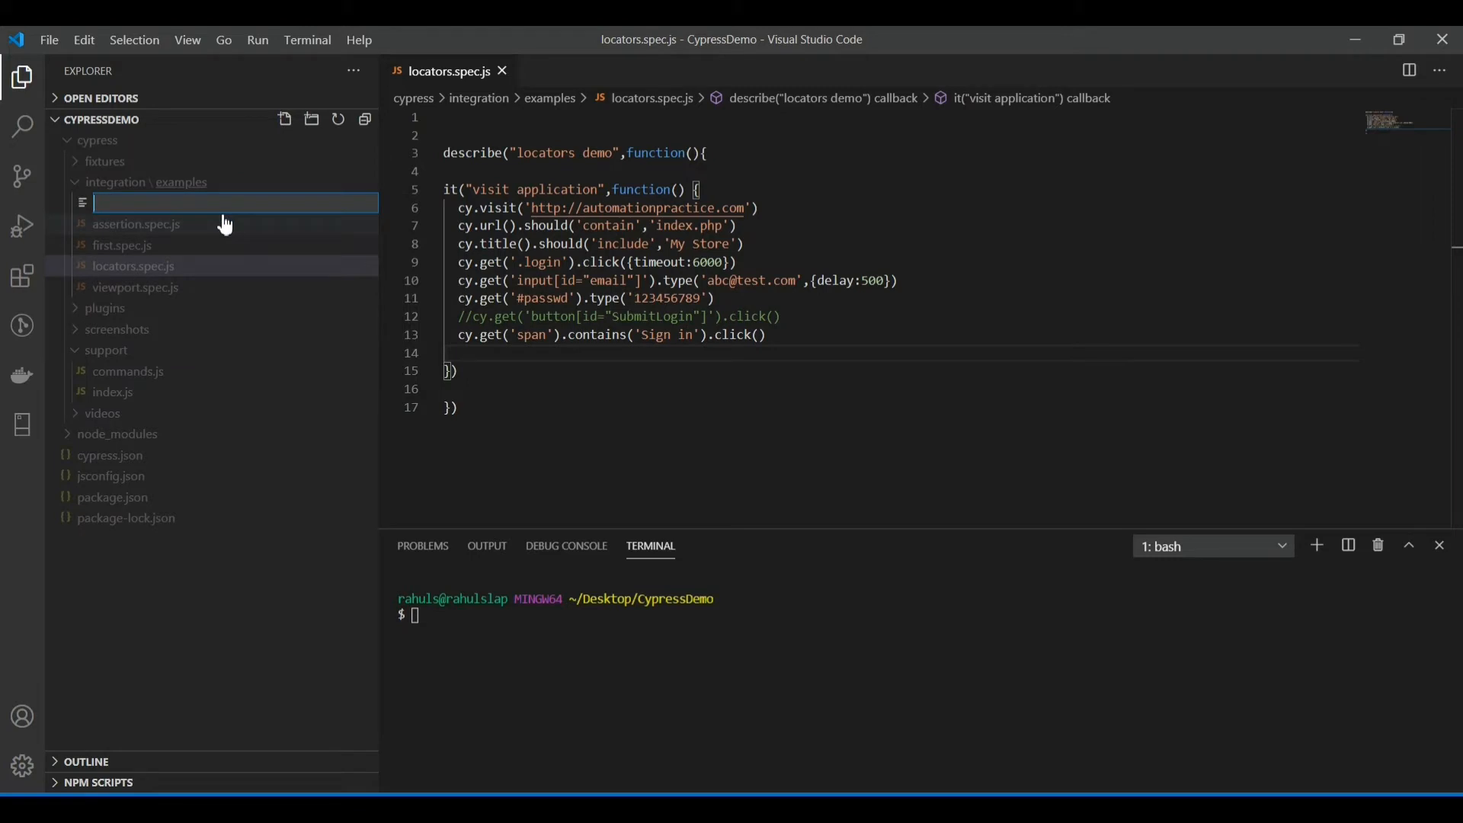
type("xpathdemo")
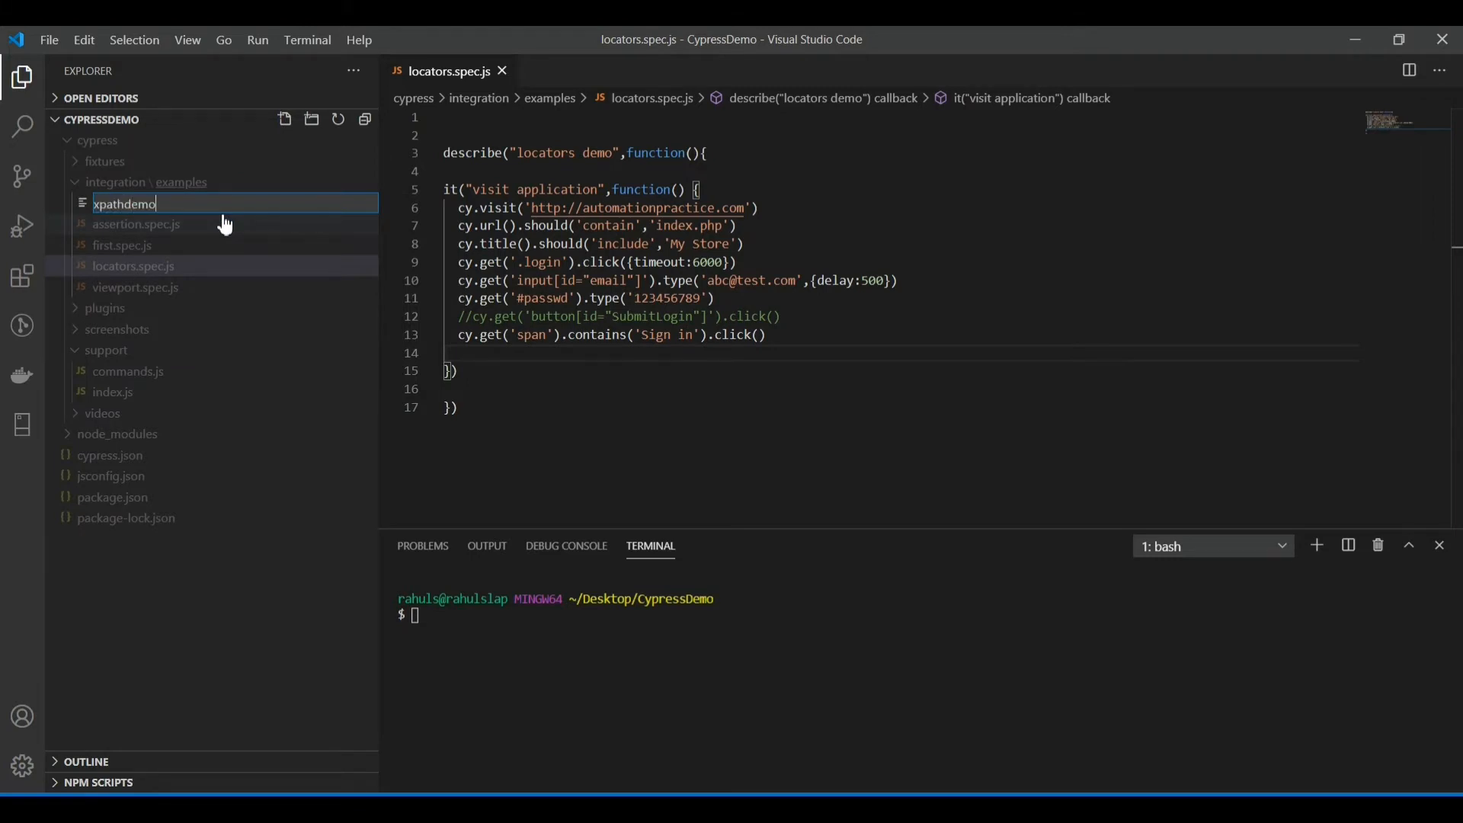
type(".p")
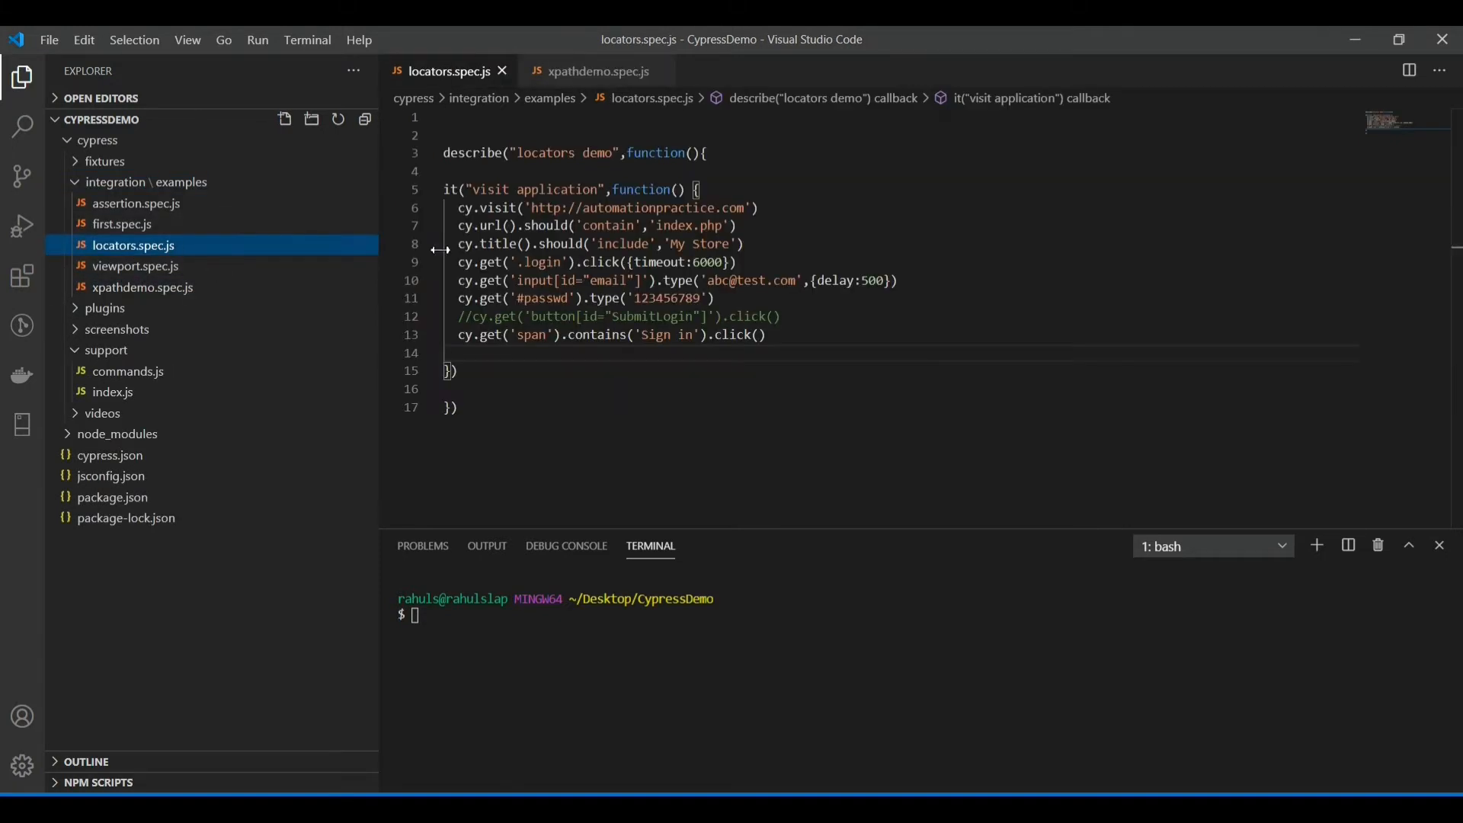
Copy the locators.spec.js test into xpathdemo.spec.js and remove the login command lines.
key("ctrl+a")
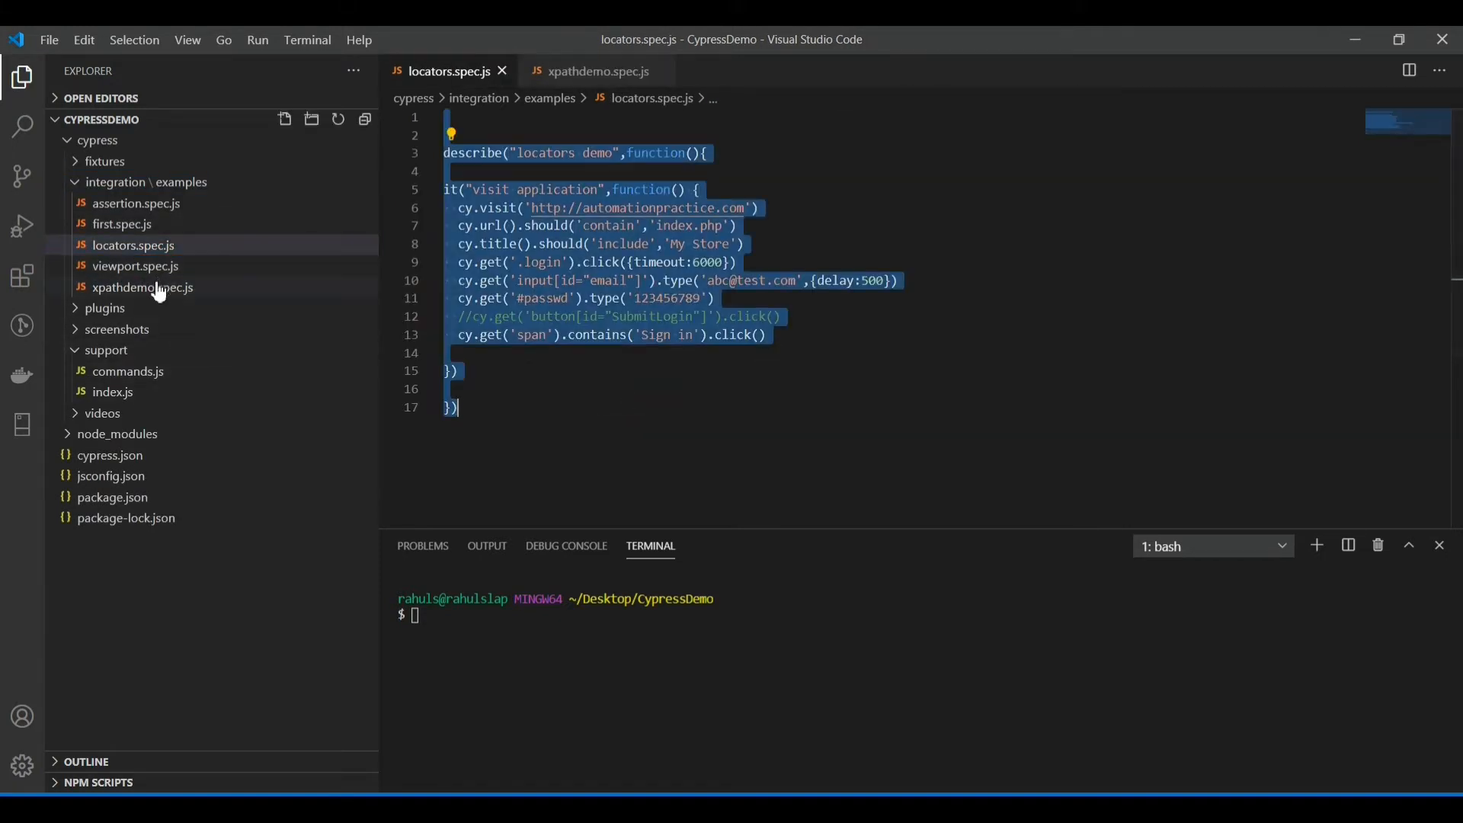
left_click(597, 72)
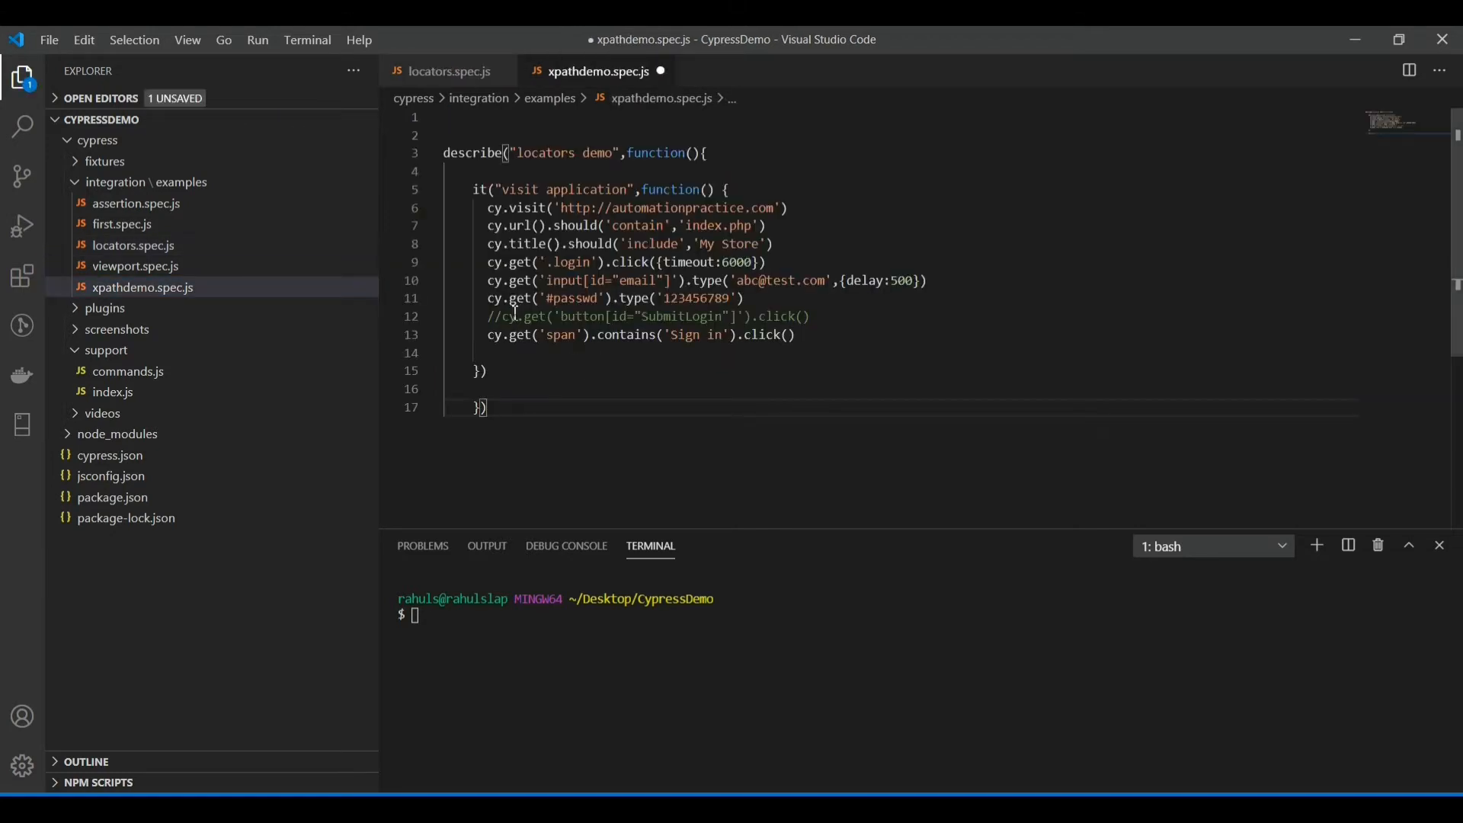
left_click_drag(485, 261, 796, 335)
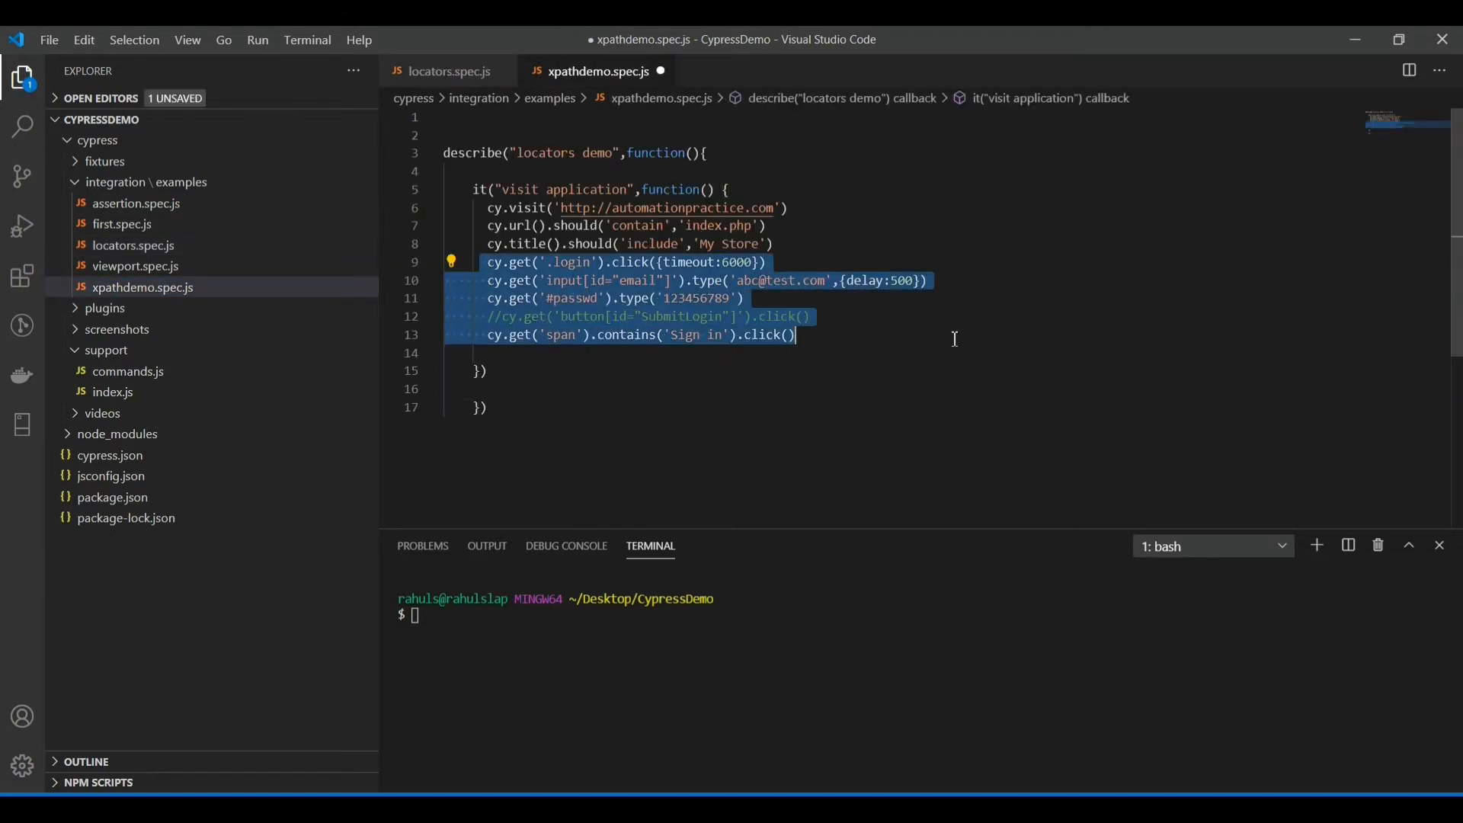
key("Delete")
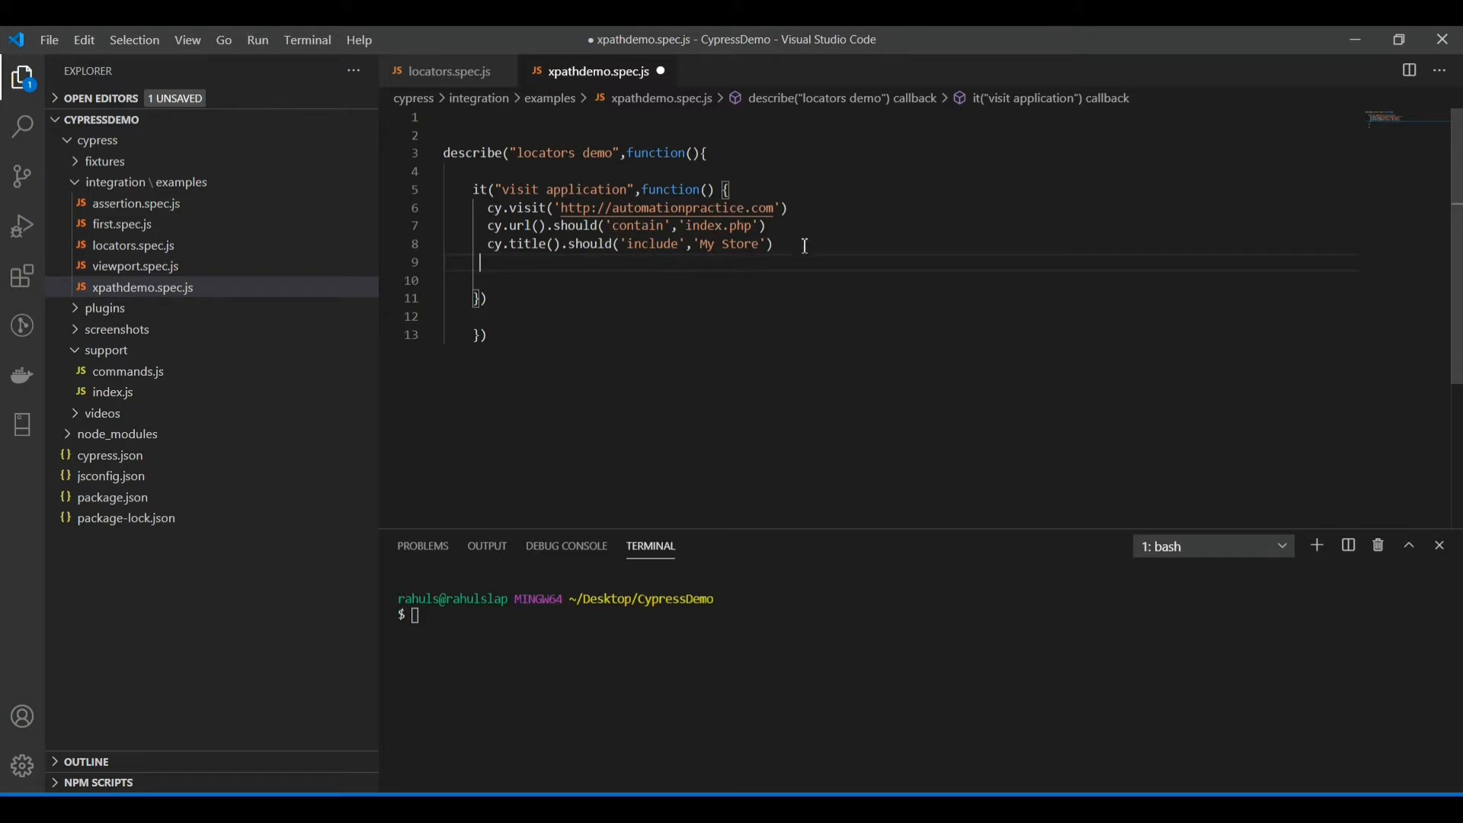
key("enter")
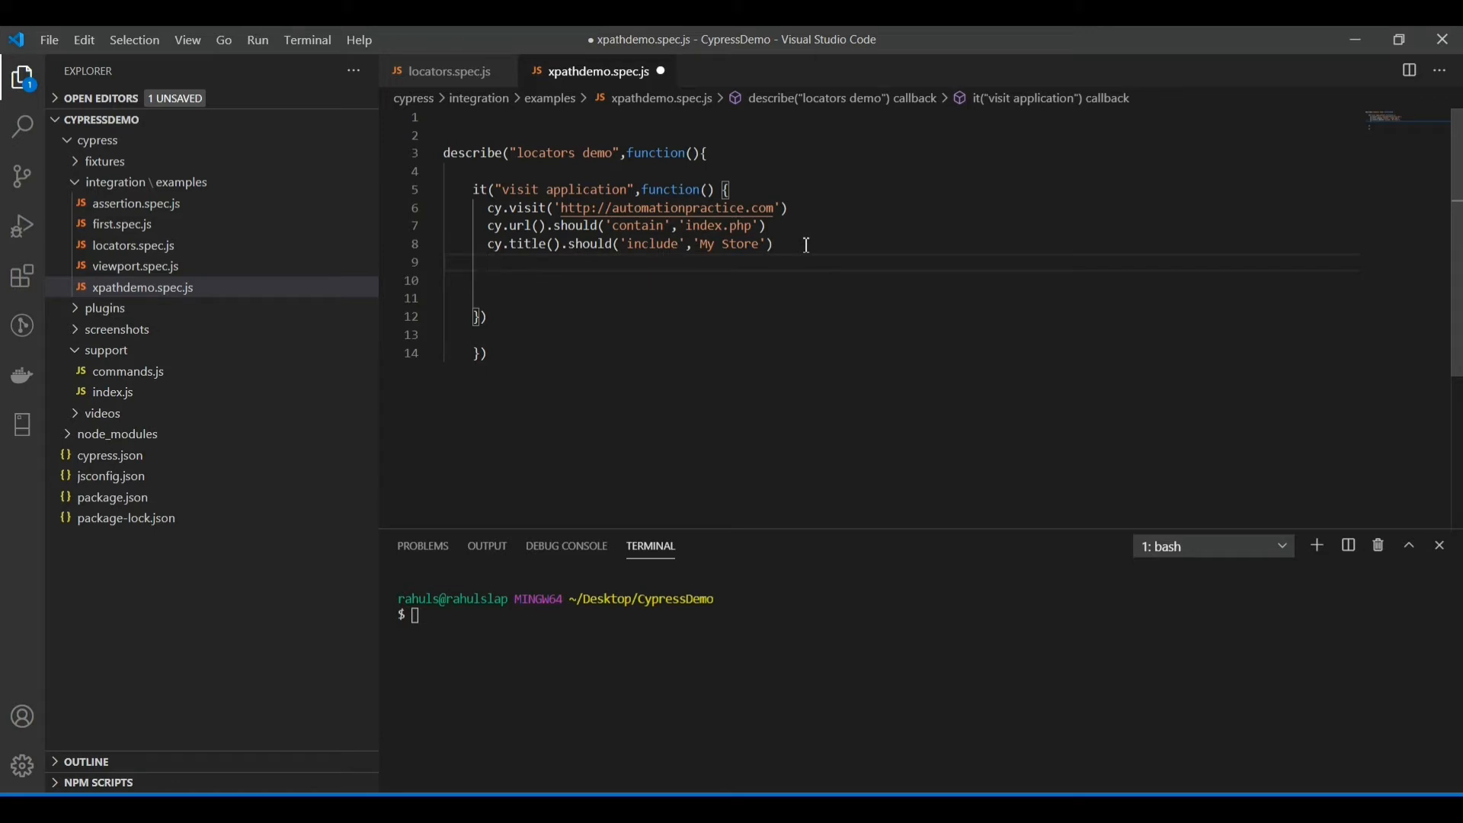
Add cy.xpath('').click() on line 9 with an empty XPath placeholder.
type("cy.")
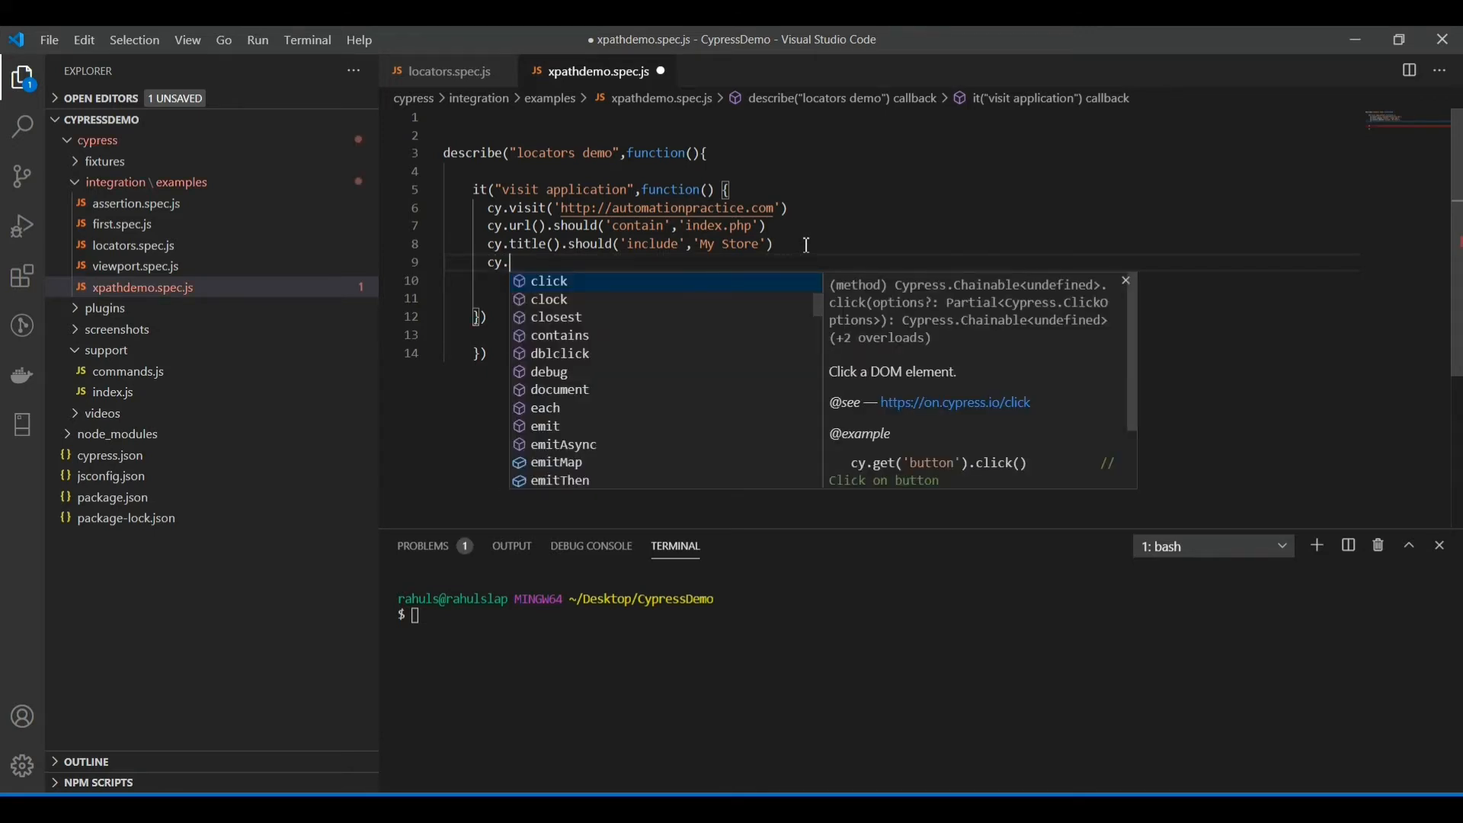
type("xpath")
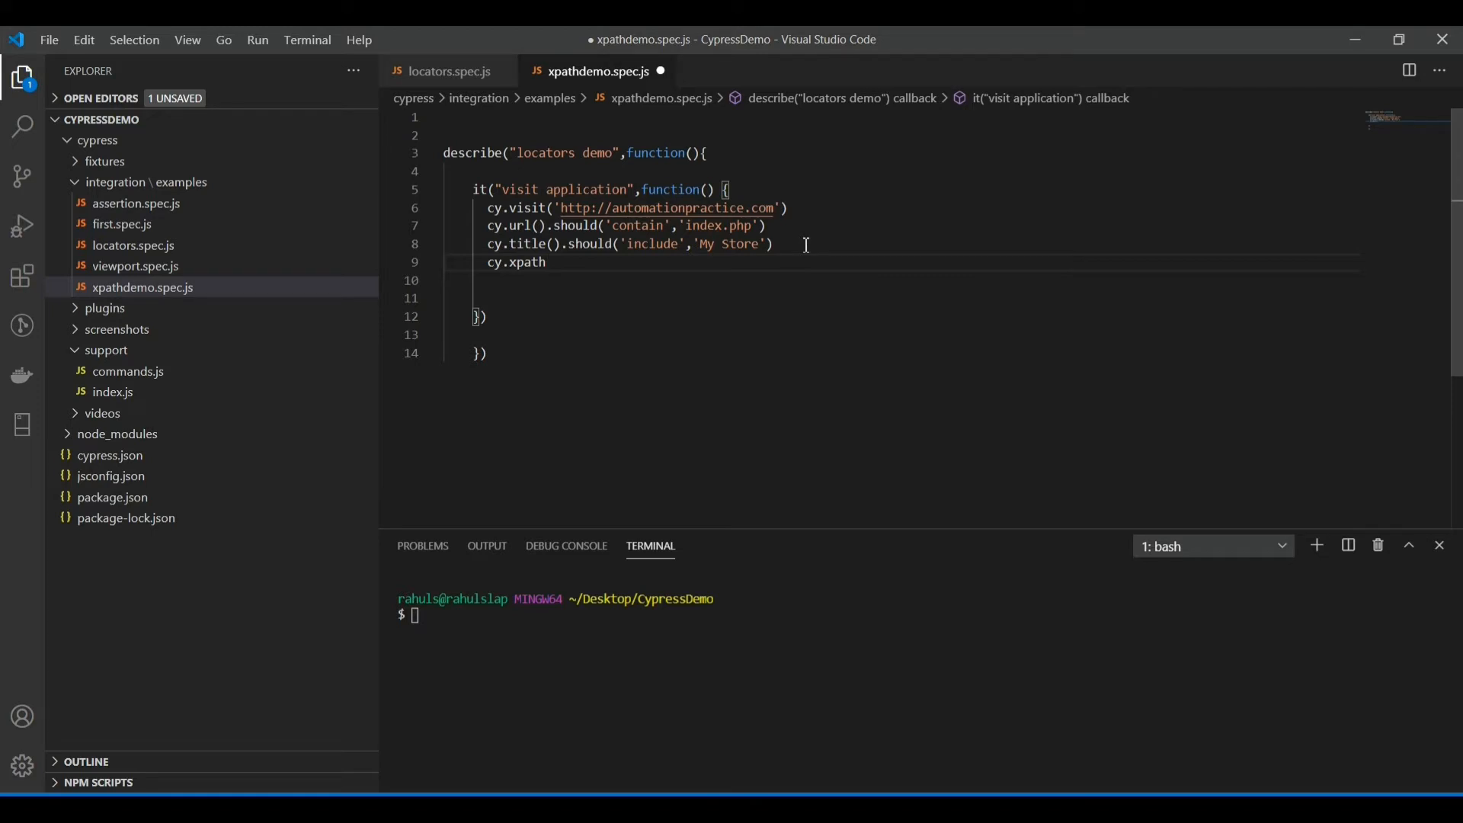
type("('')")
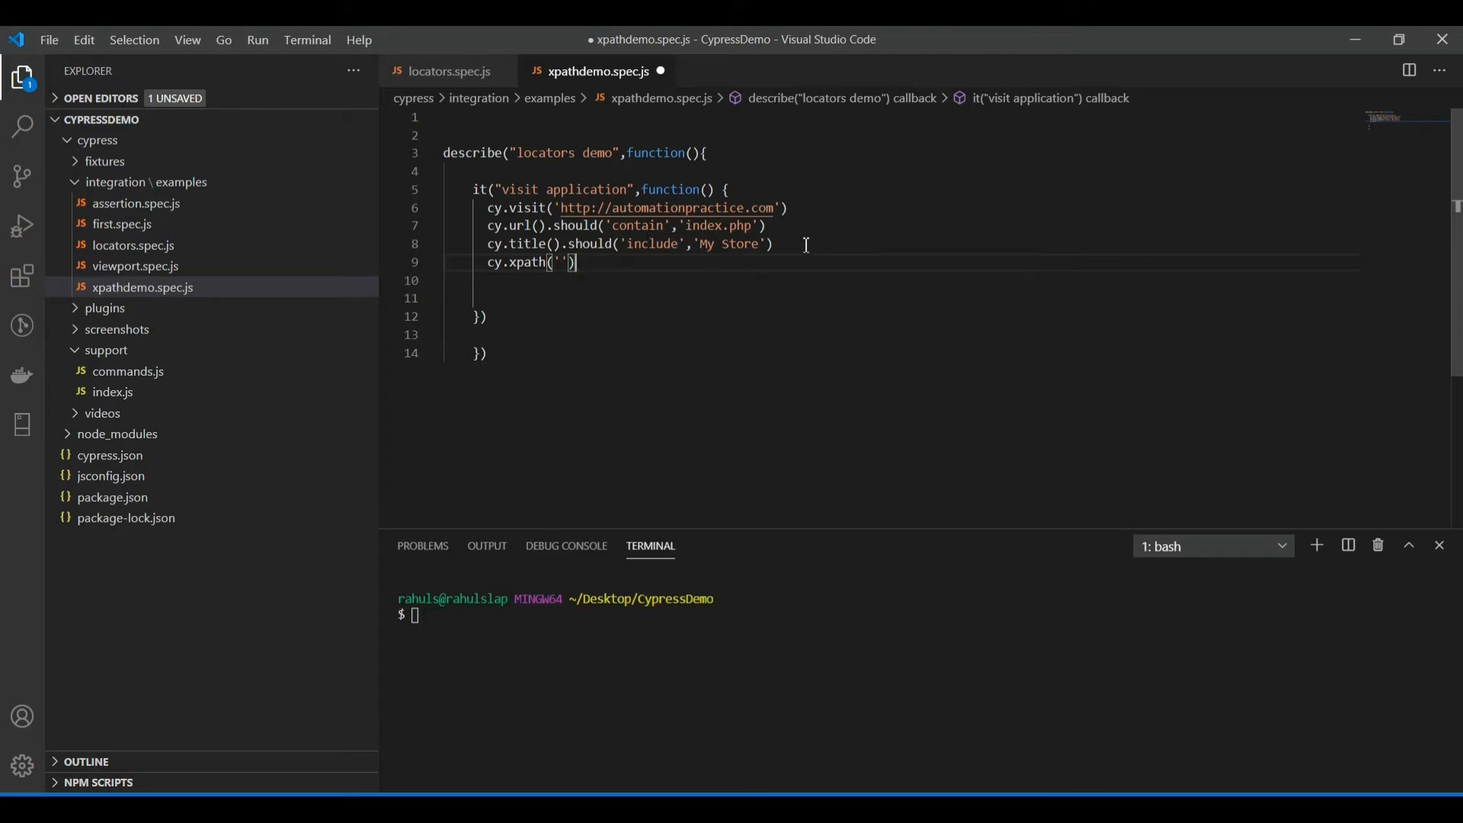
type(".")
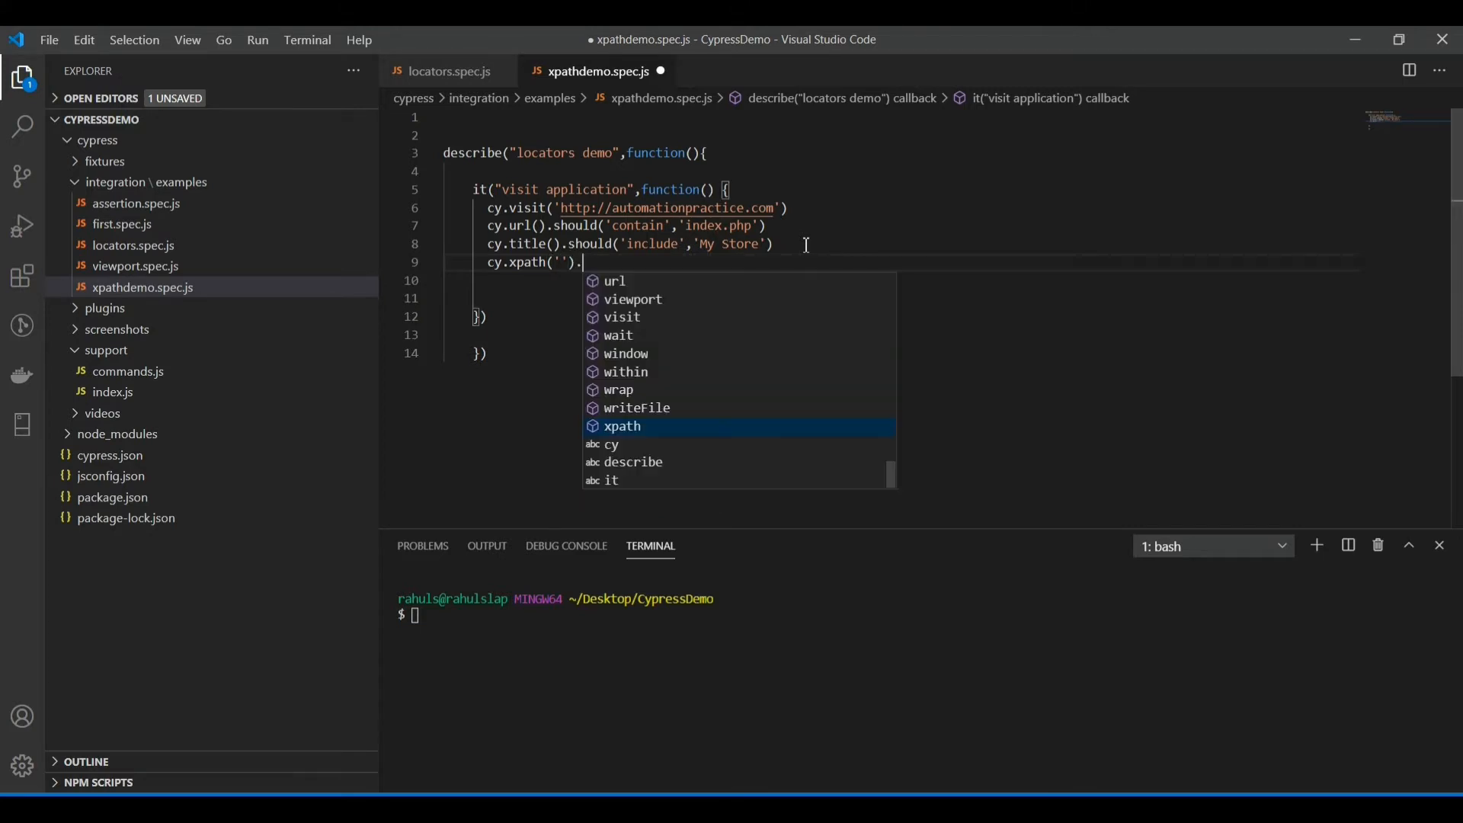
type("click")
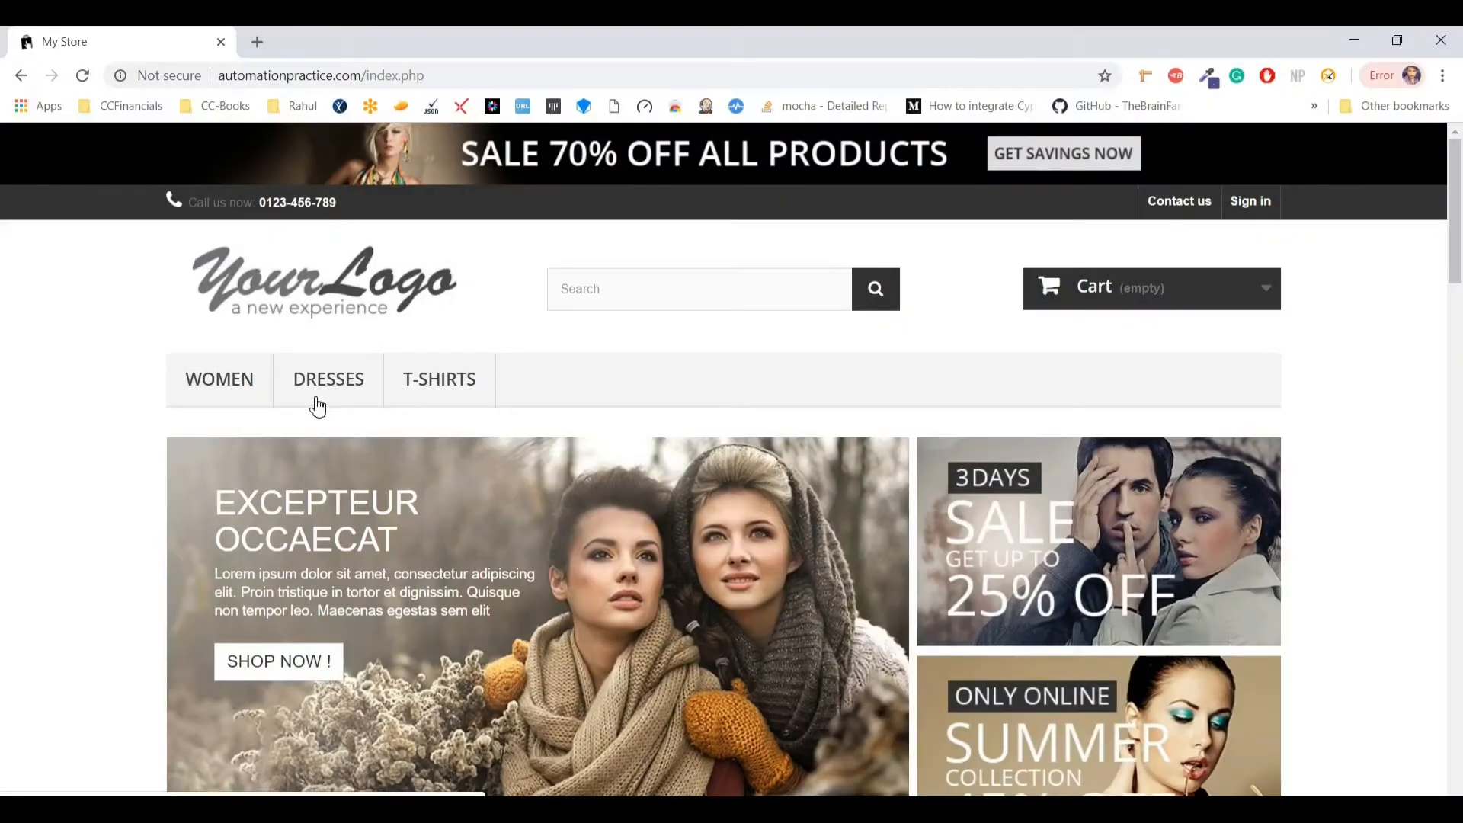
mouse_move(1250, 202)
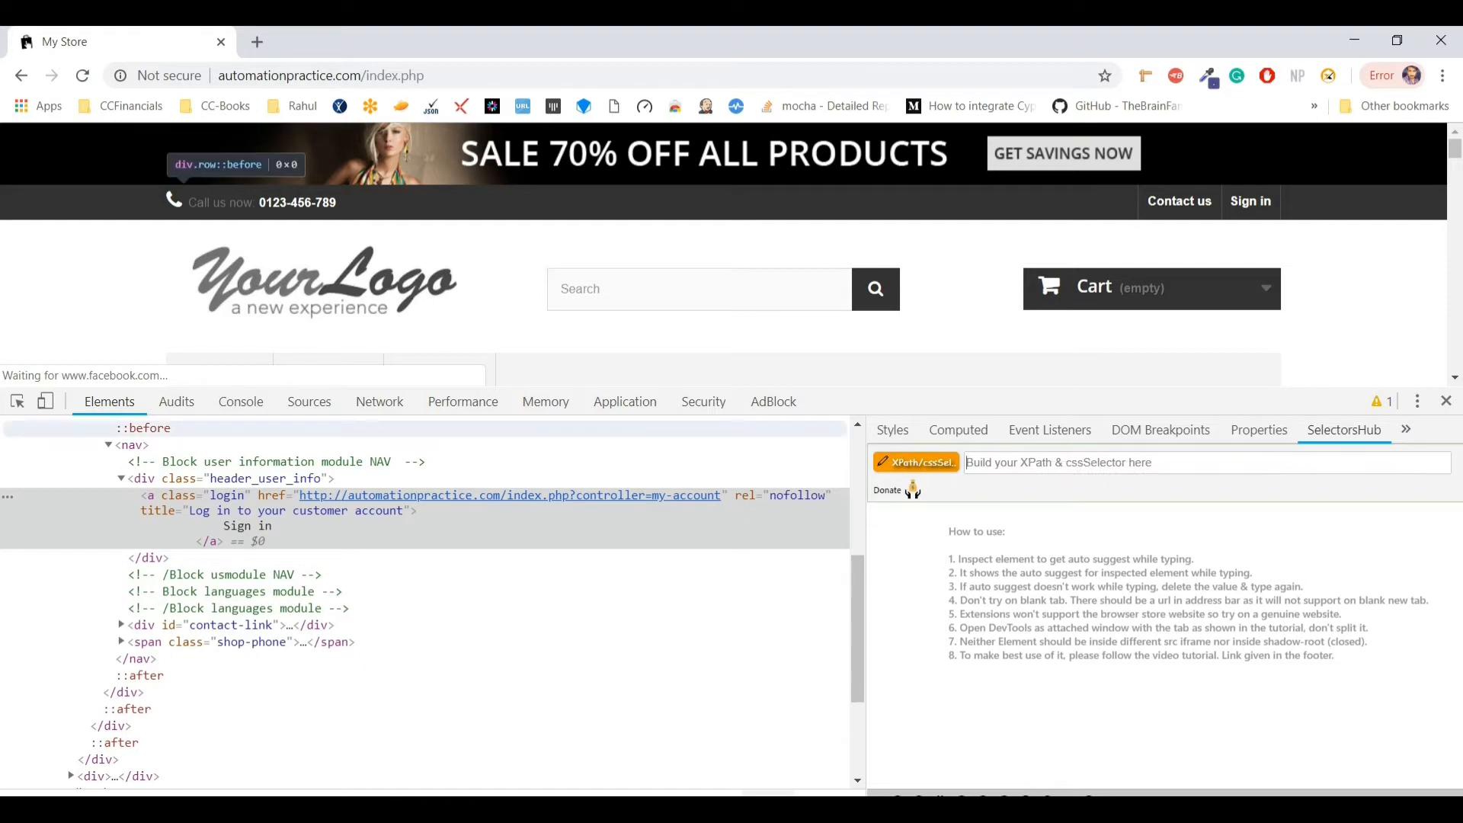
mouse_move(1250, 201)
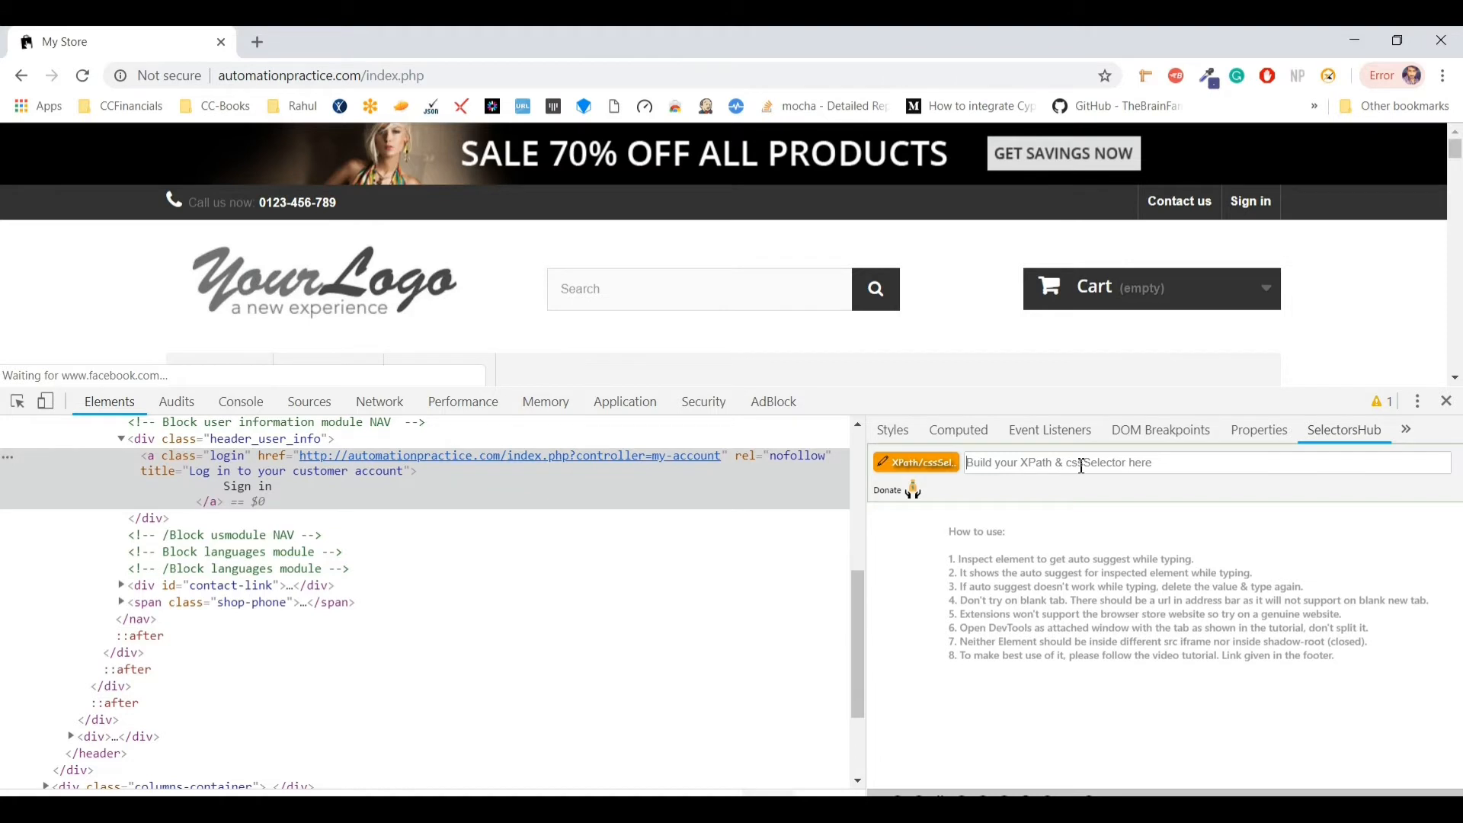
type("//a")
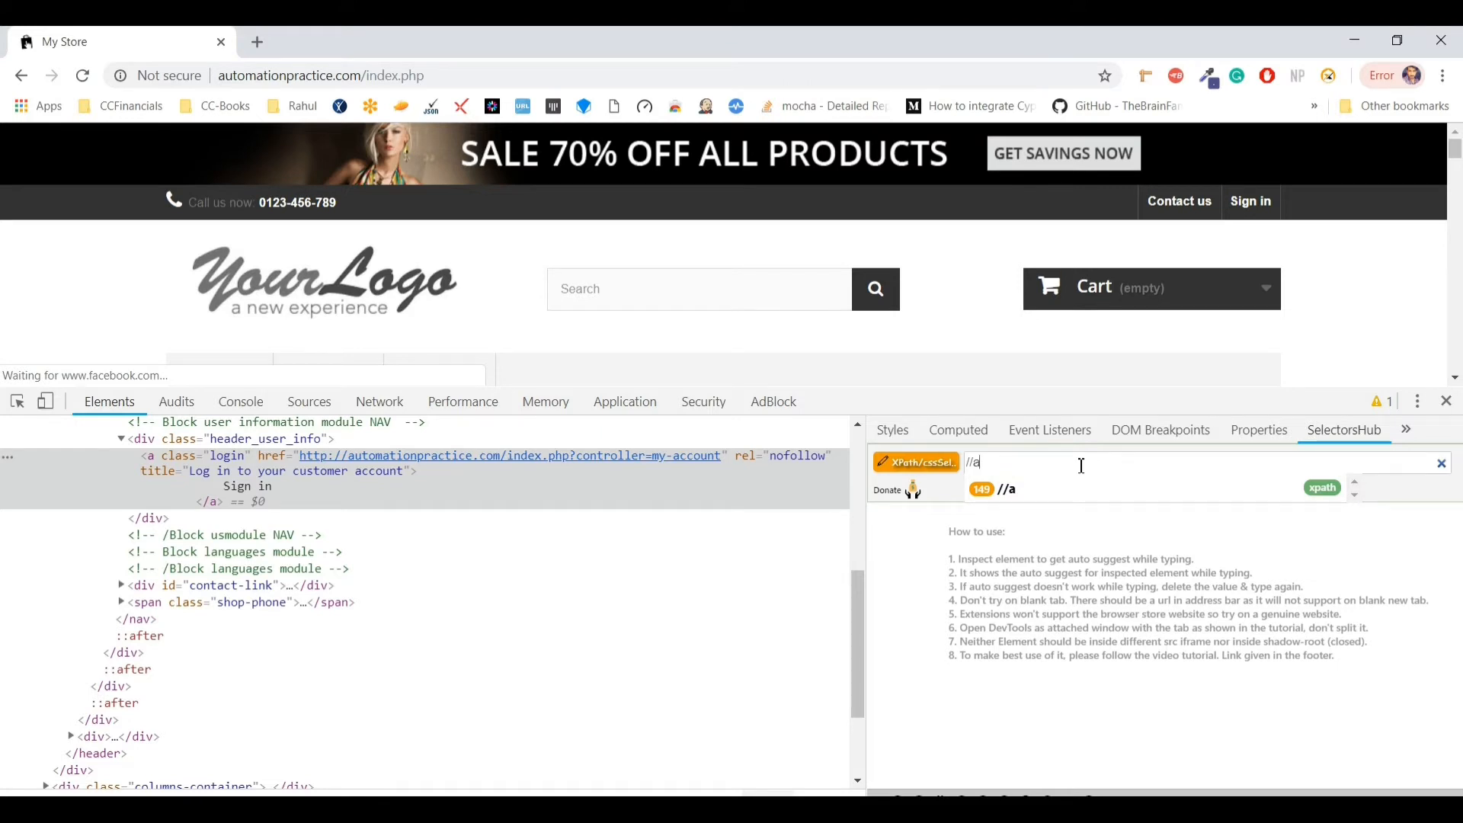
mouse_move(1079, 466)
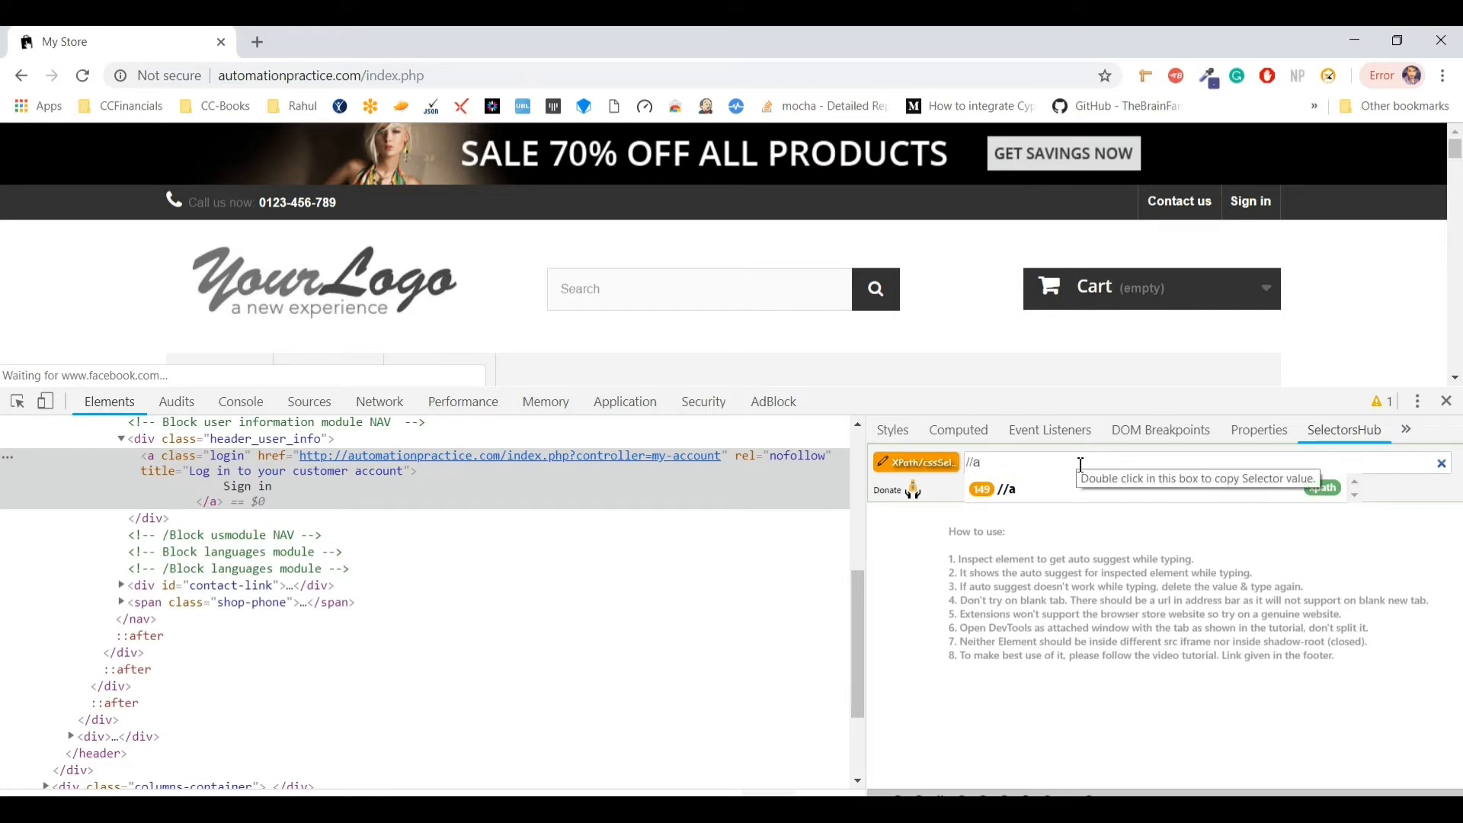
type("//a")
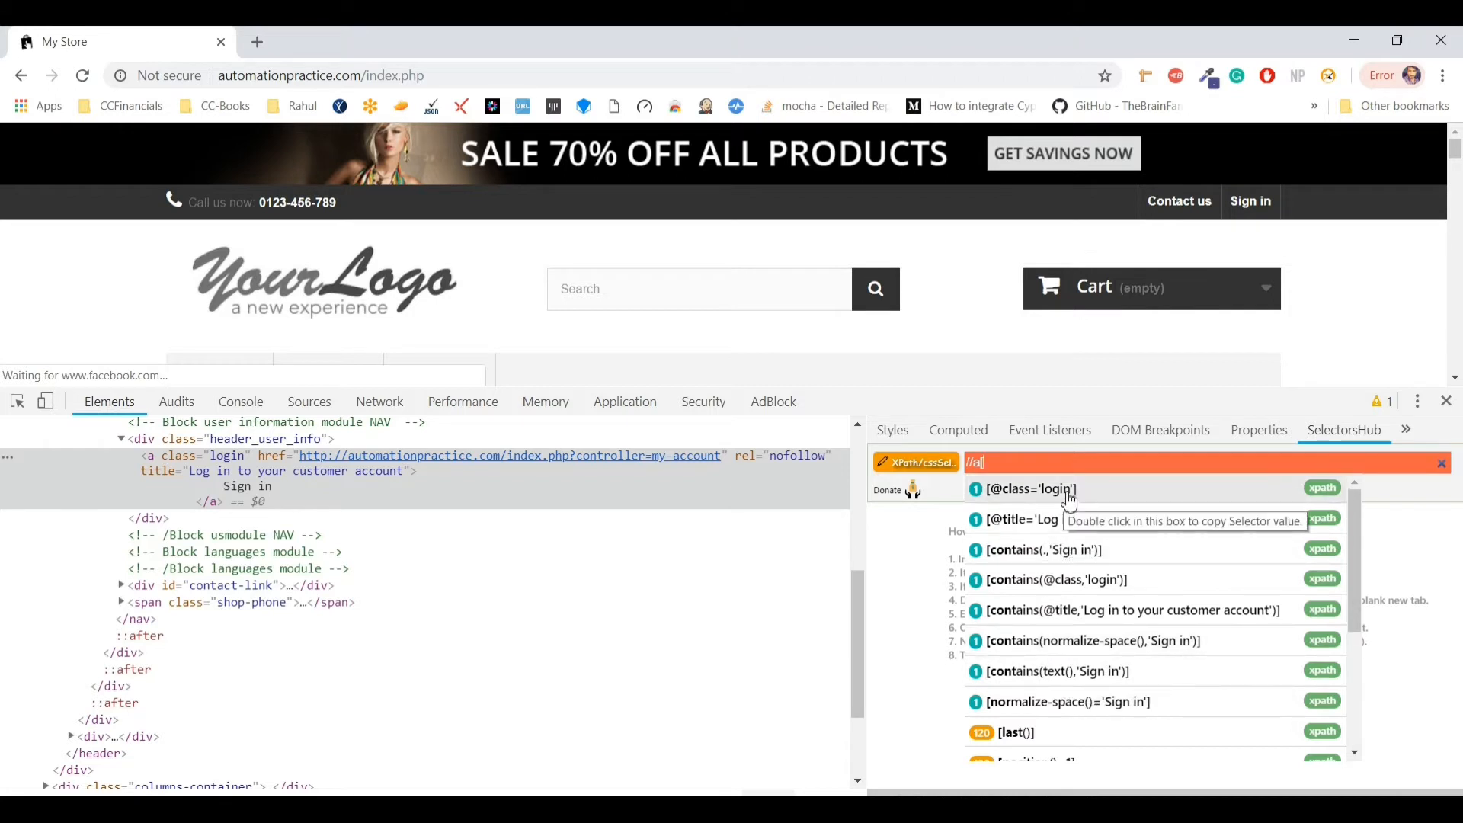
left_click(1030, 489)
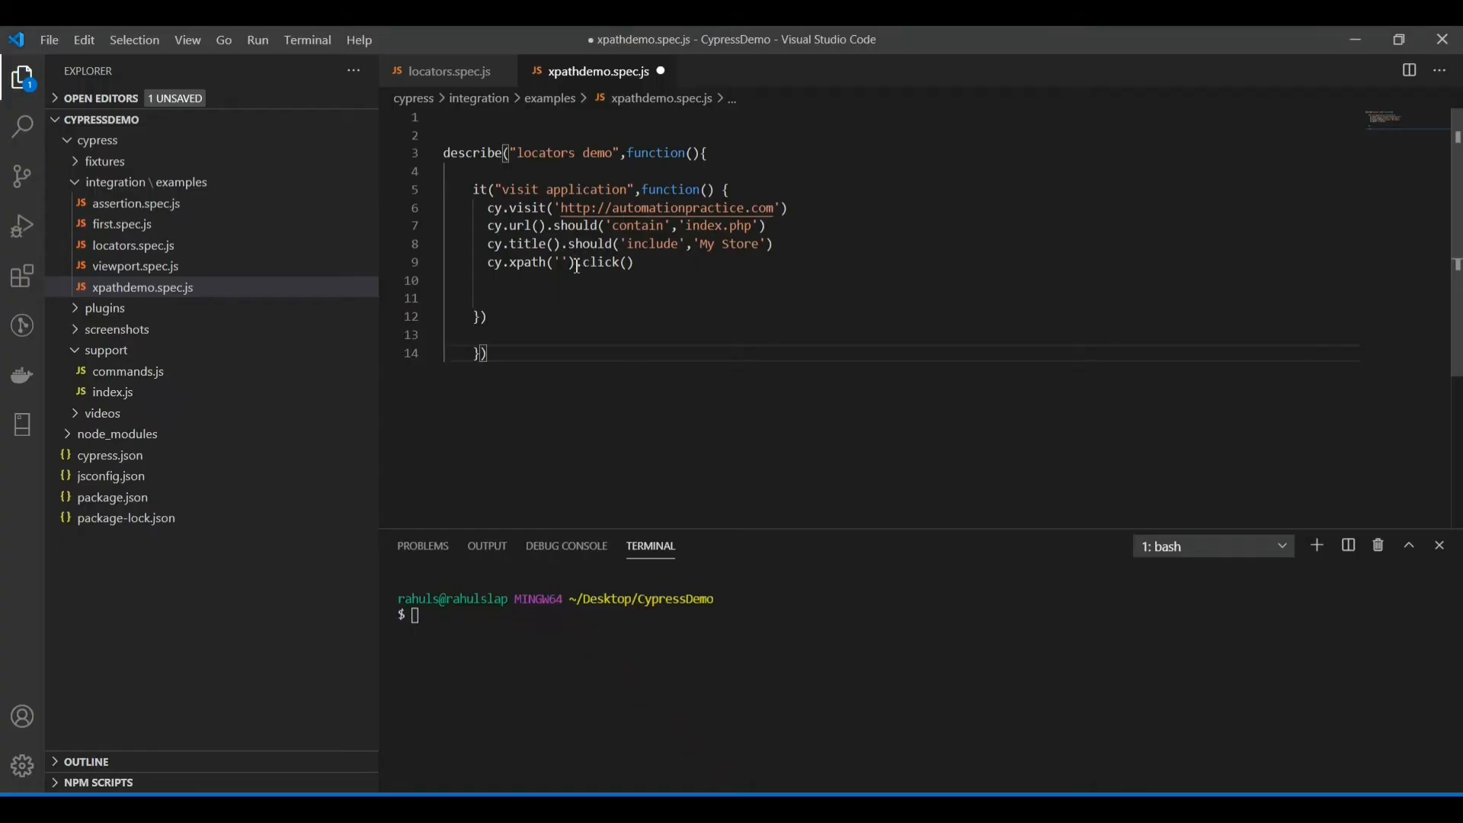
type("//a[@class='login']")
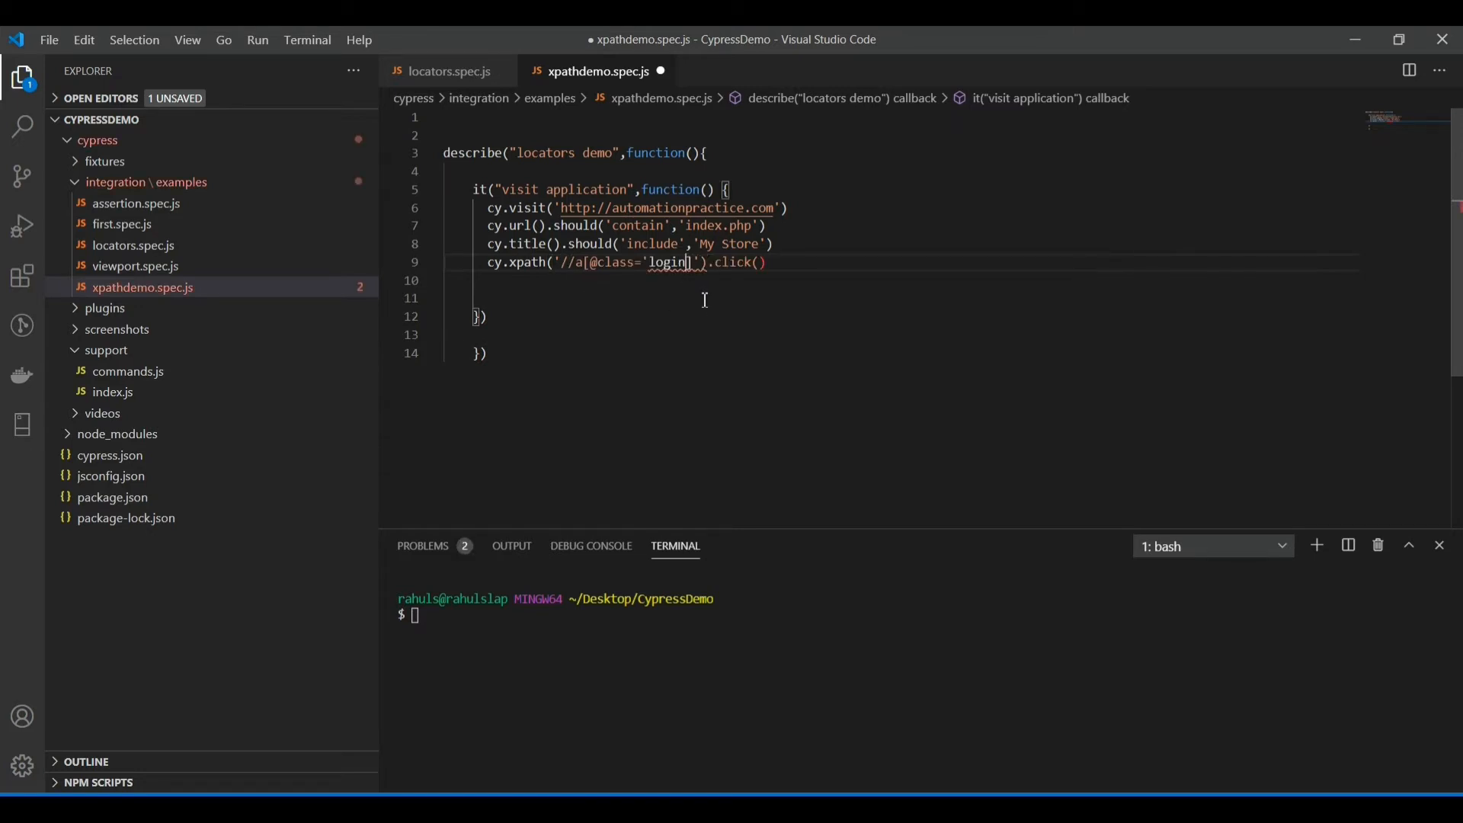
type("\"]")
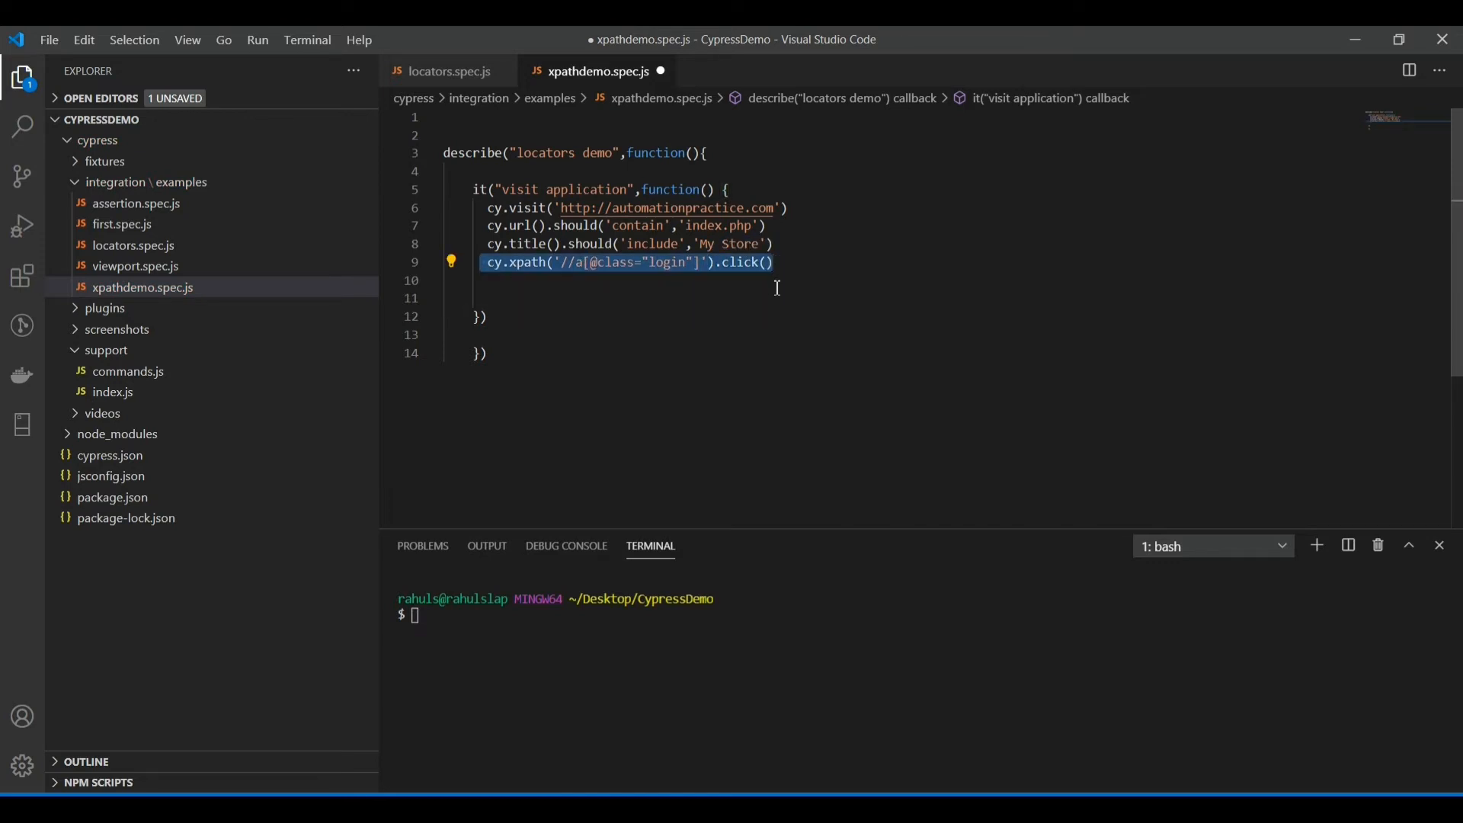
Save the spec and launch Cypress with npx cypress open from the terminal.
key("ctrl+s")
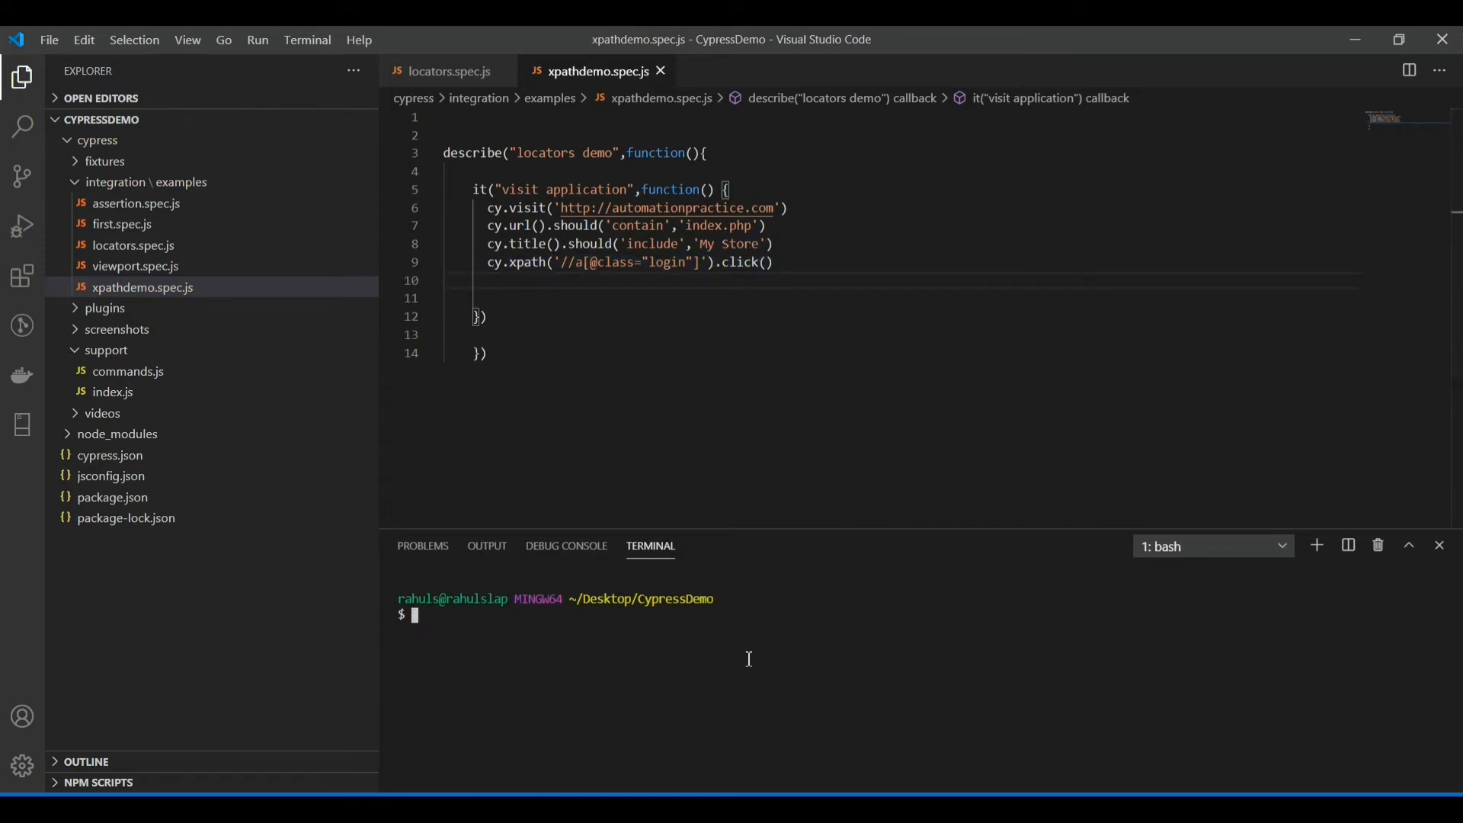
type("npx cypre")
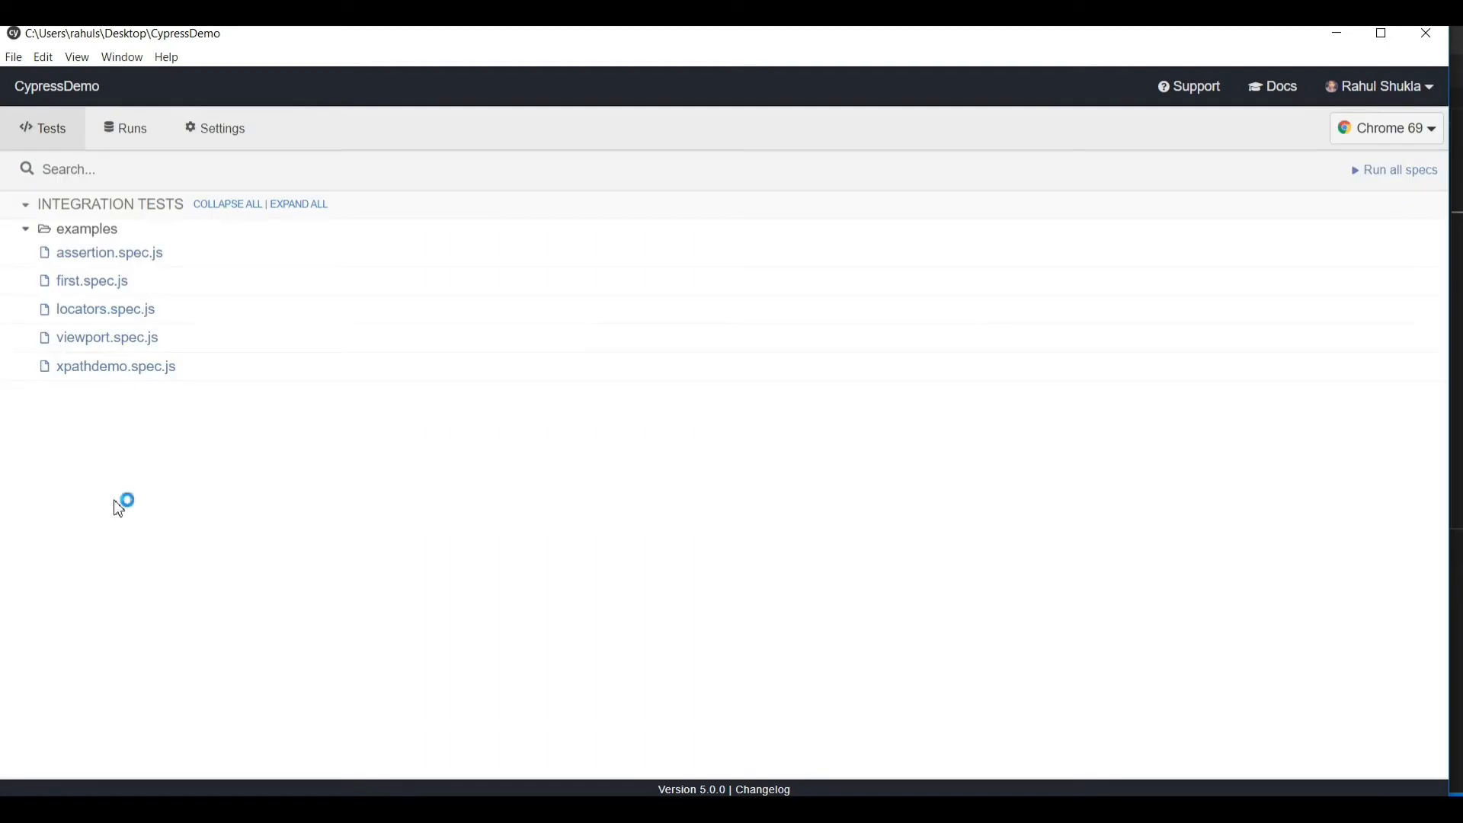
Run xpathdemo.spec.js in Cypress and review the Authentication page reached by the Sign in click.
left_click(116, 366)
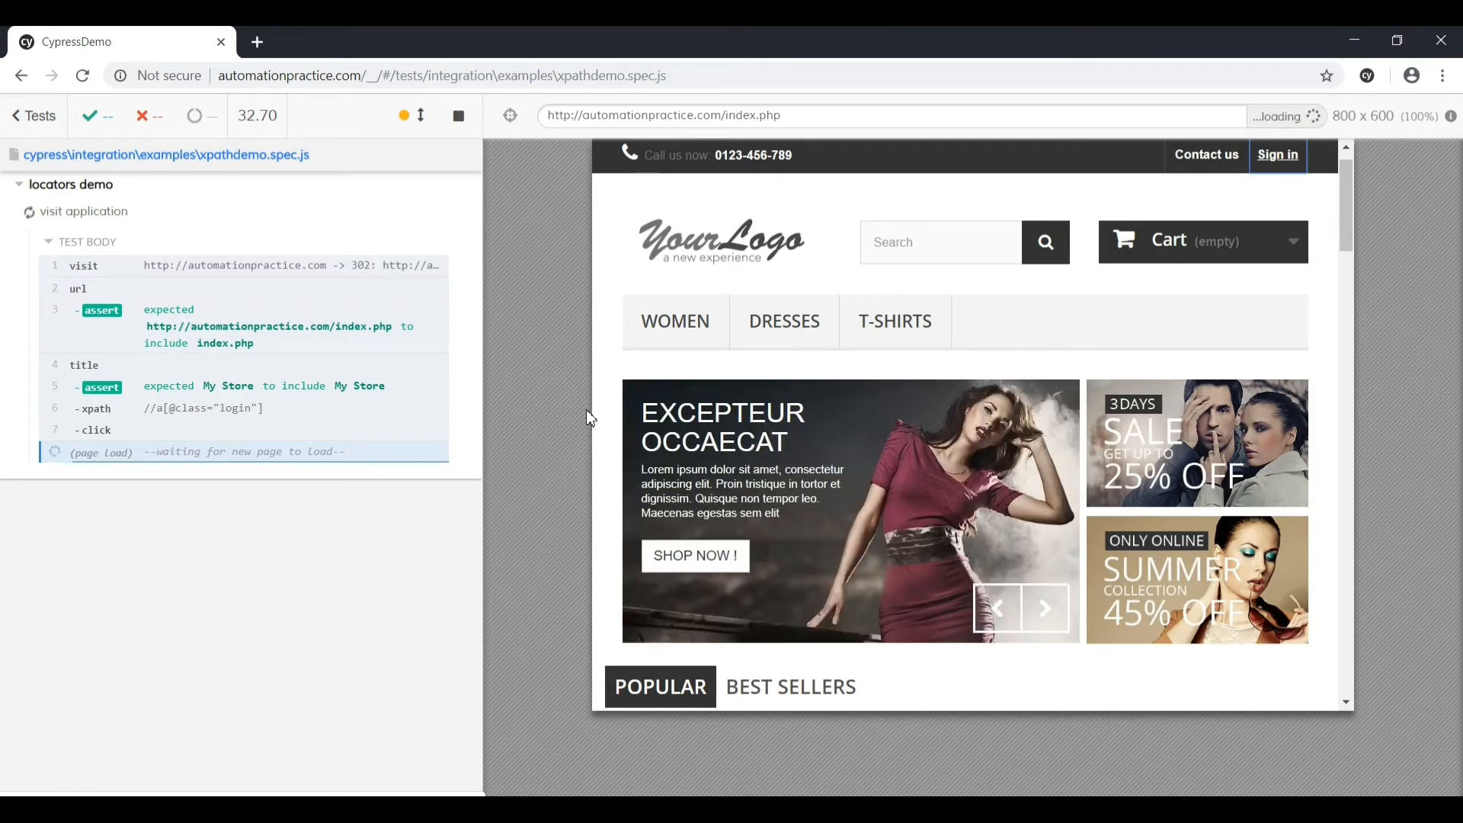
left_click(1277, 156)
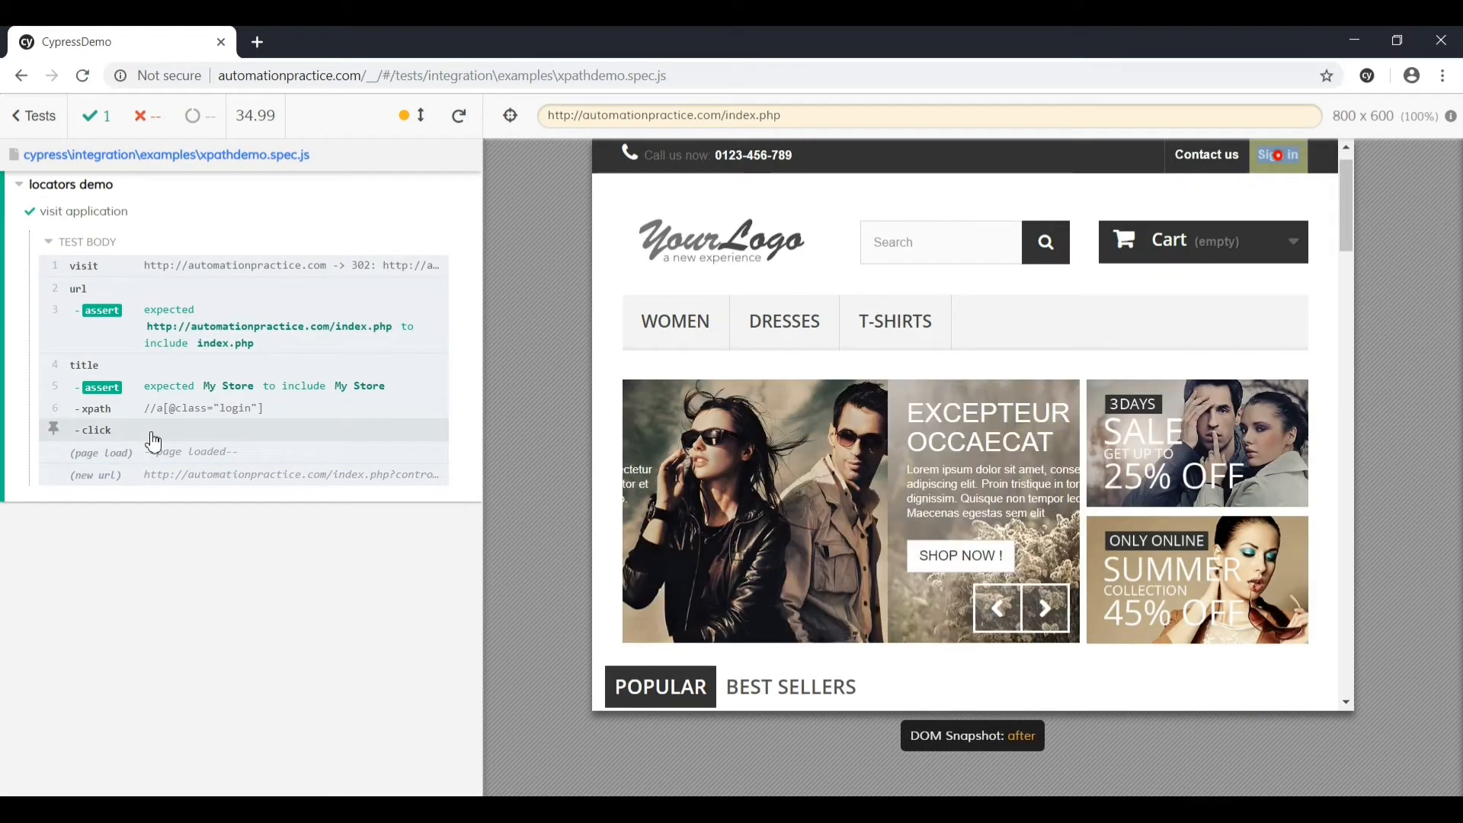
left_click(1277, 156)
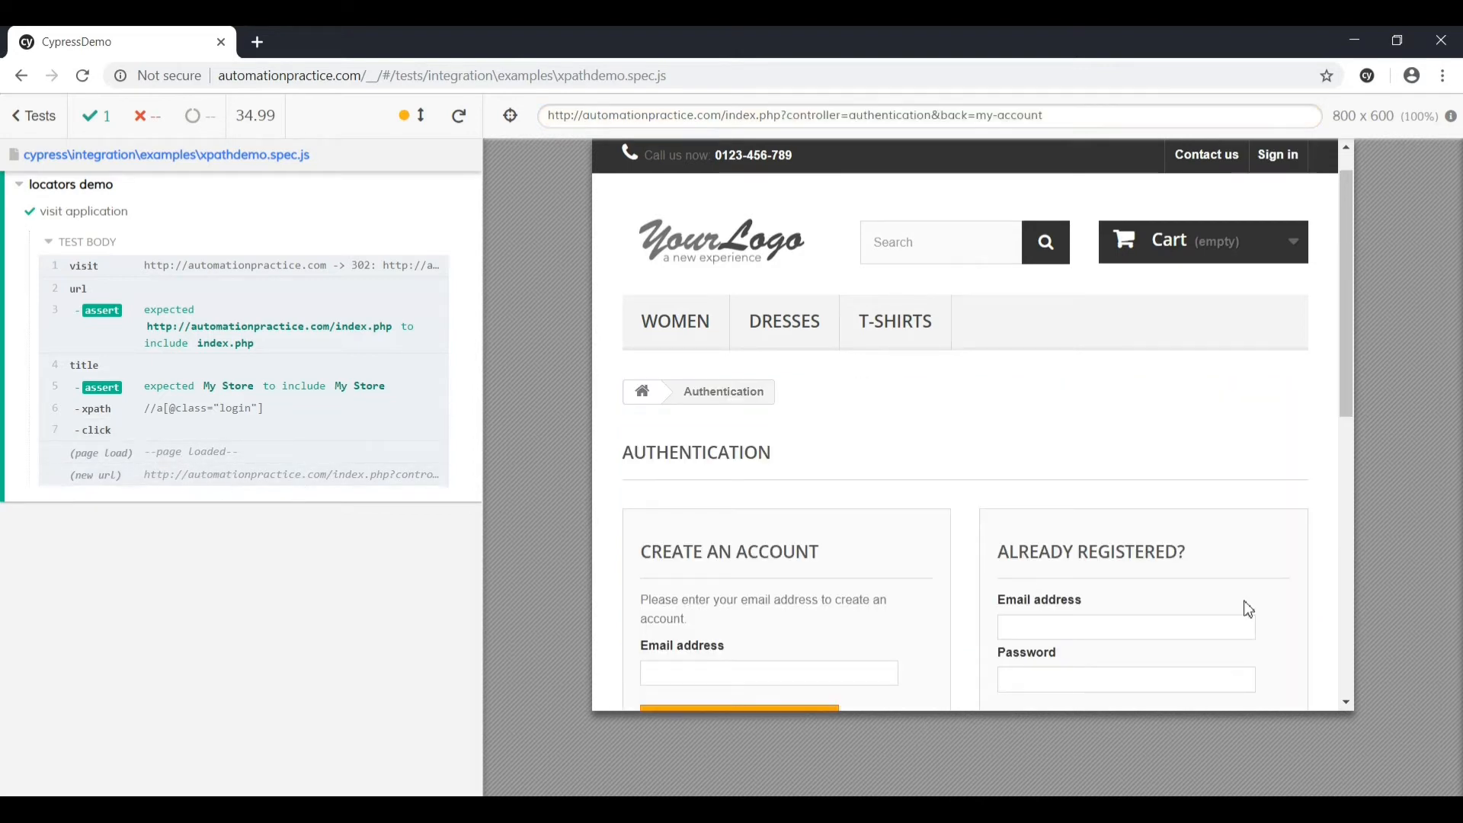
scroll("down", 3)
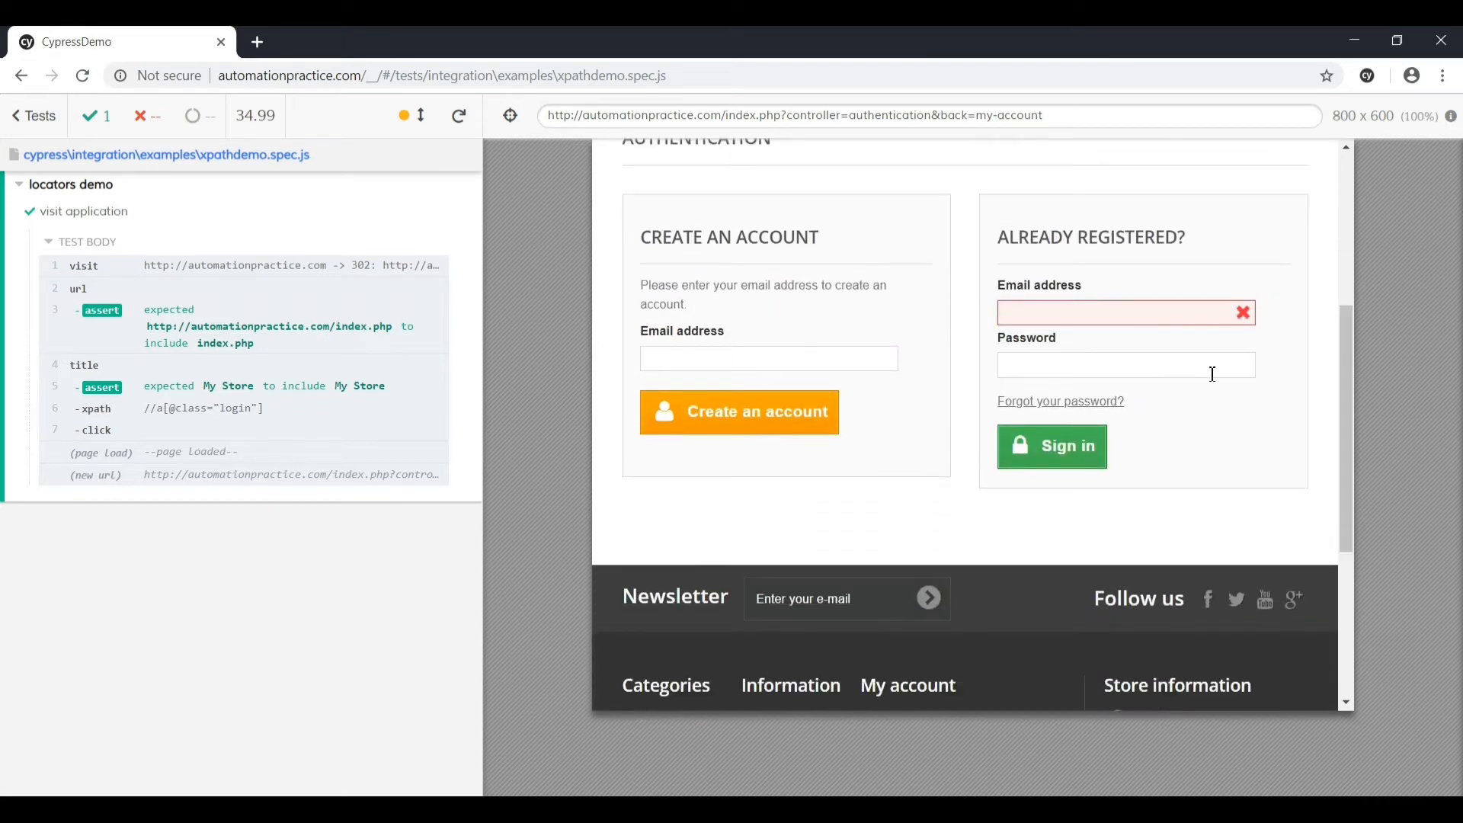
right_click(884, 226)
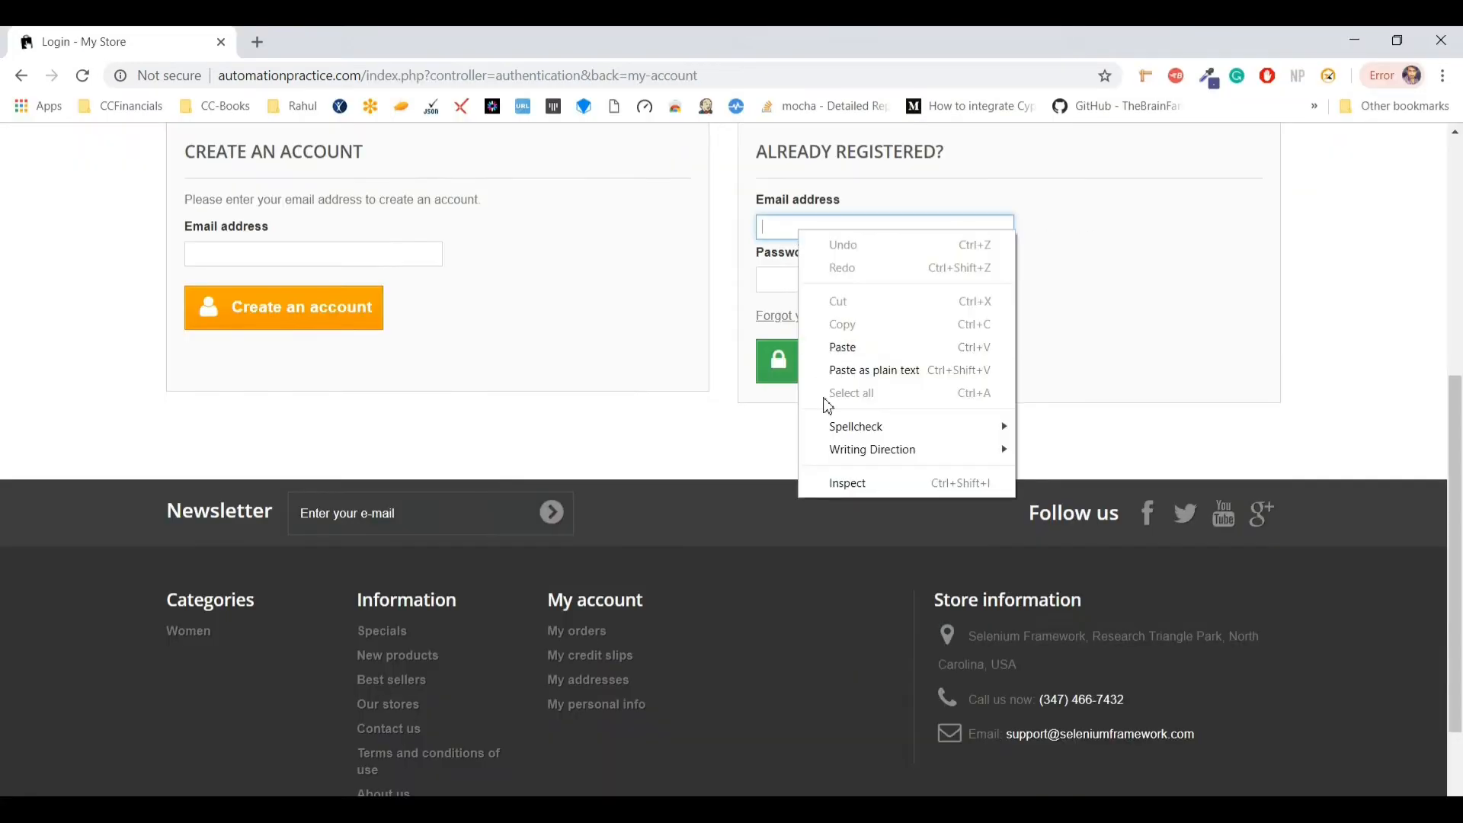
left_click(845, 483)
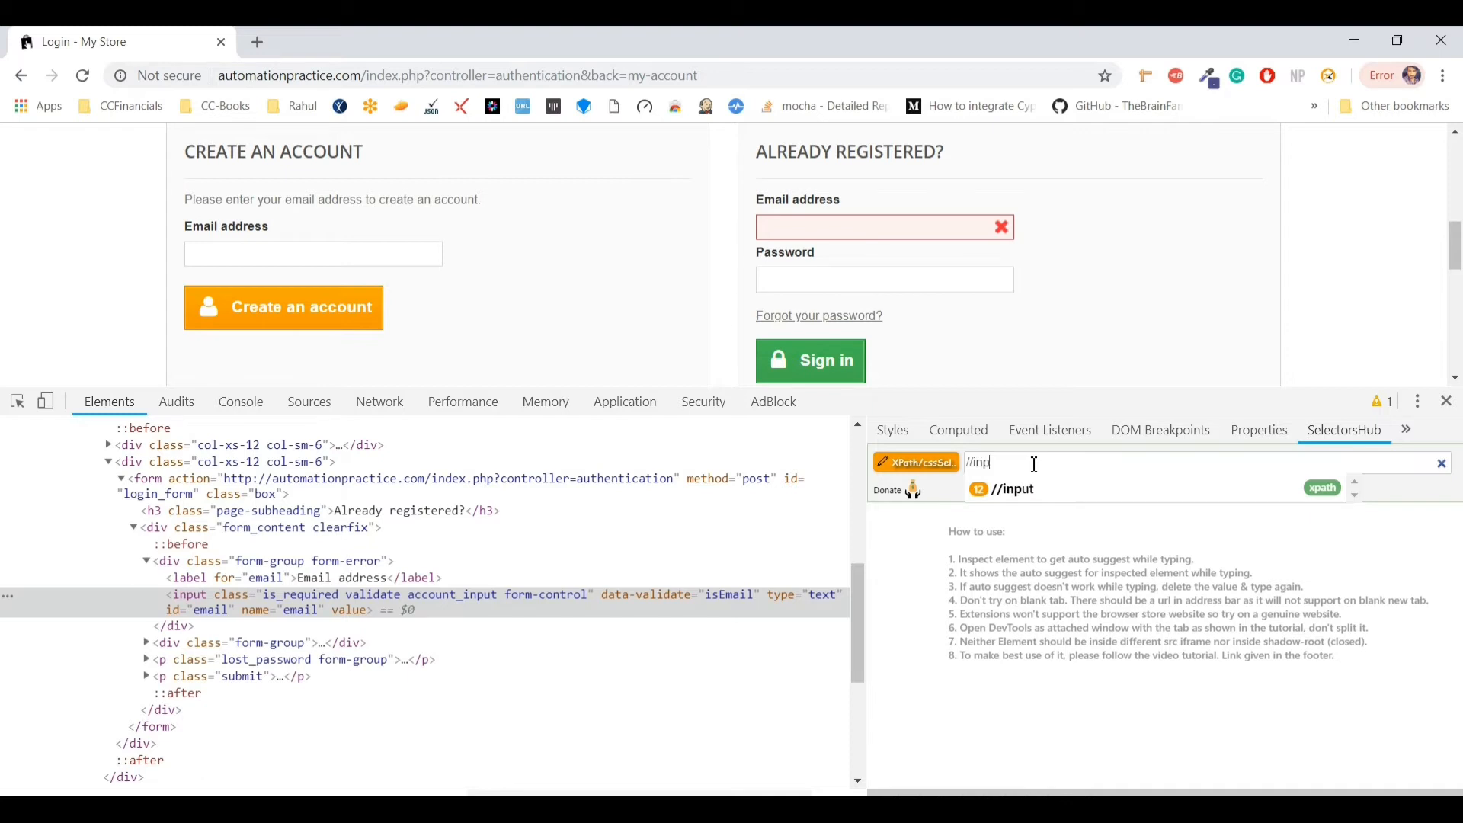
type("ut[")
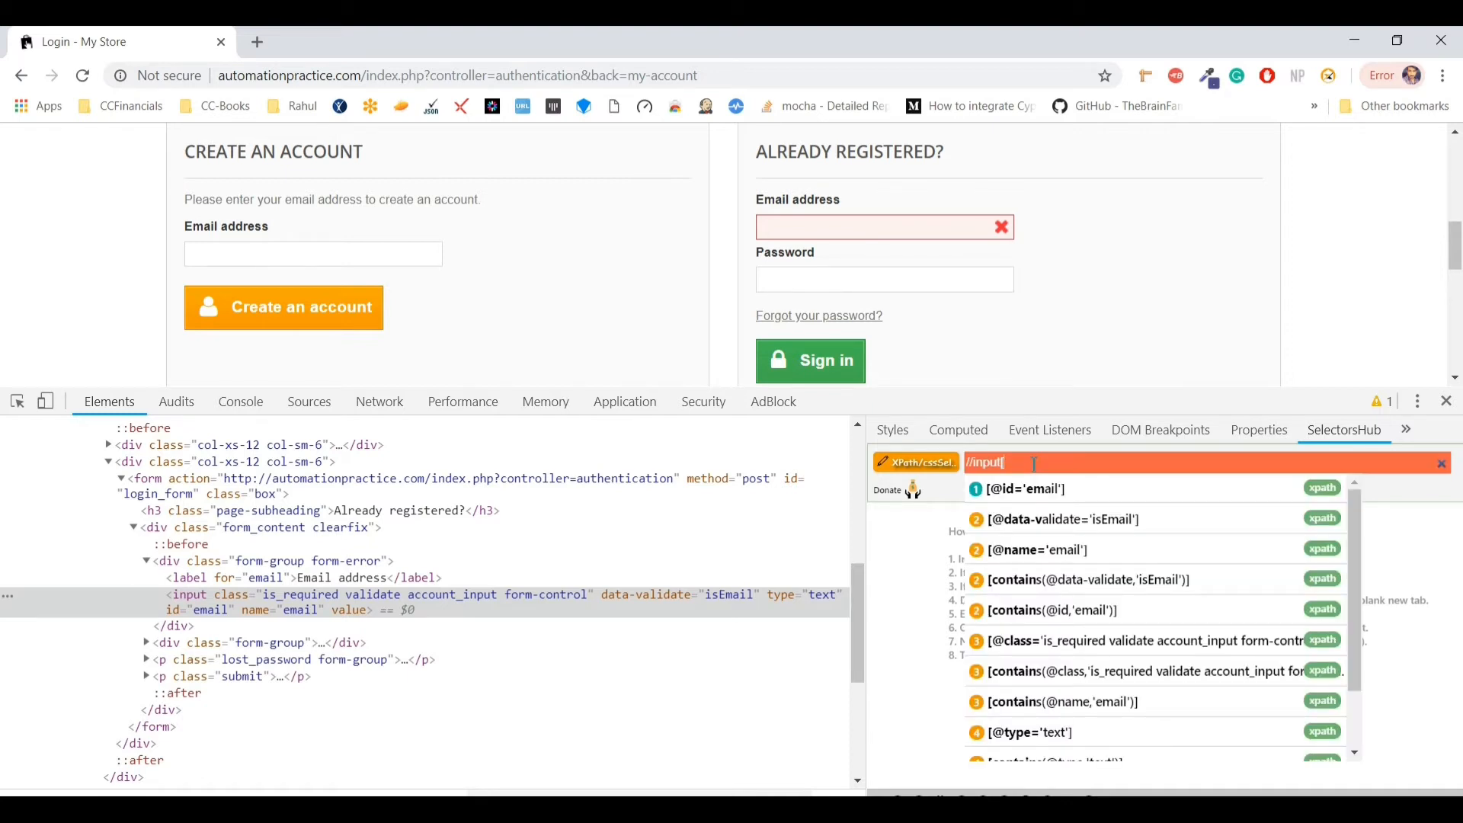
left_click(1026, 488)
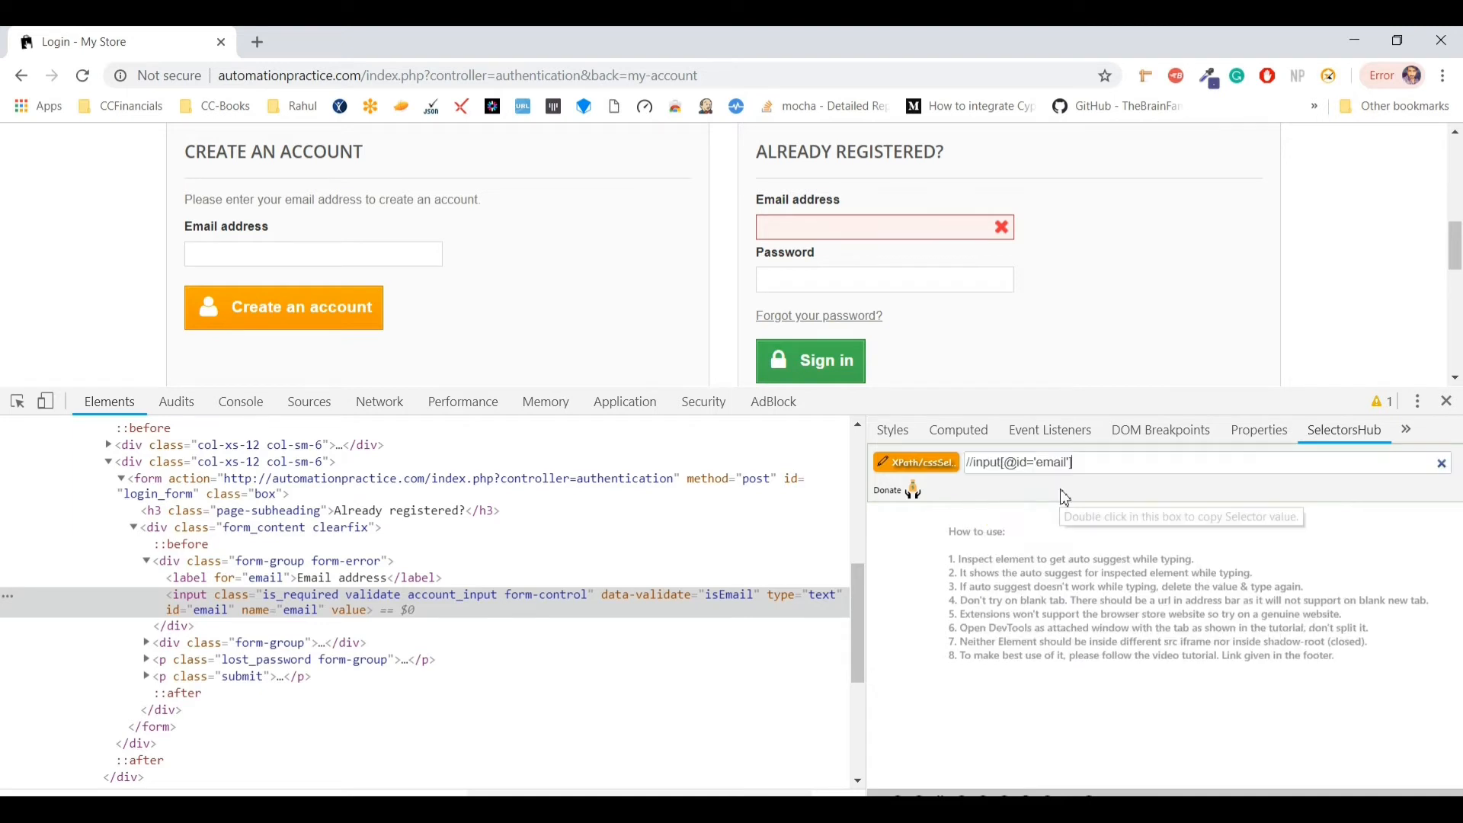
left_click(1113, 460)
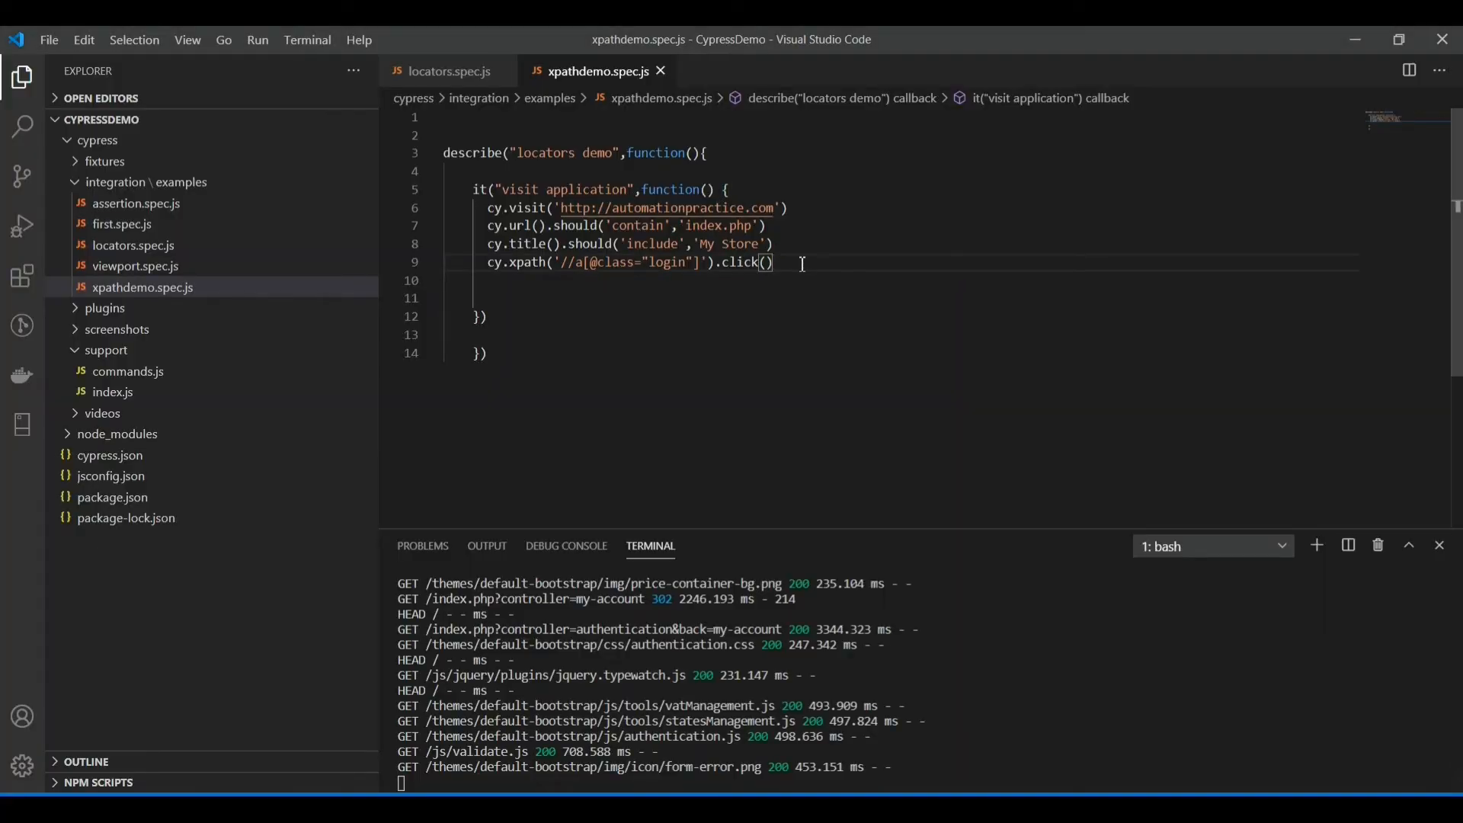
type("cy.xpath('//input[@id=\"email\"]').")
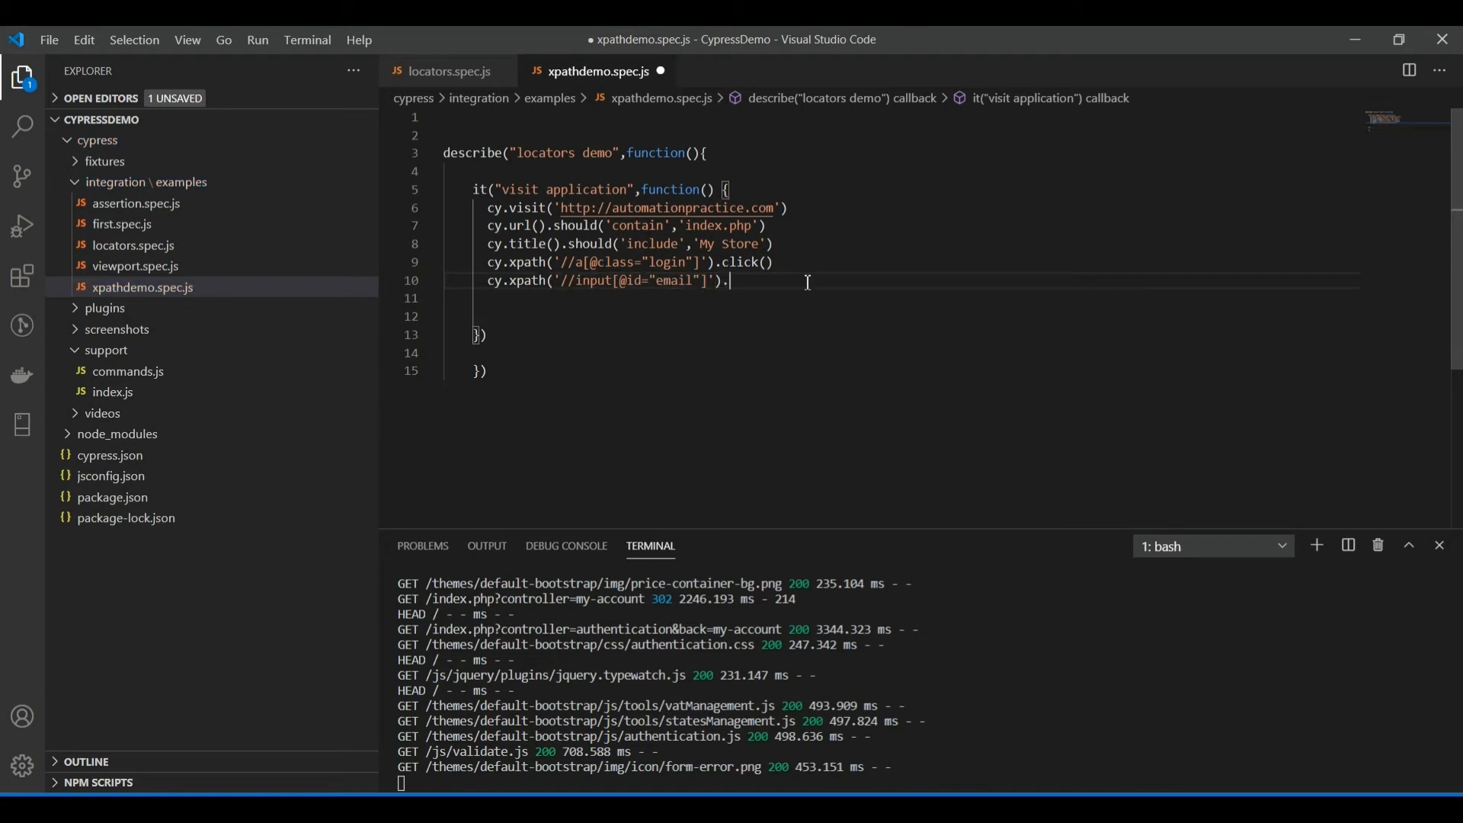
type("type")
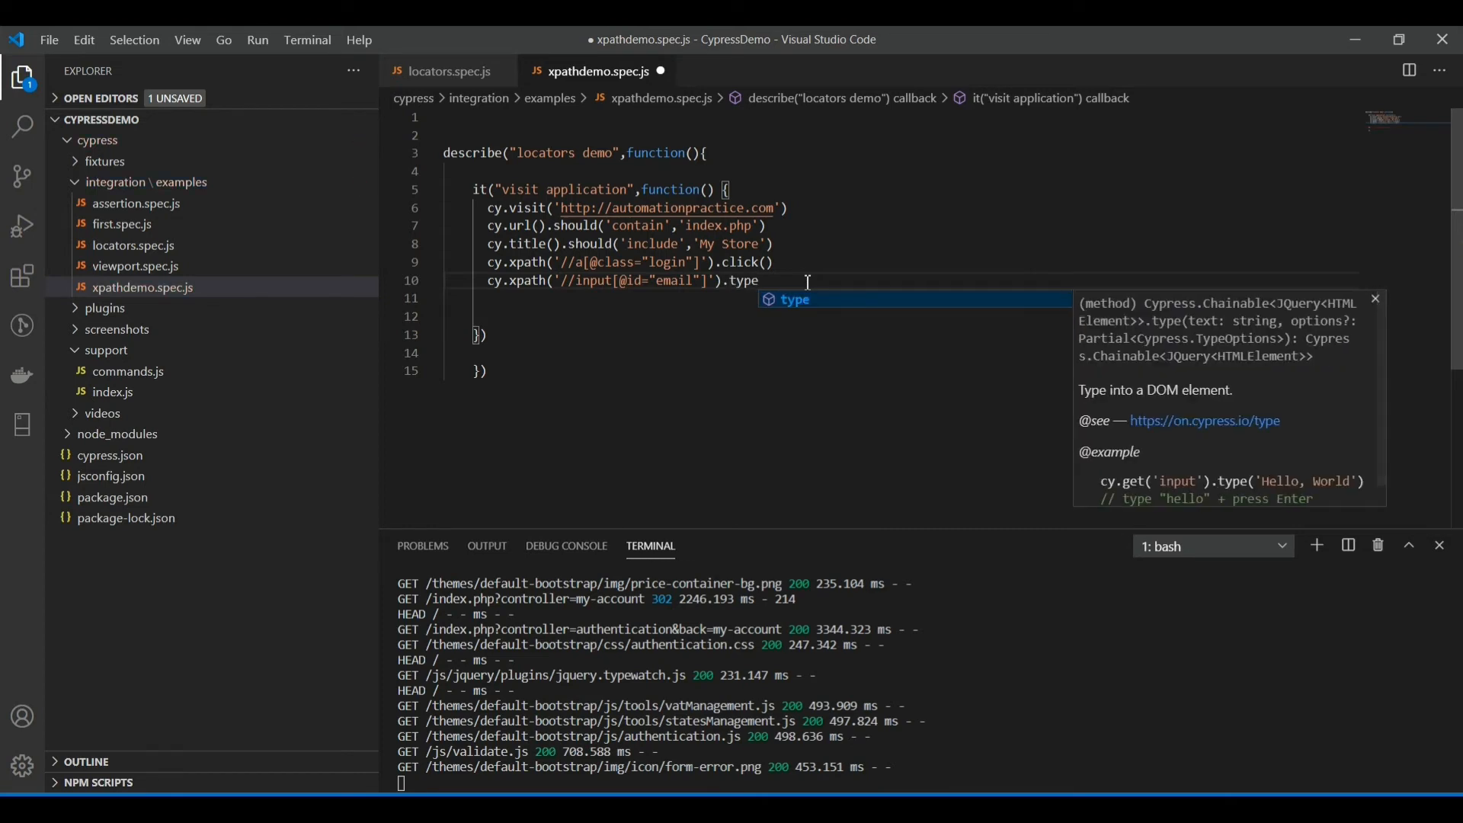
type("('a'")
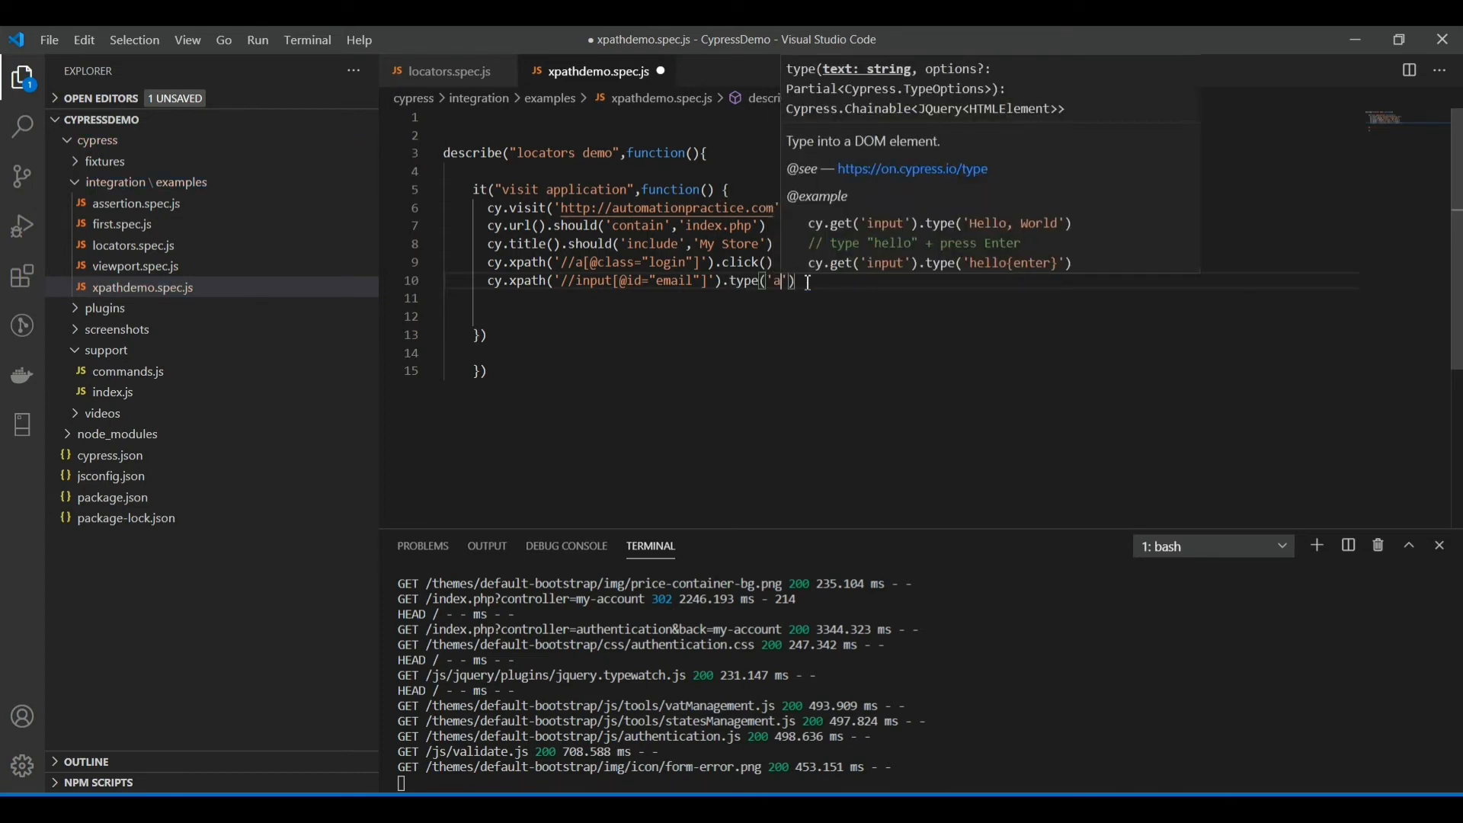
type("bc@")
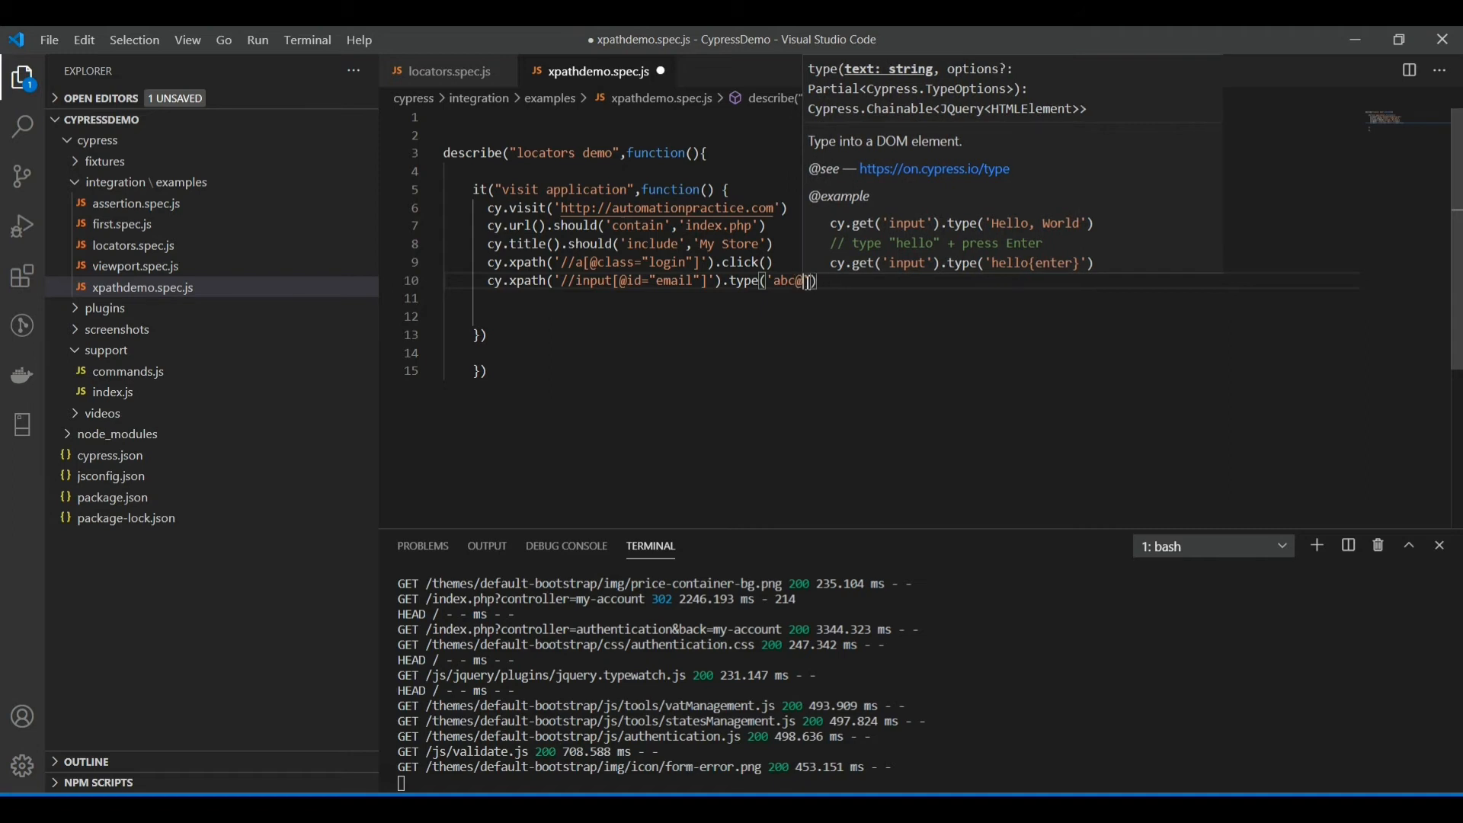
type("test.com")
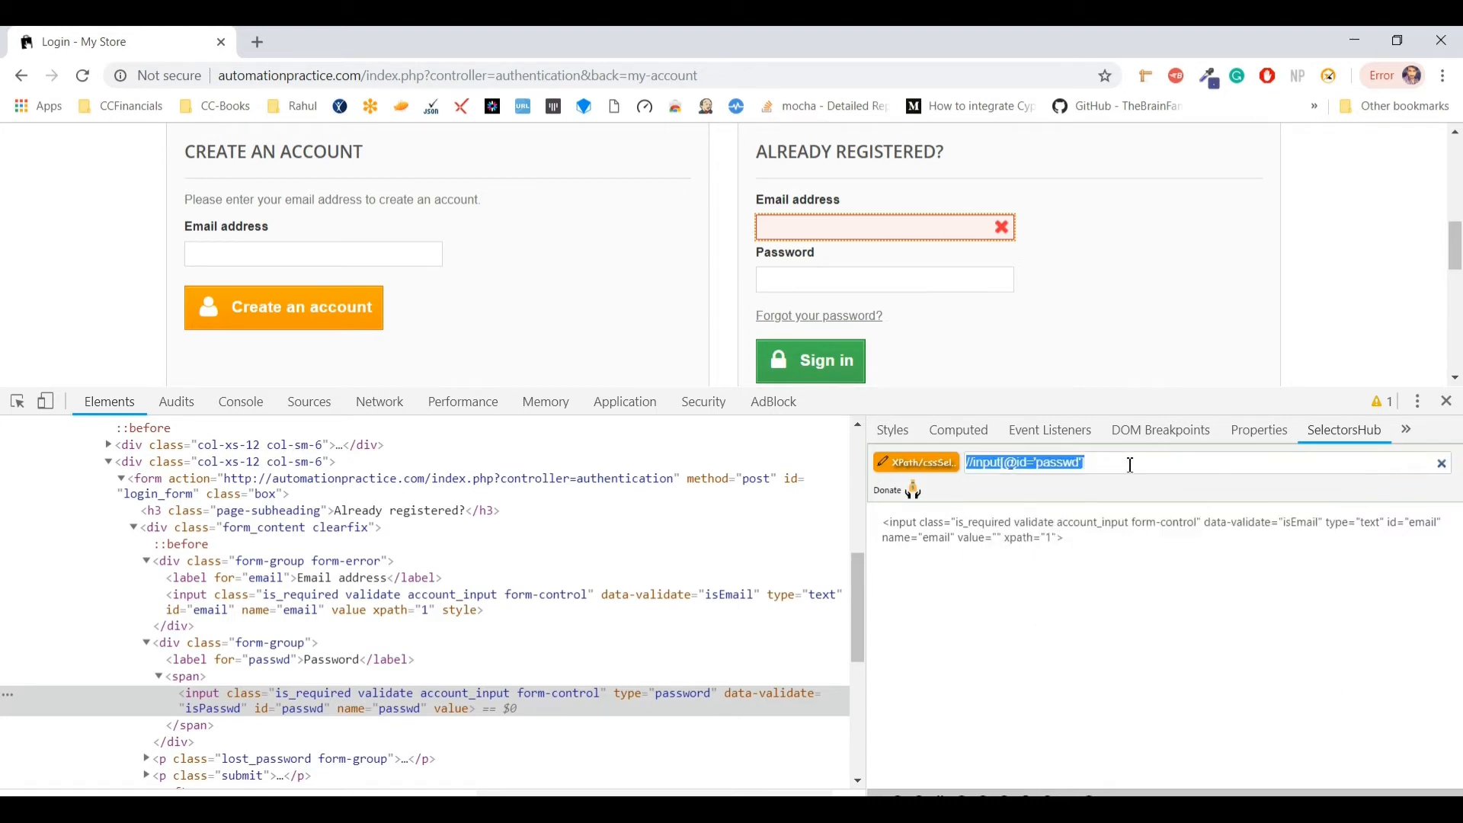
key("Enter")
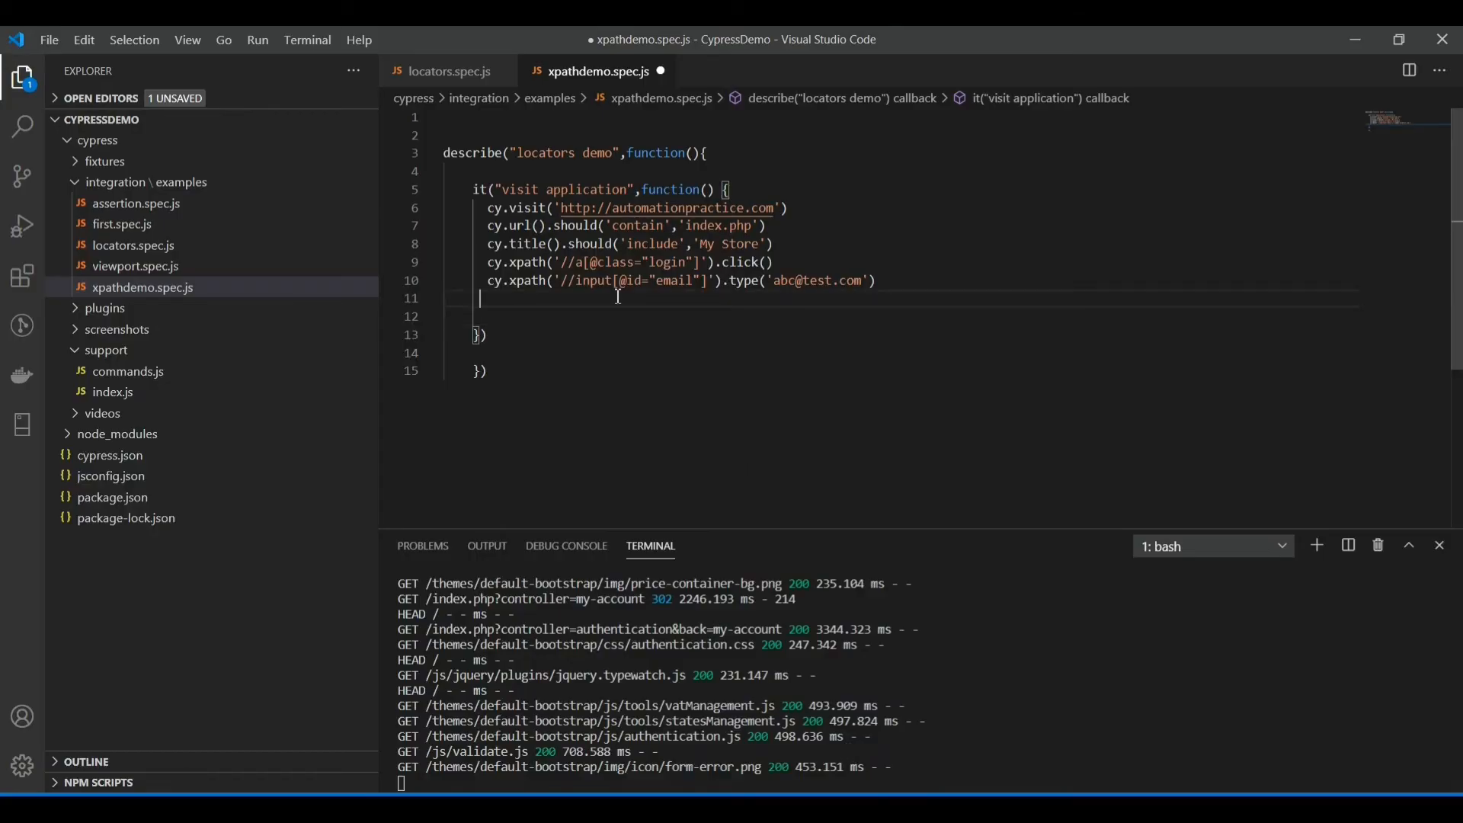
type("cy")
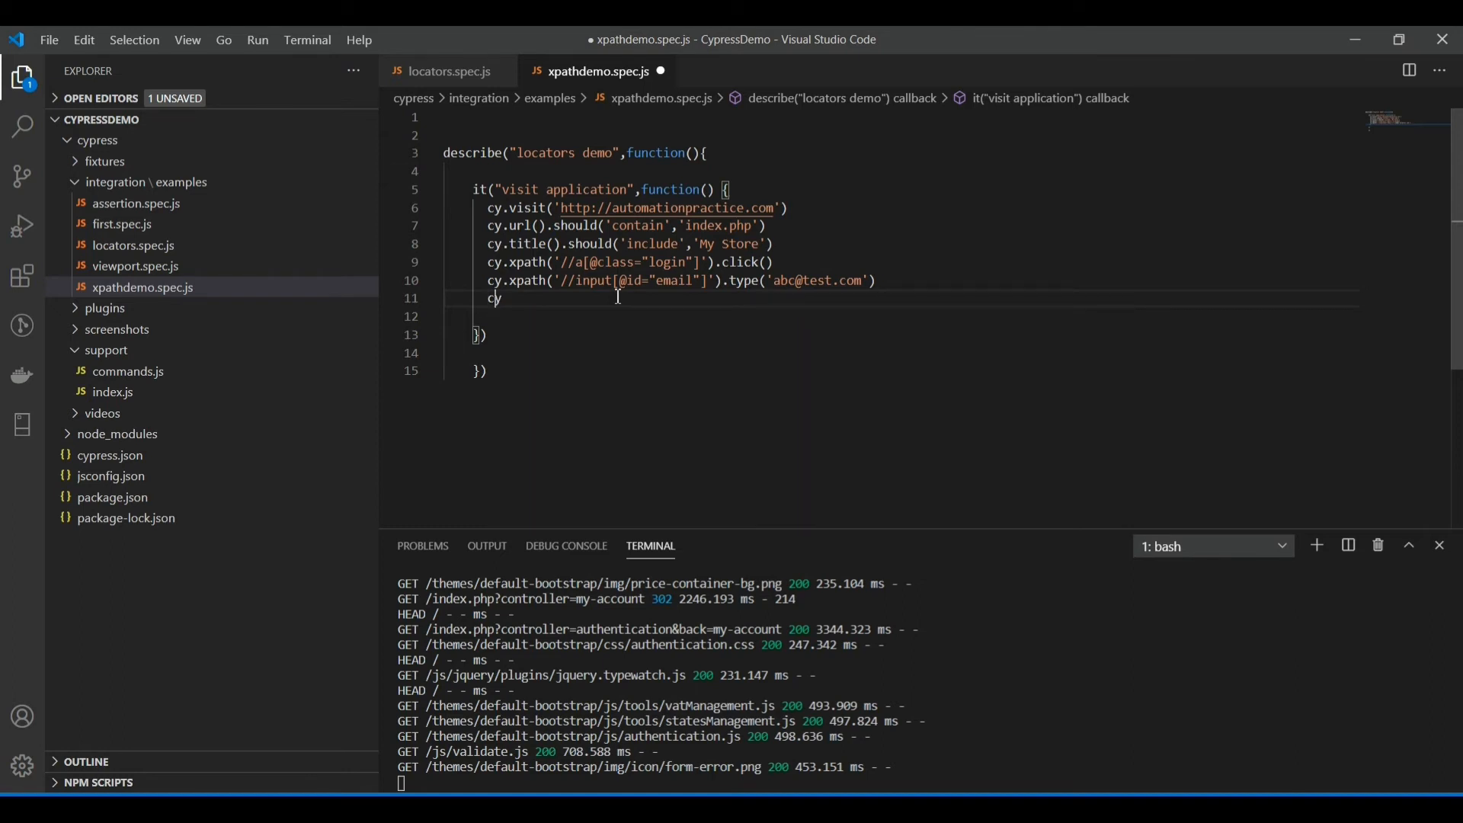
type(".get('//input[@id=\"passwd")
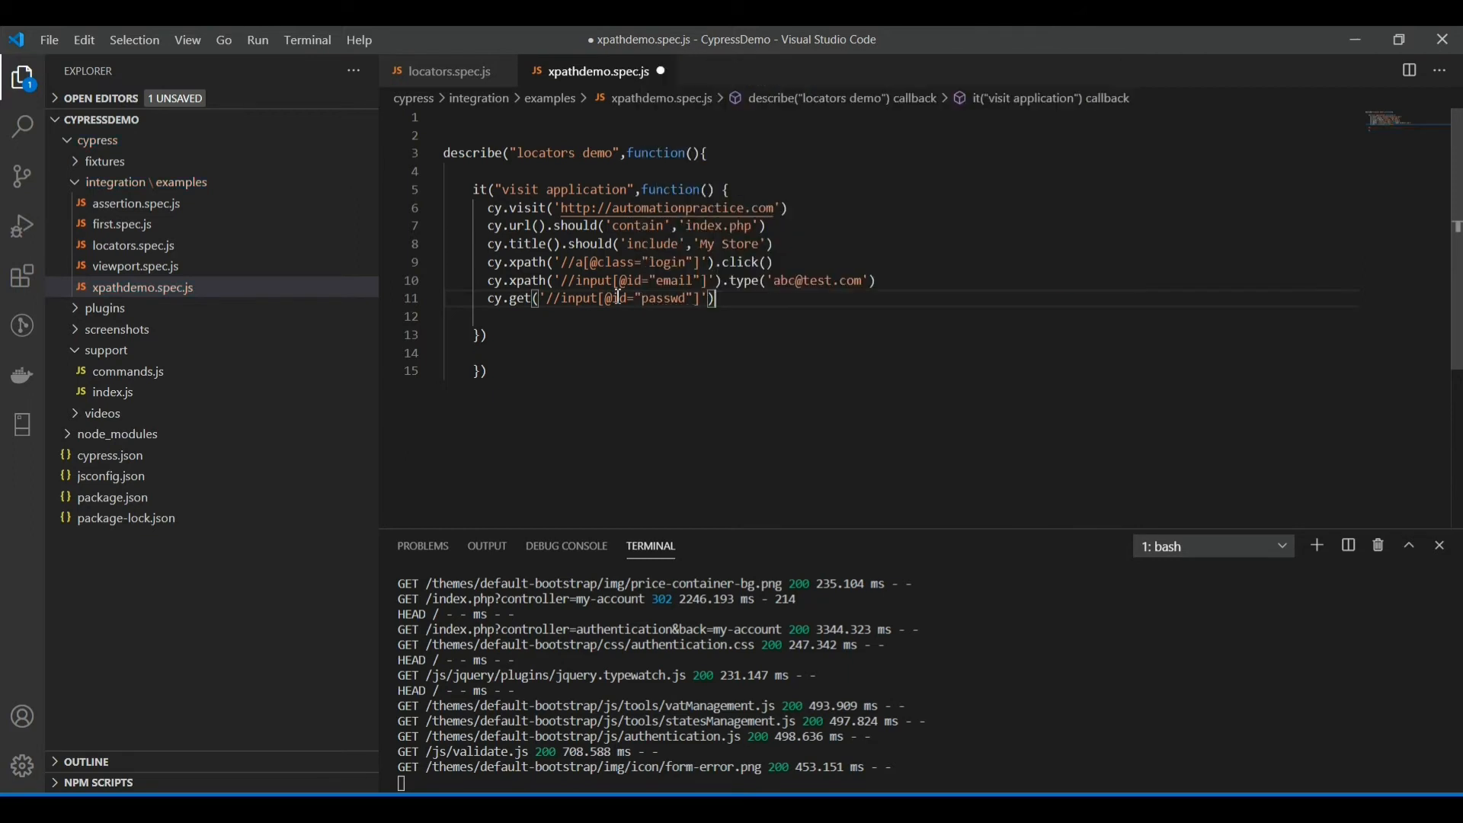
type(".type")
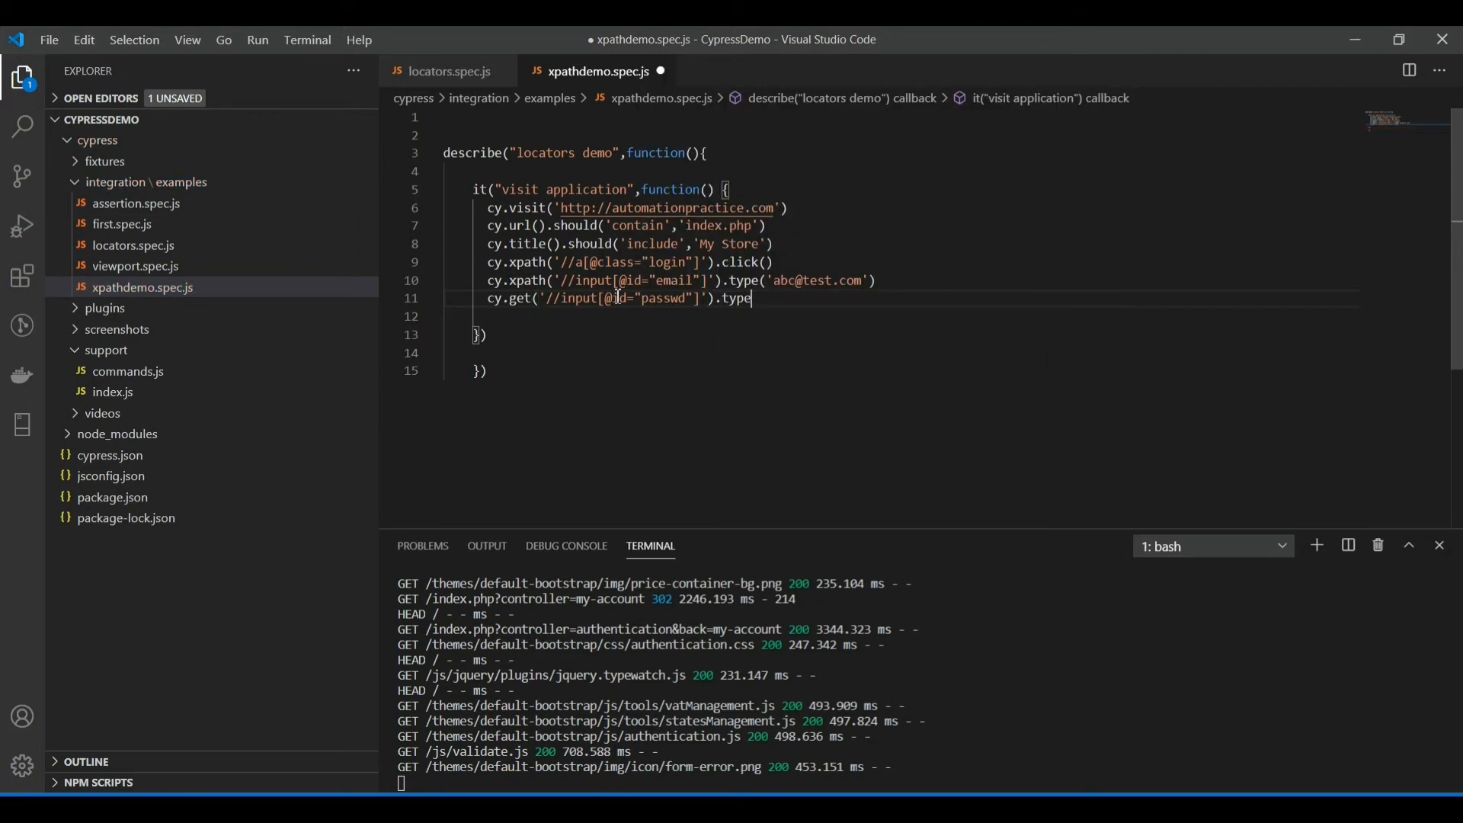
type("('')")
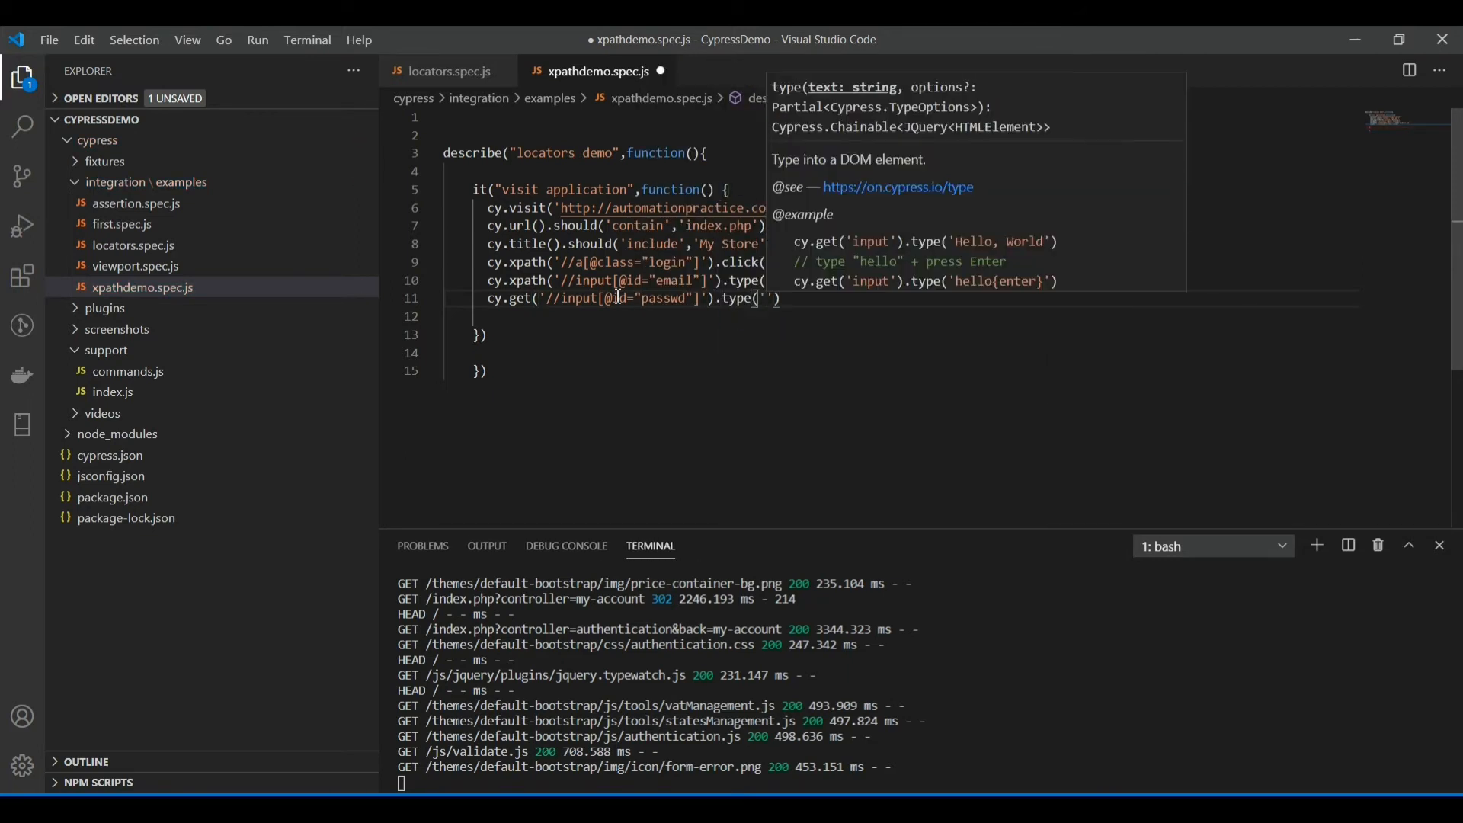
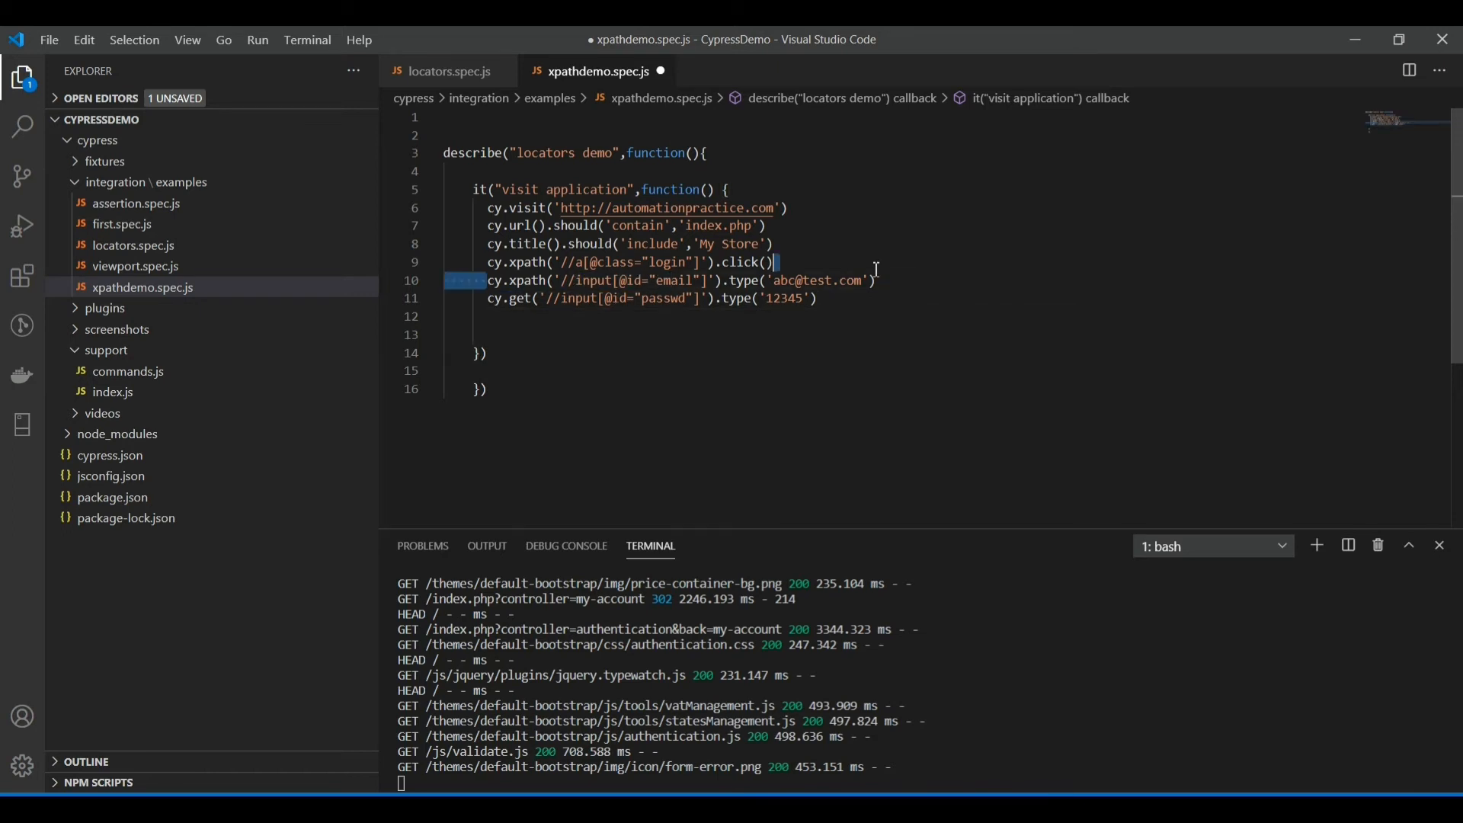
Duplicate the email line and replace its .type(...) with .click().
left_click(602, 327)
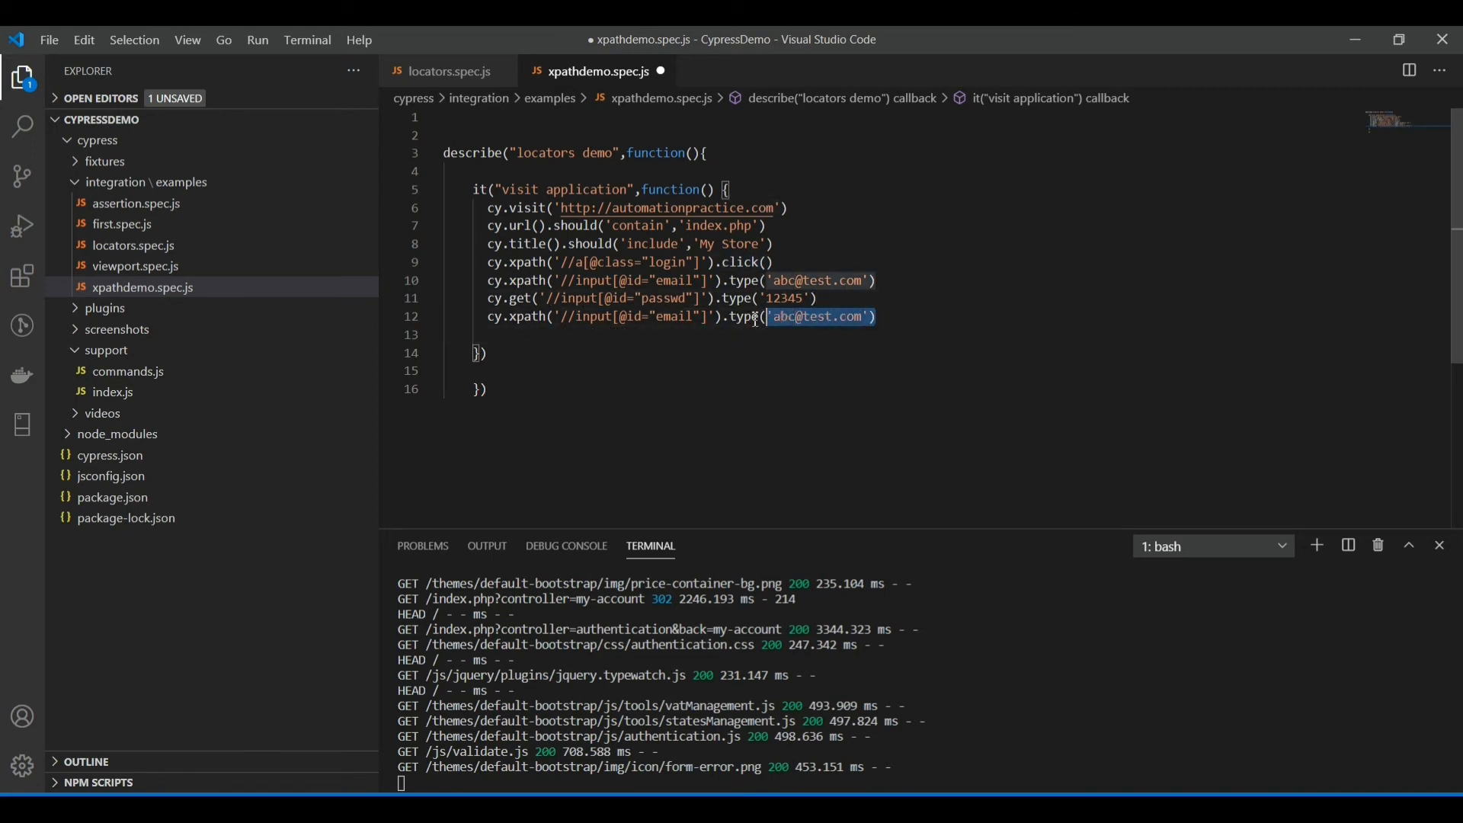
type(".click()")
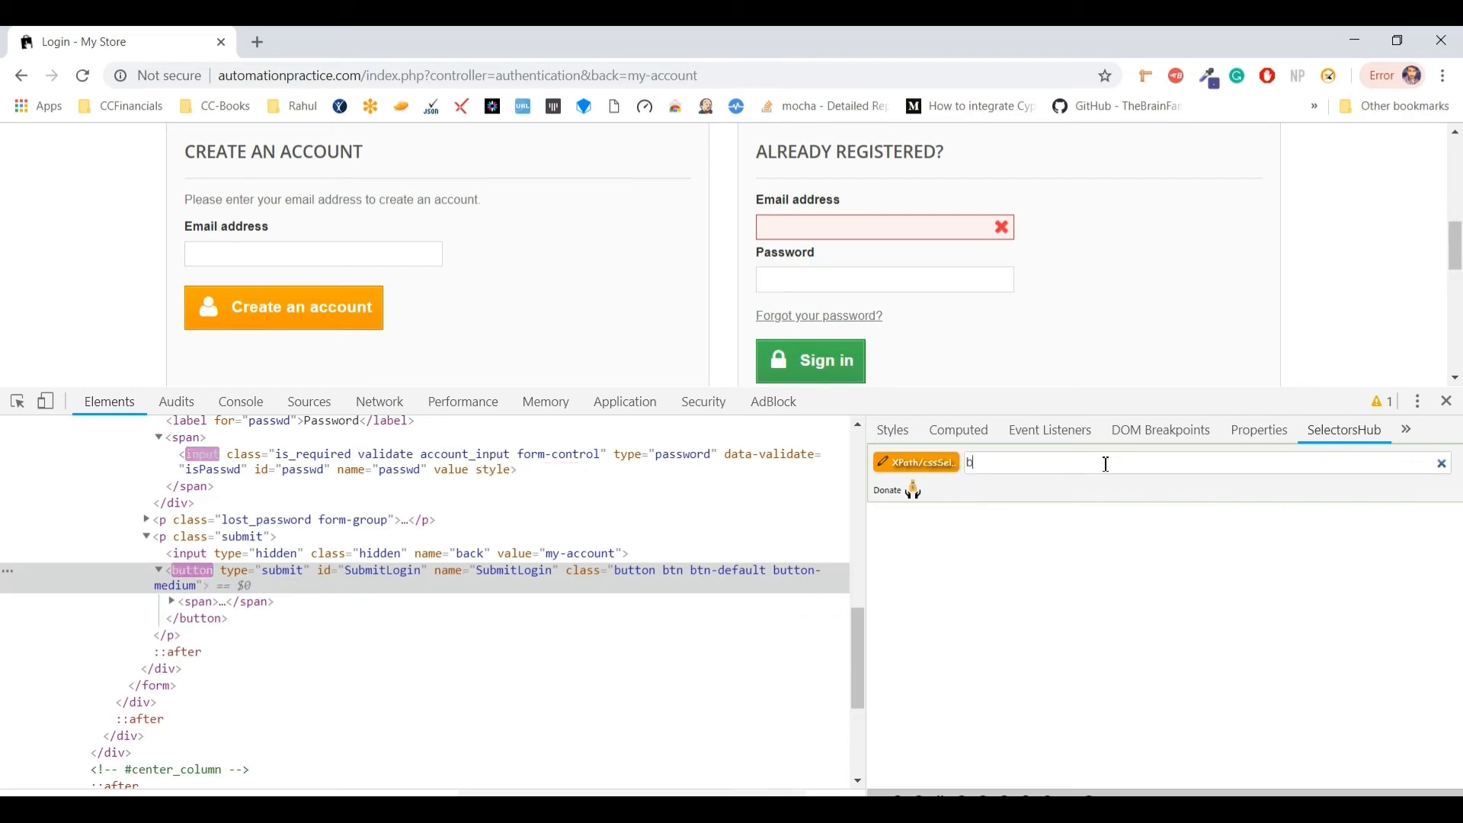
type("utton")
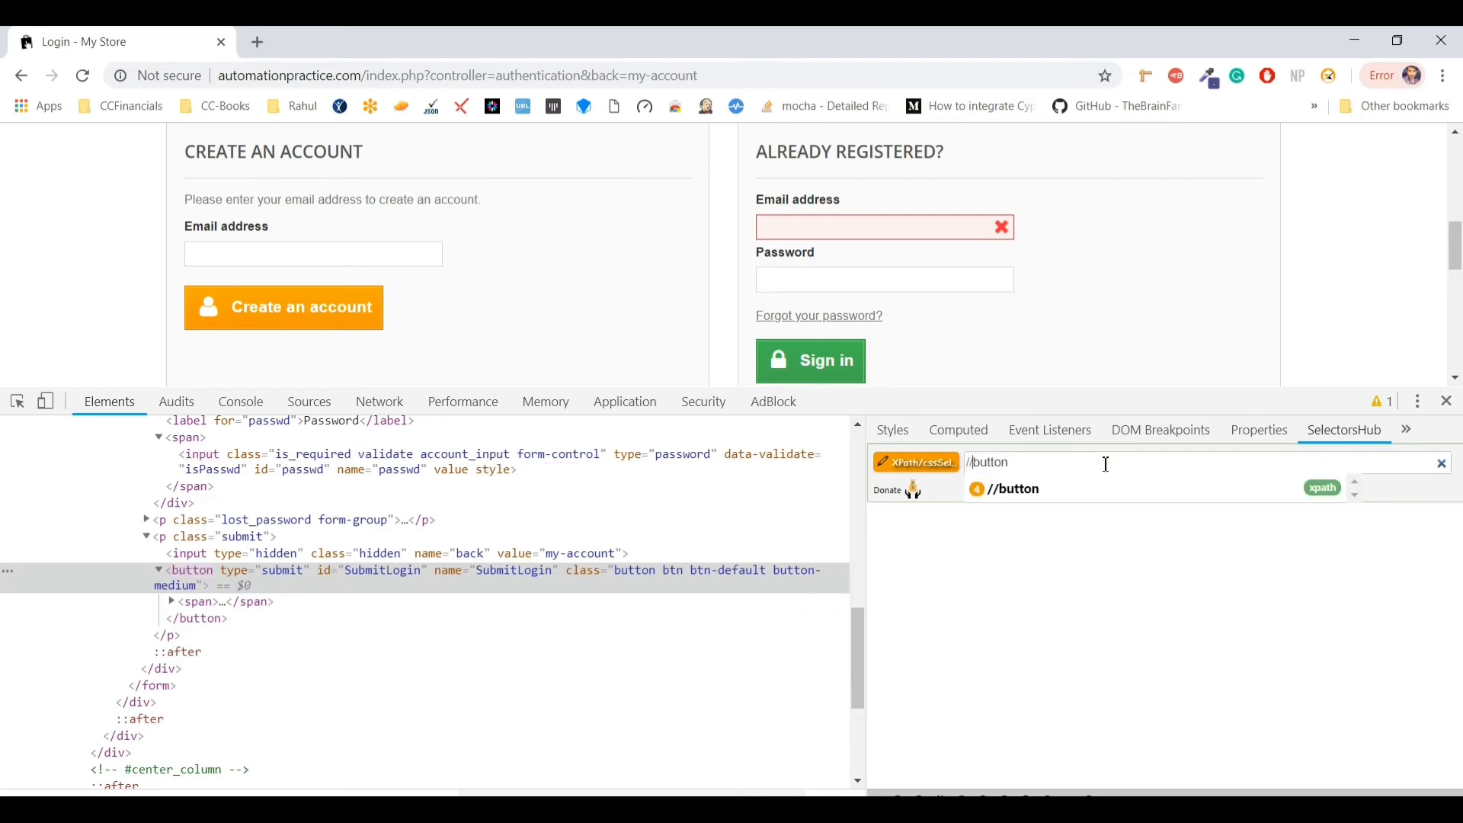
type("[")
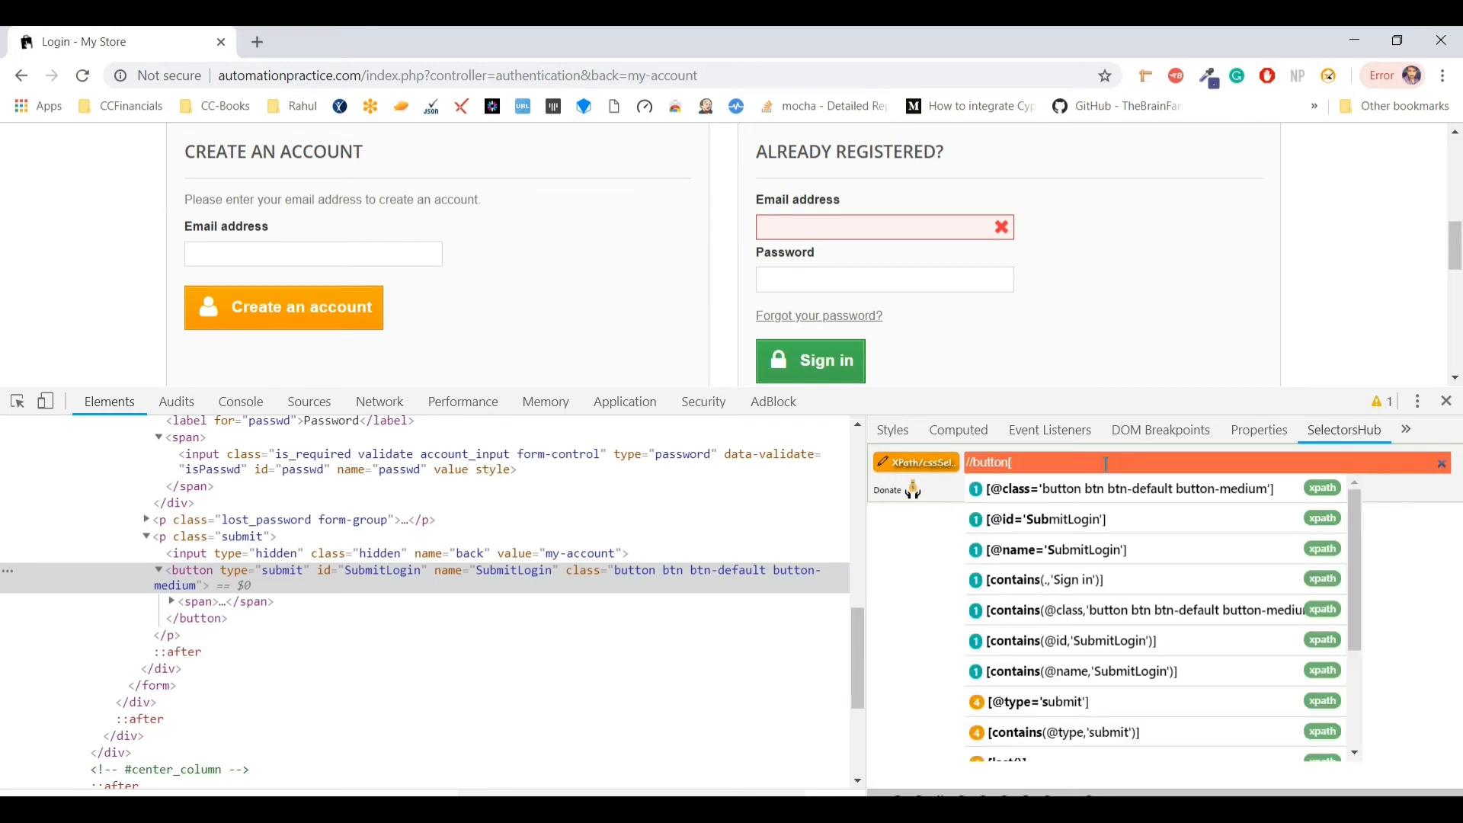
left_click(1046, 518)
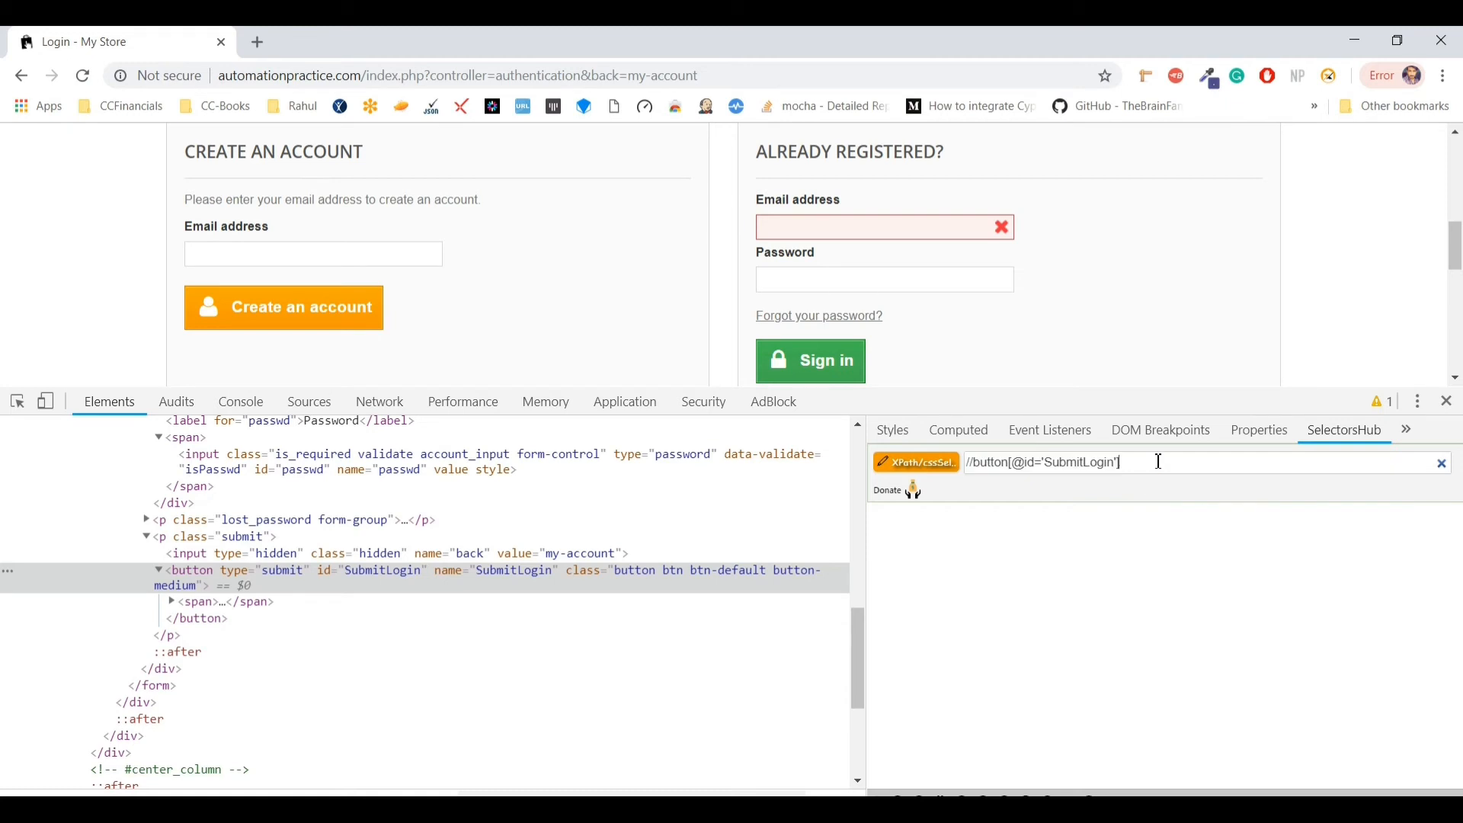
key("Enter")
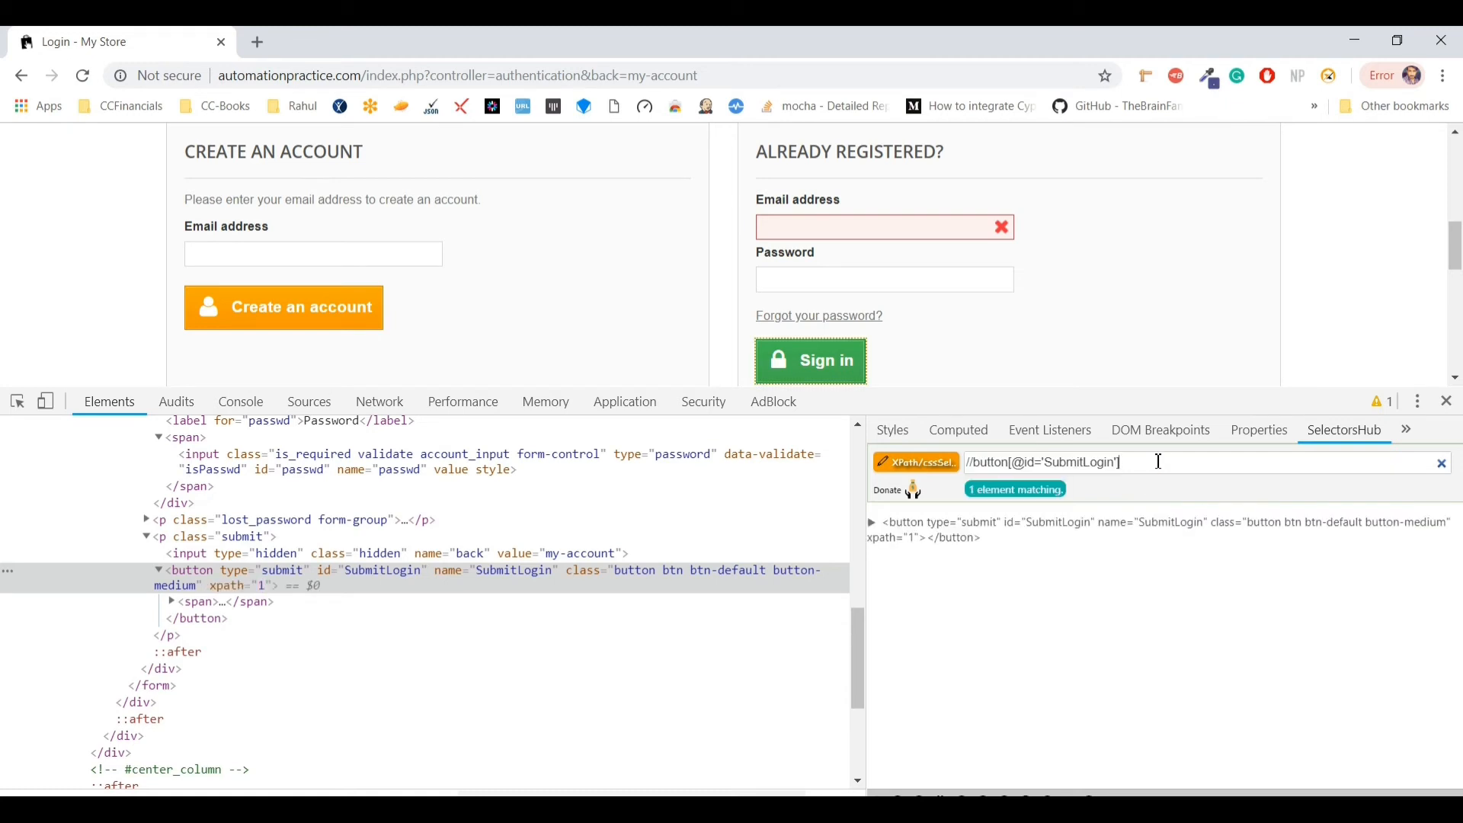
triple_click(1041, 460)
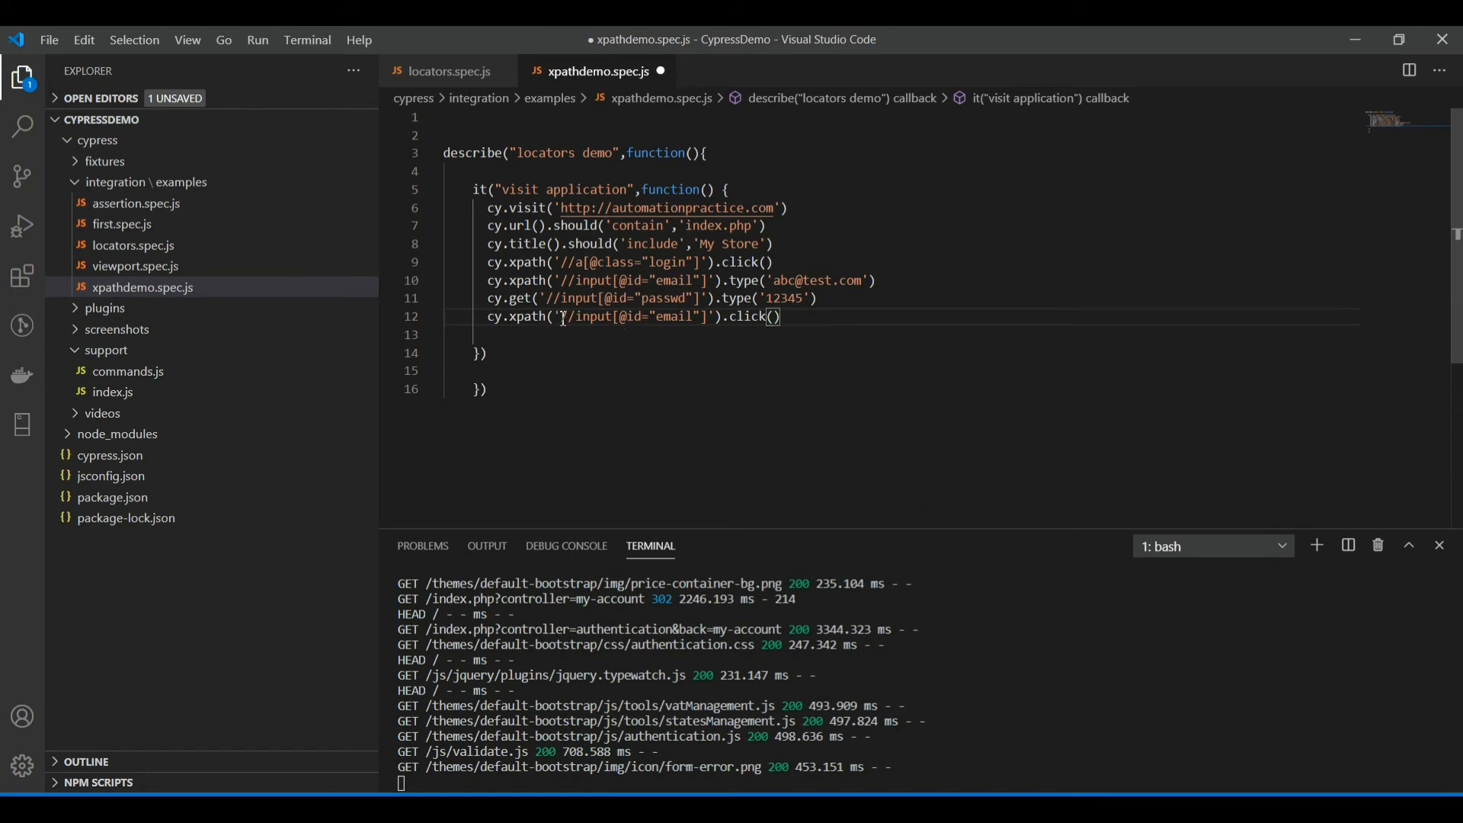
double_click(634, 317)
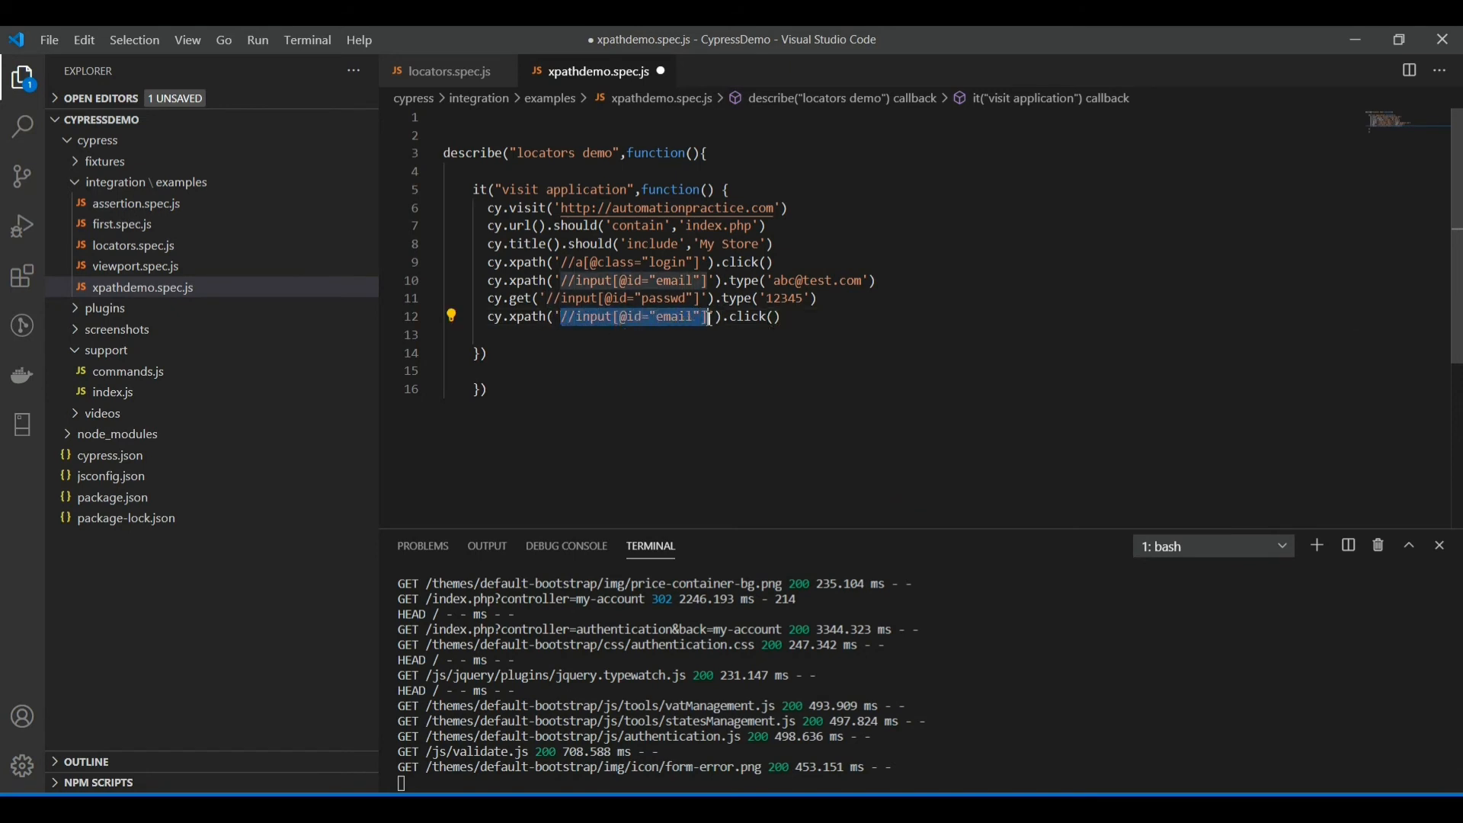
type("//button[@id='submitLogin']")
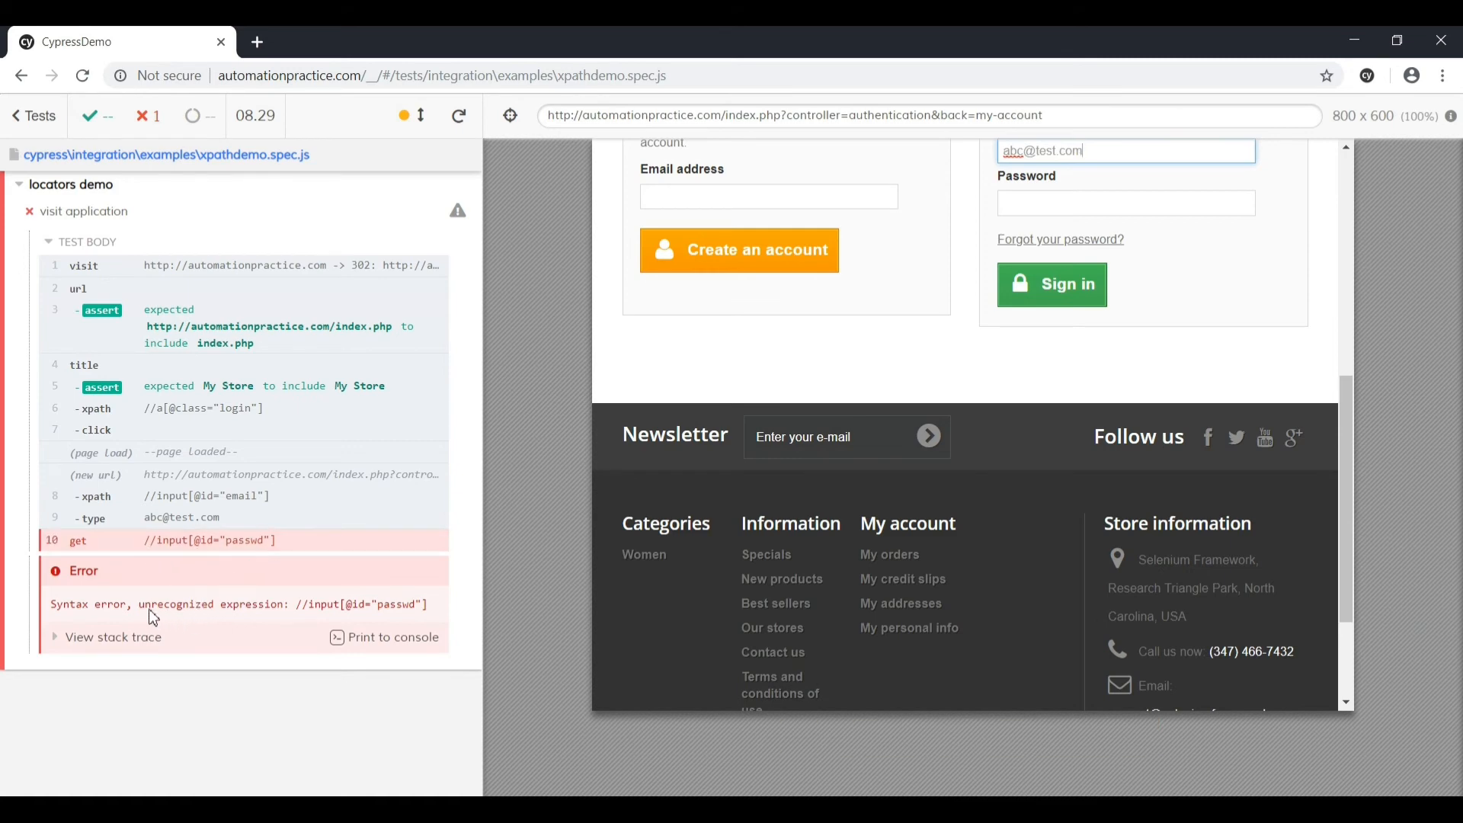
left_click_drag(149, 603, 420, 604)
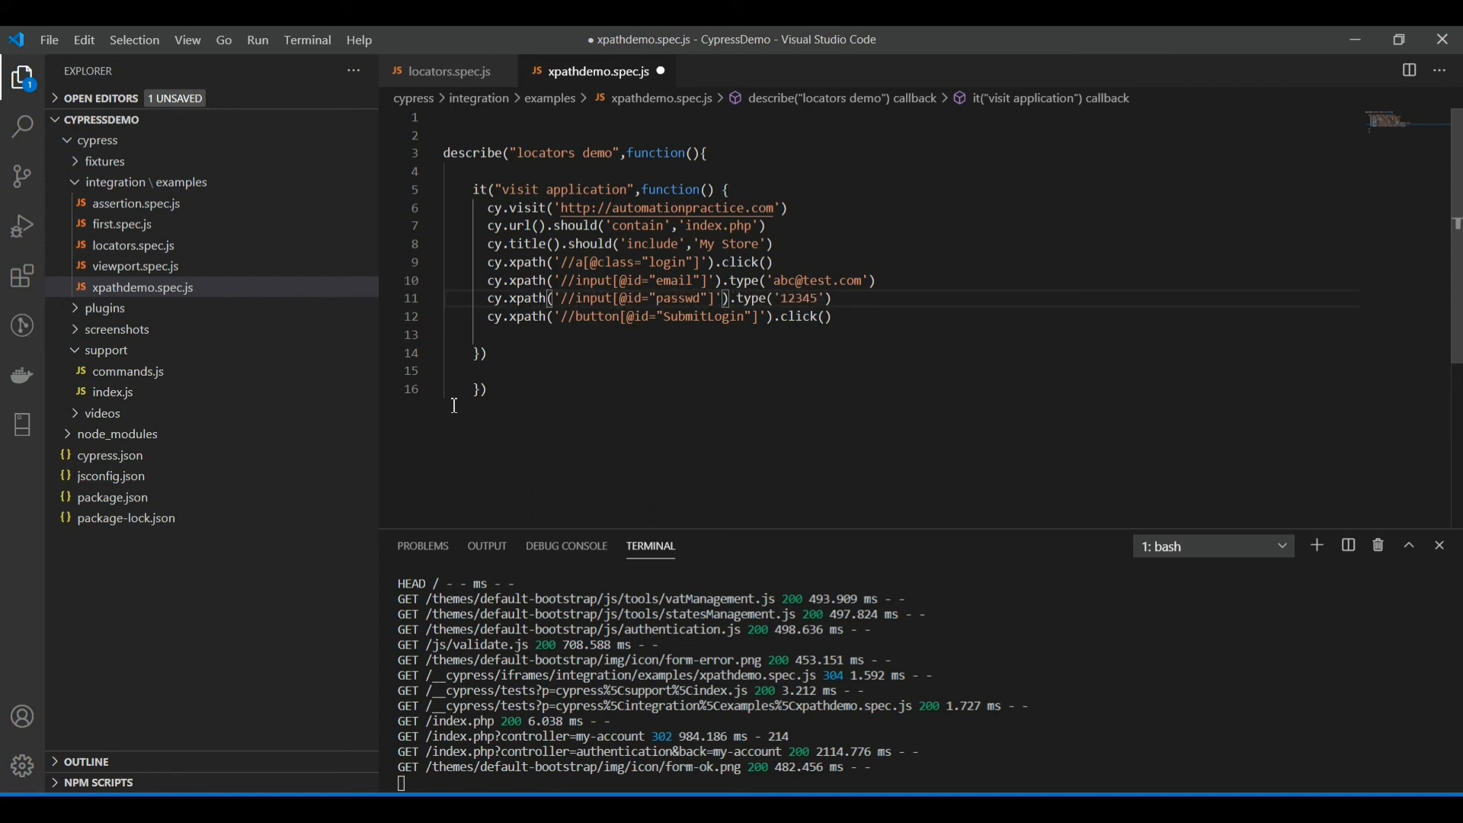
Save the spec with cy.xpath on the password line so Cypress reruns the test.
key("ctrl+s")
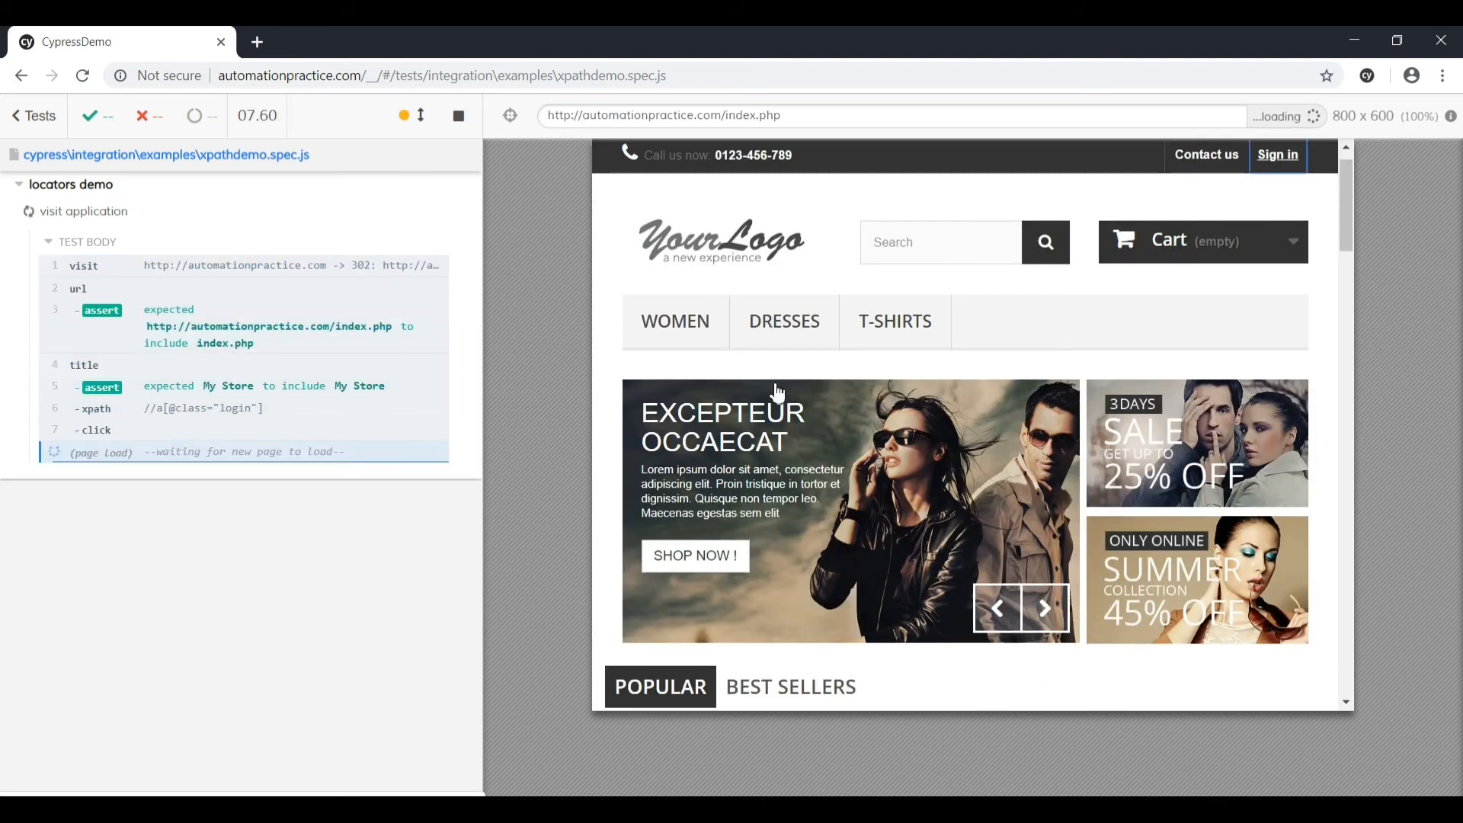
Scroll through the passing xpathdemo command log showing email, password and sign-in steps.
left_click(1277, 156)
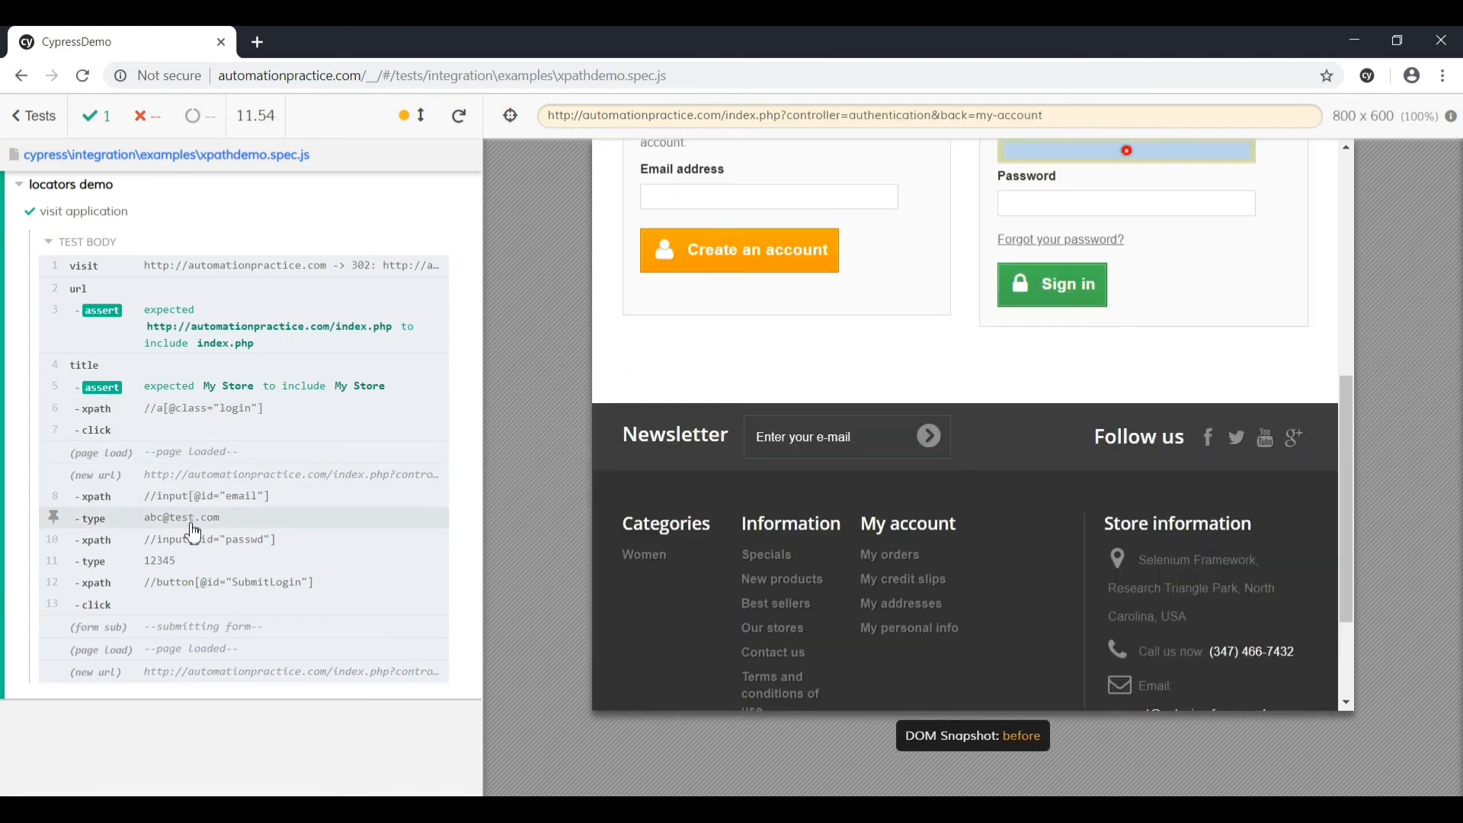
scroll("down", 3)
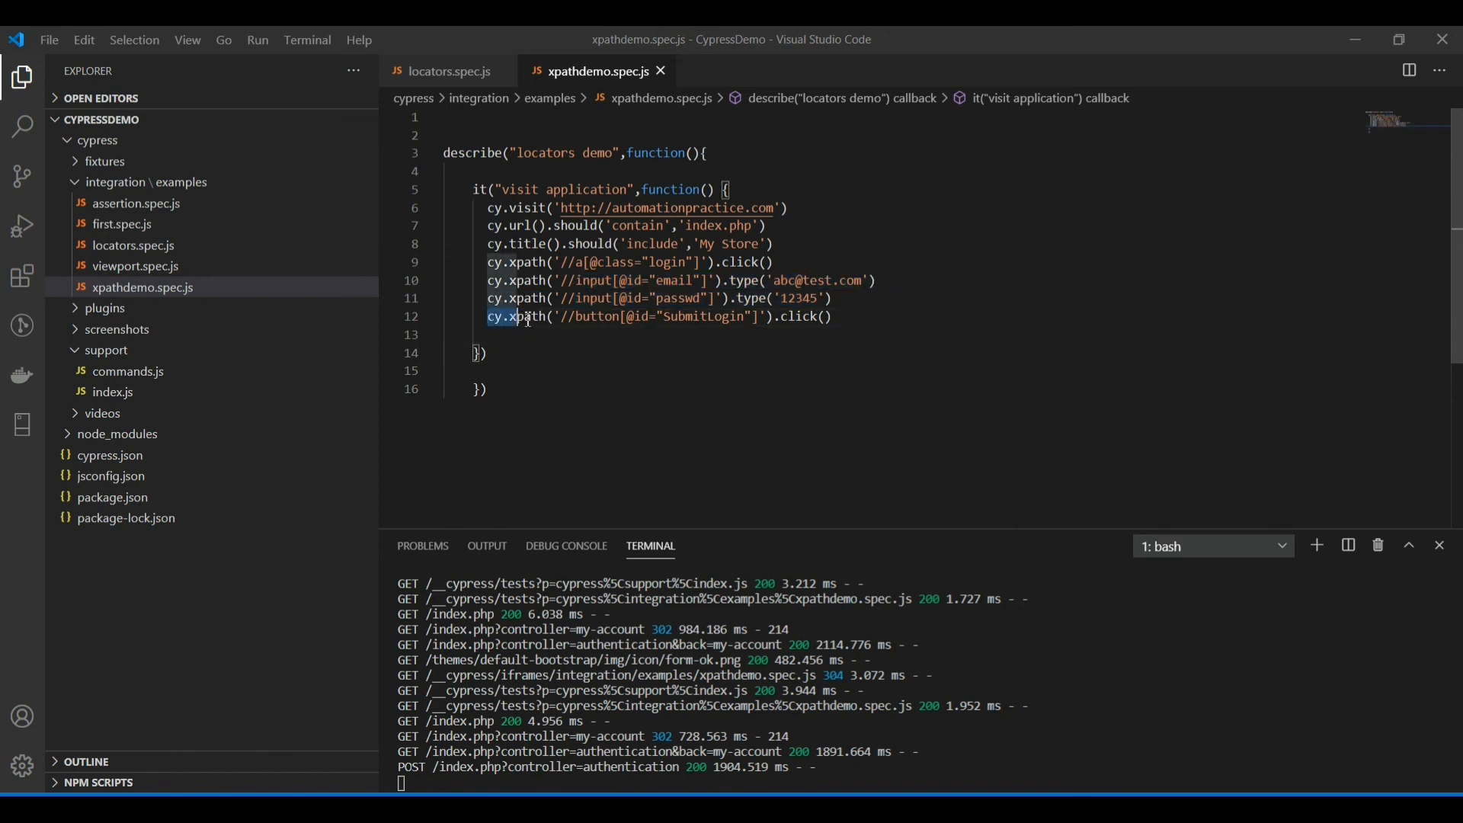
Change line 12 to cy.get('#SubmitLogin') using a CSS selector for the sign-in button.
left_click(510, 334)
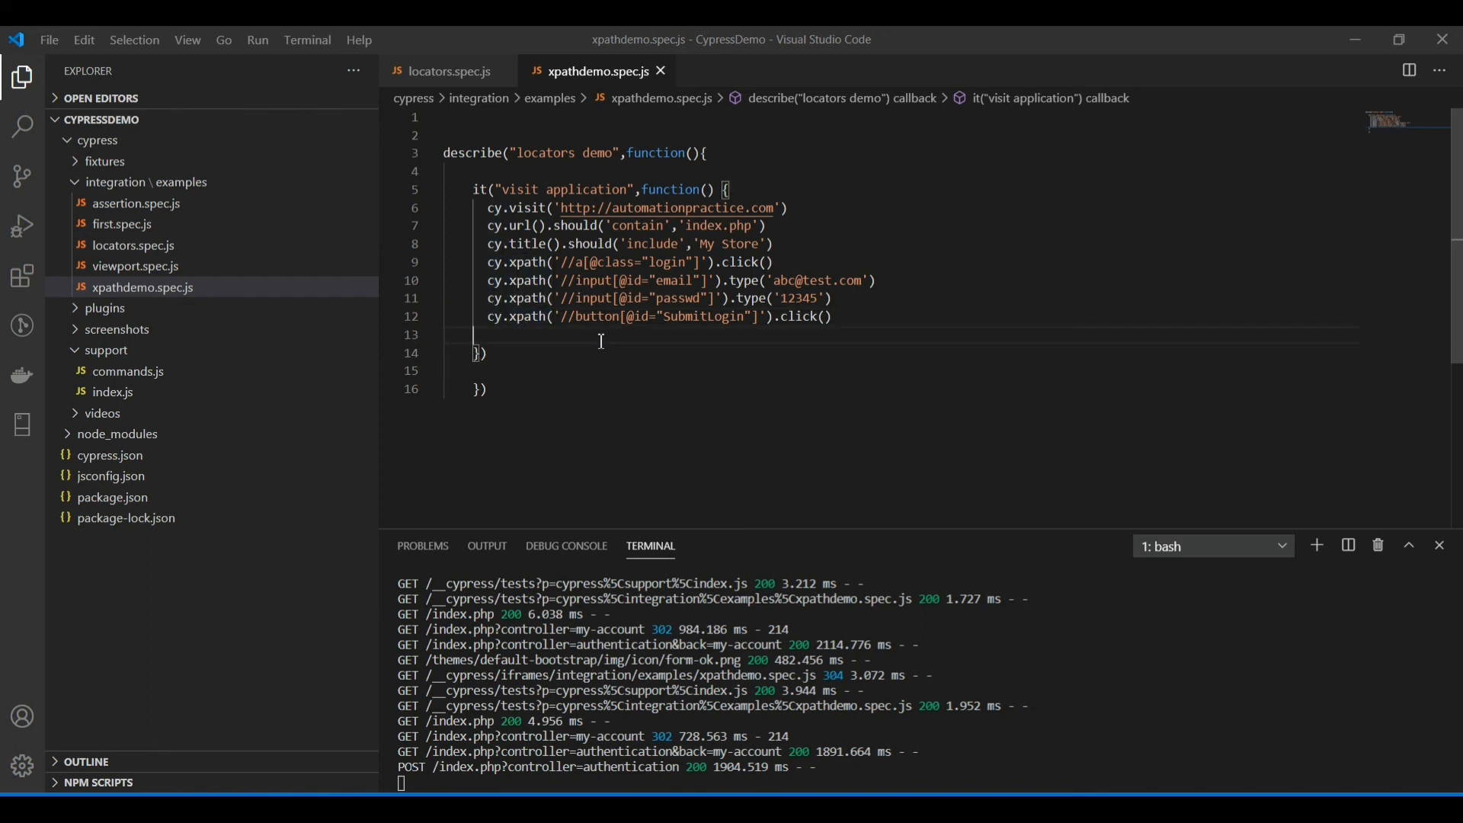
triple_click(654, 315)
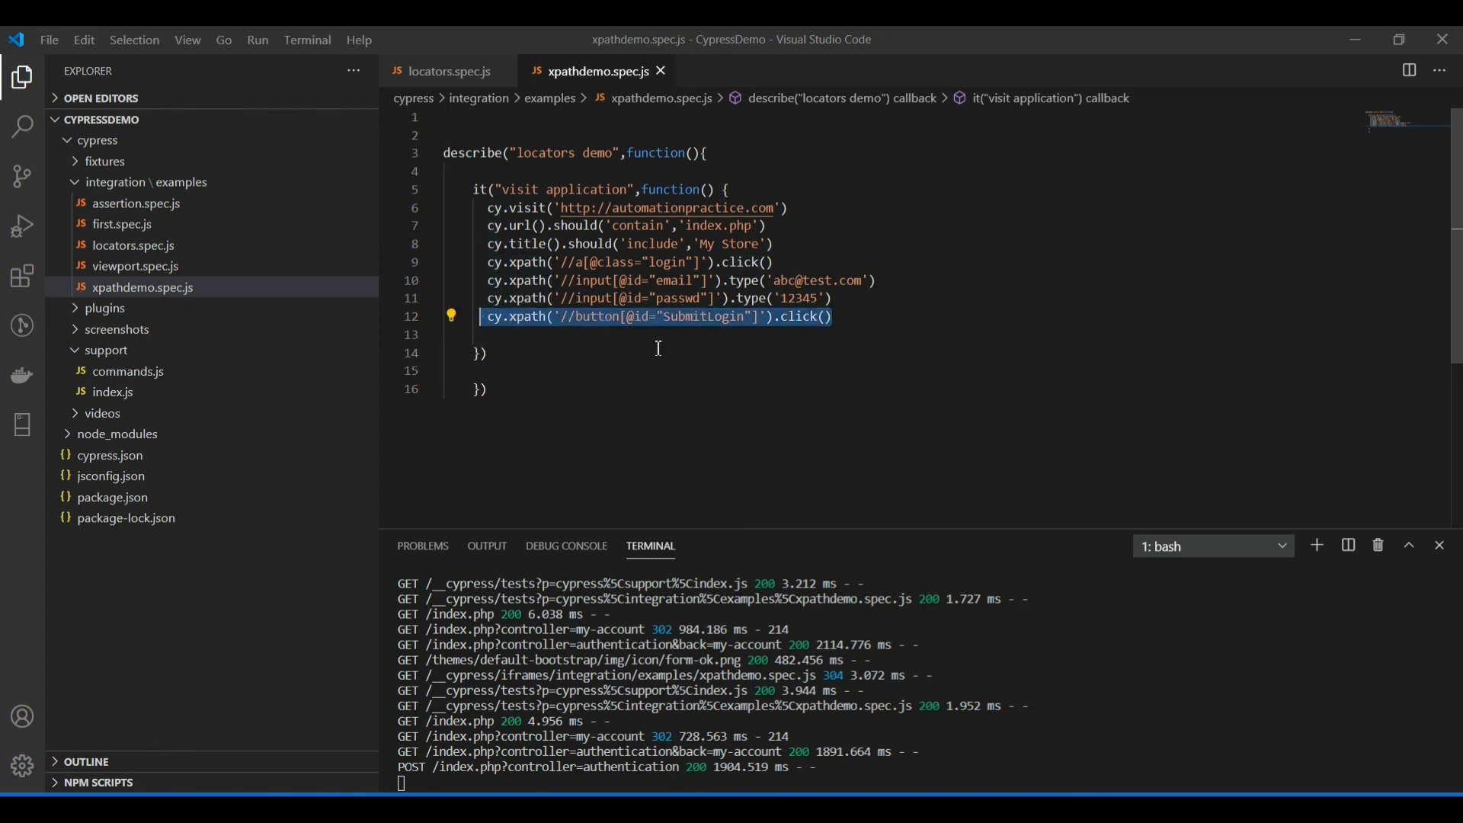
left_click(532, 317)
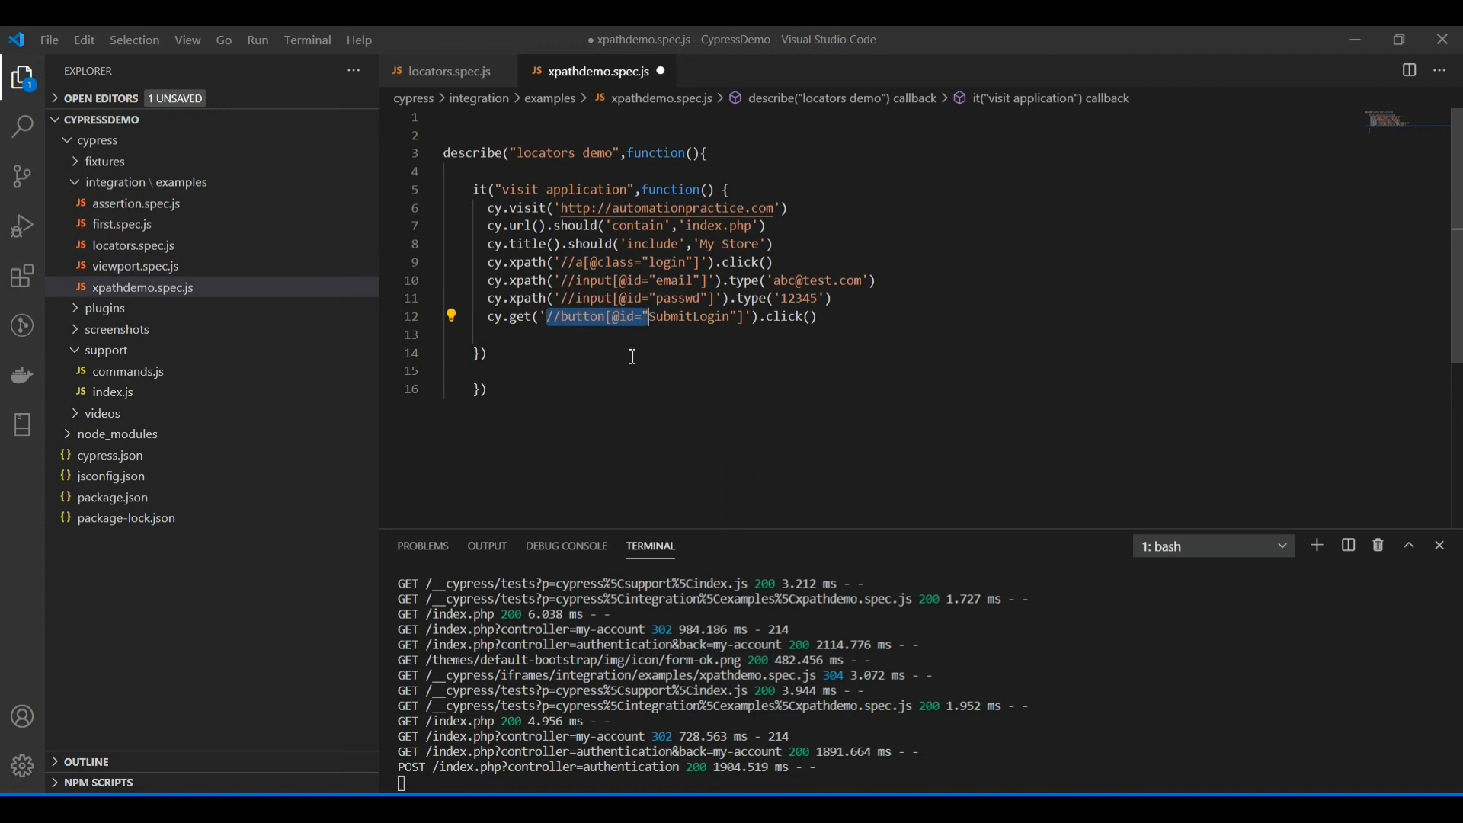
type("#SubmitLogin")
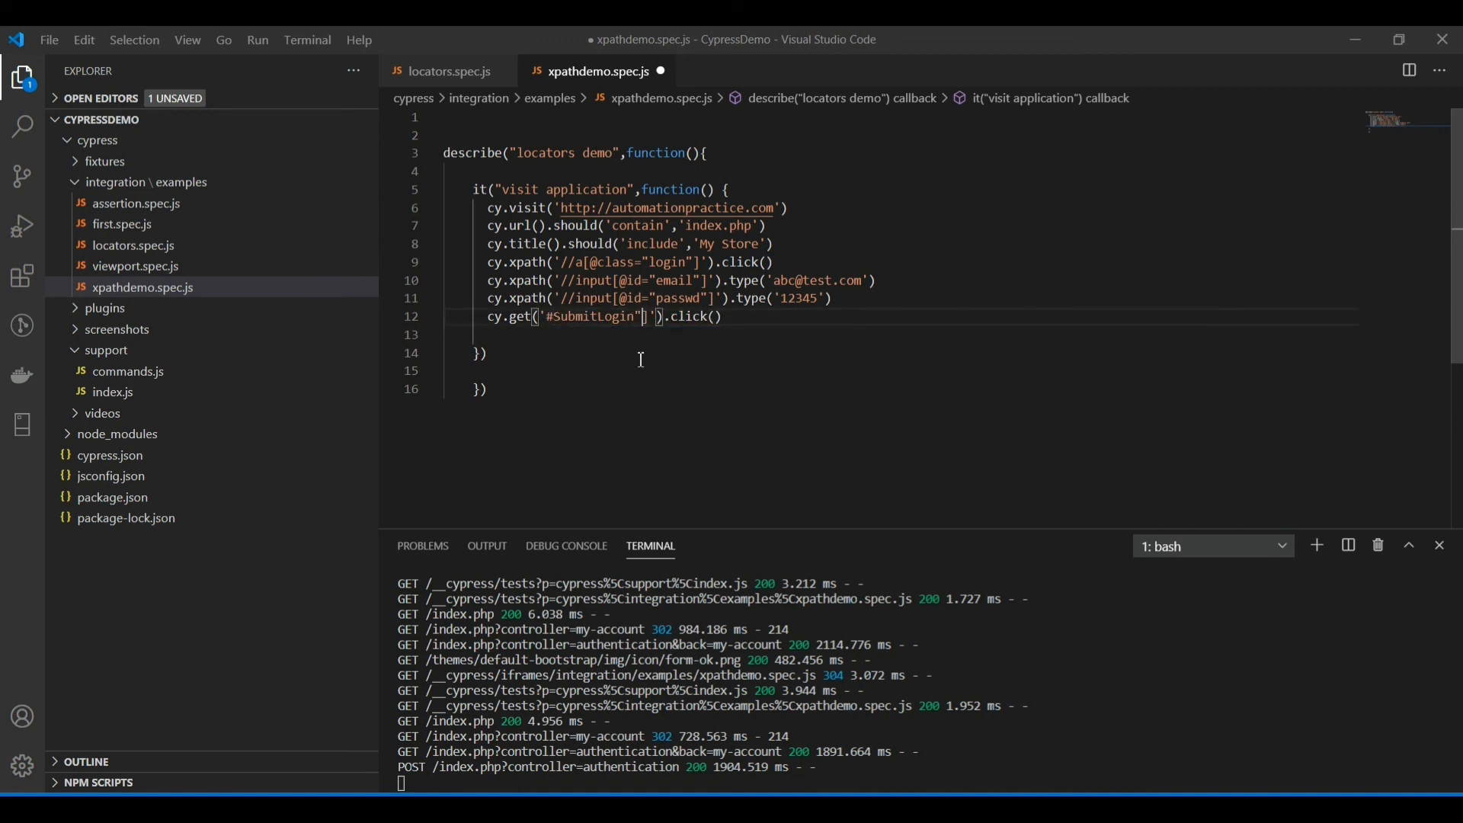